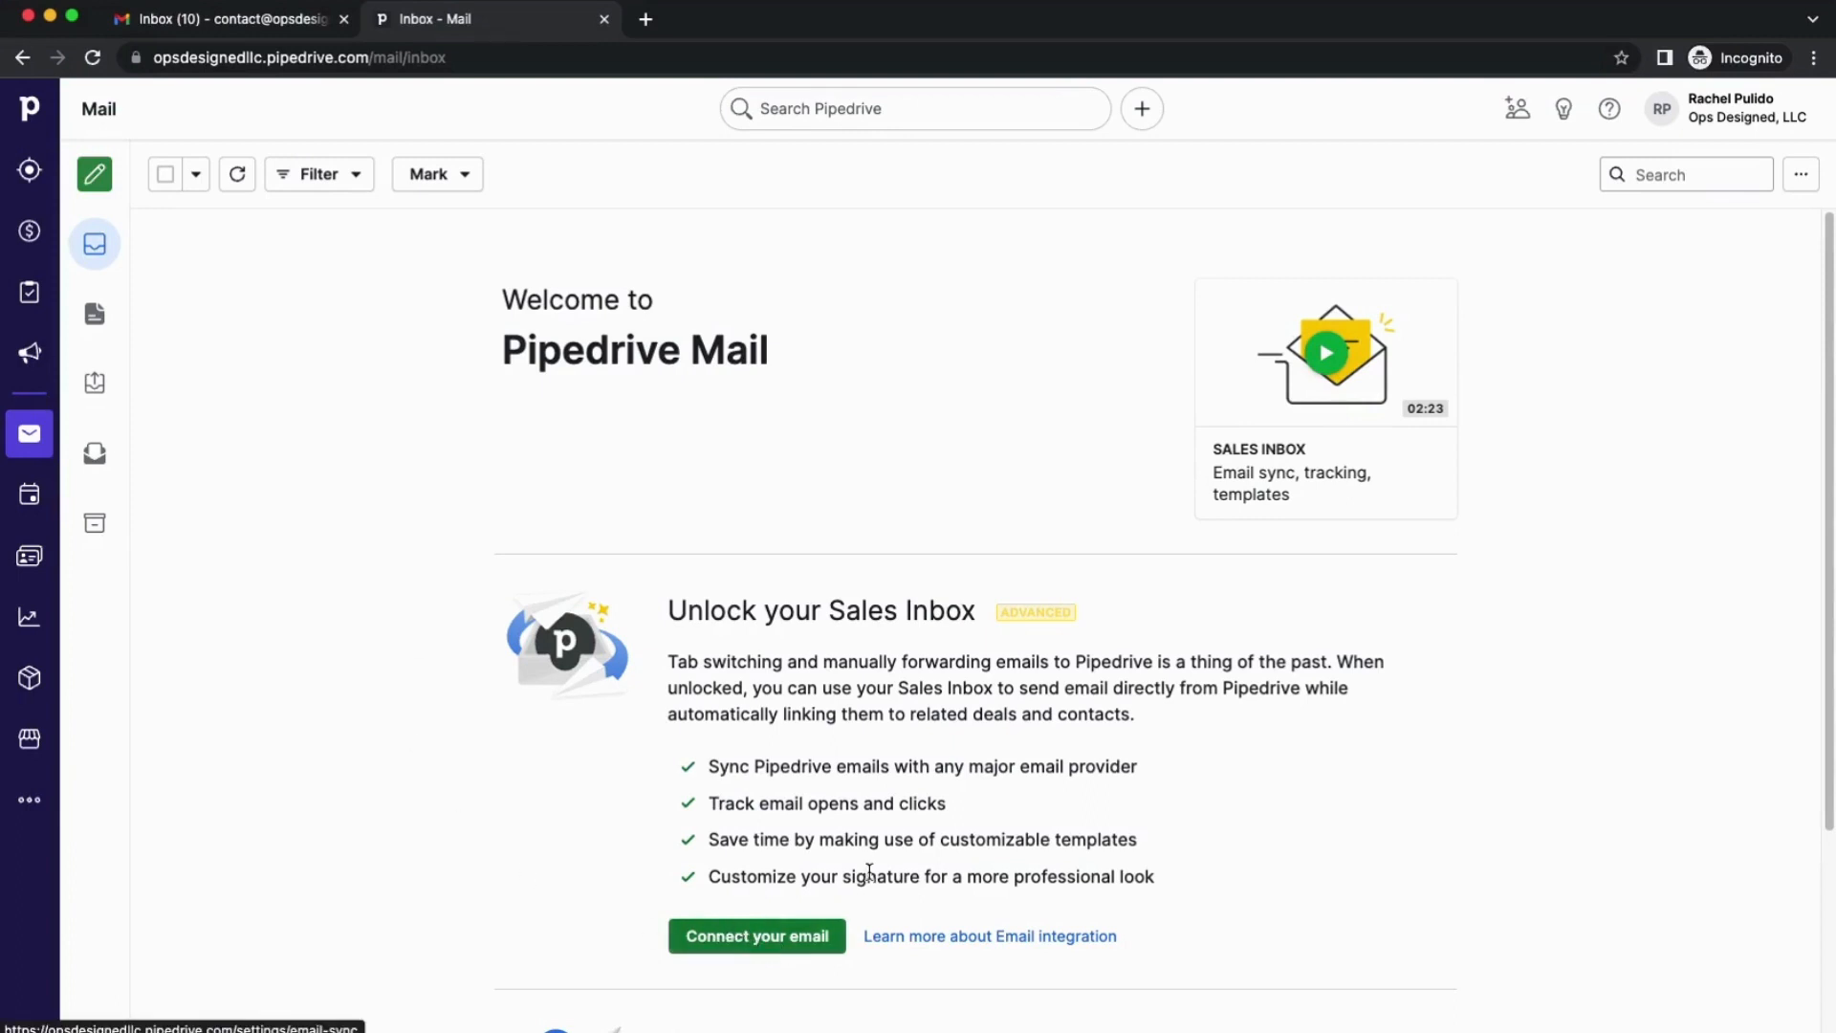
click(1802, 174)
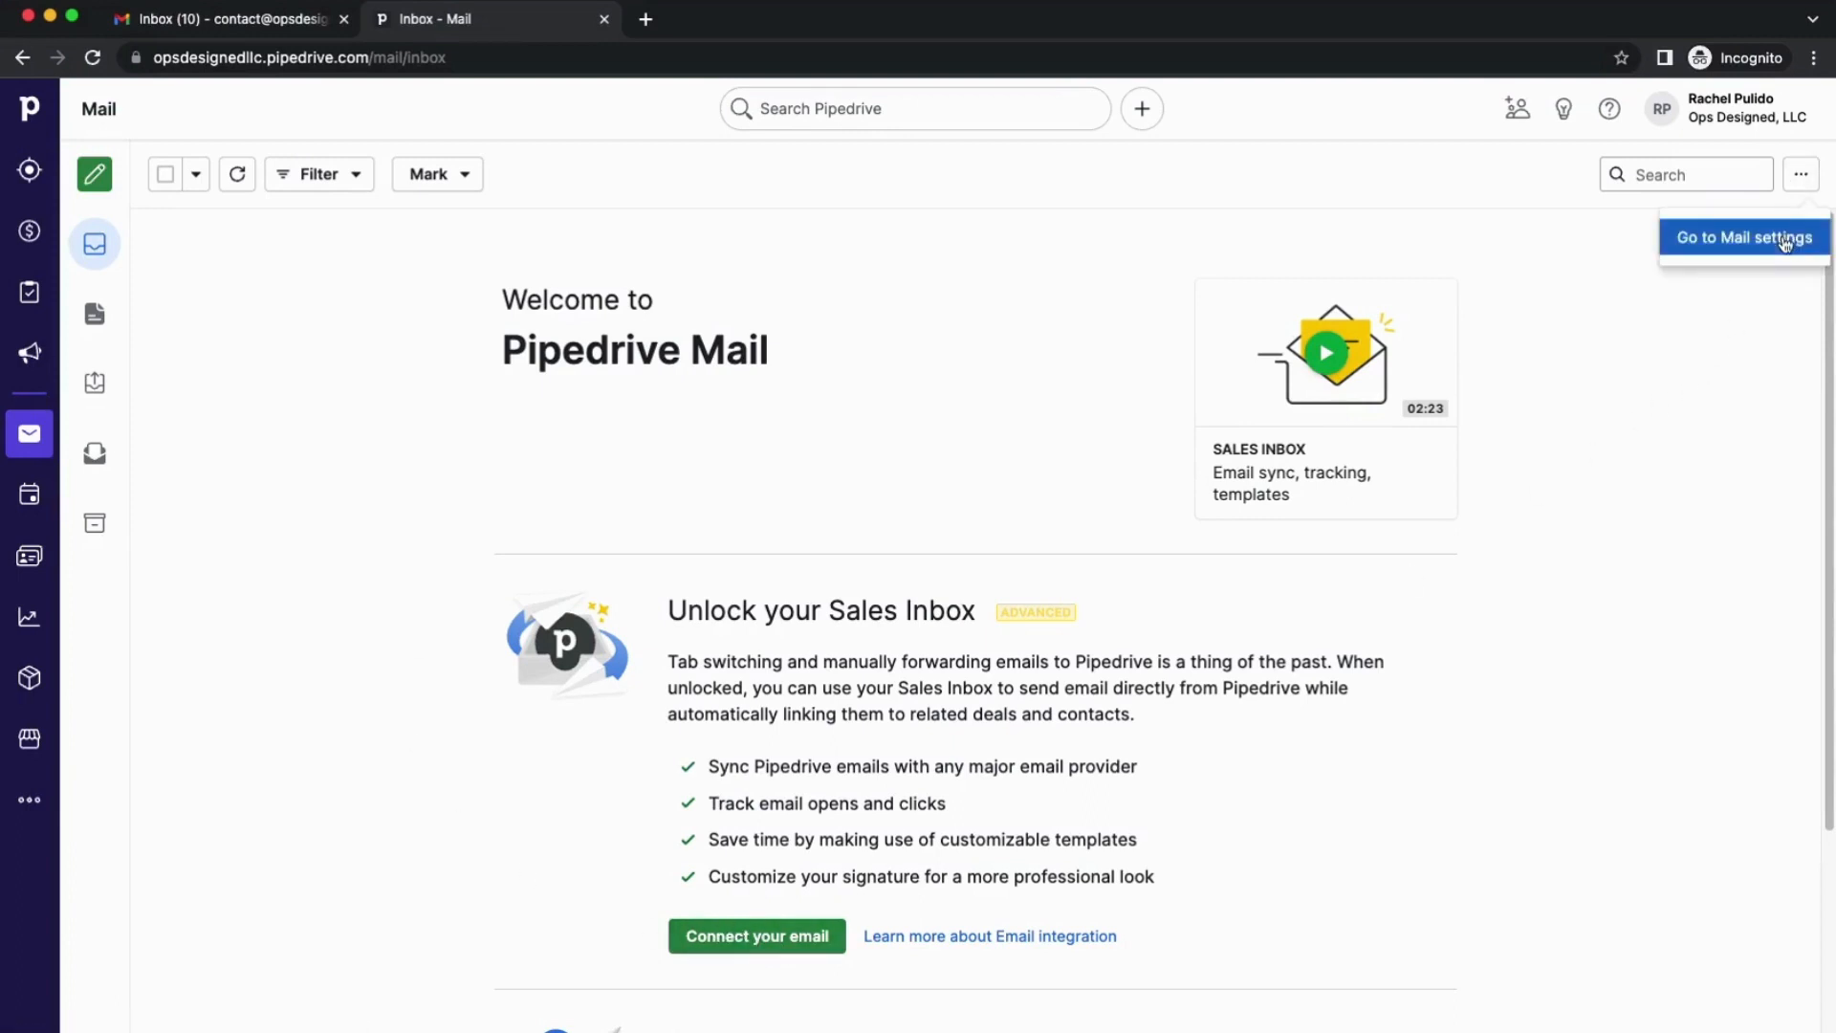
click(1745, 237)
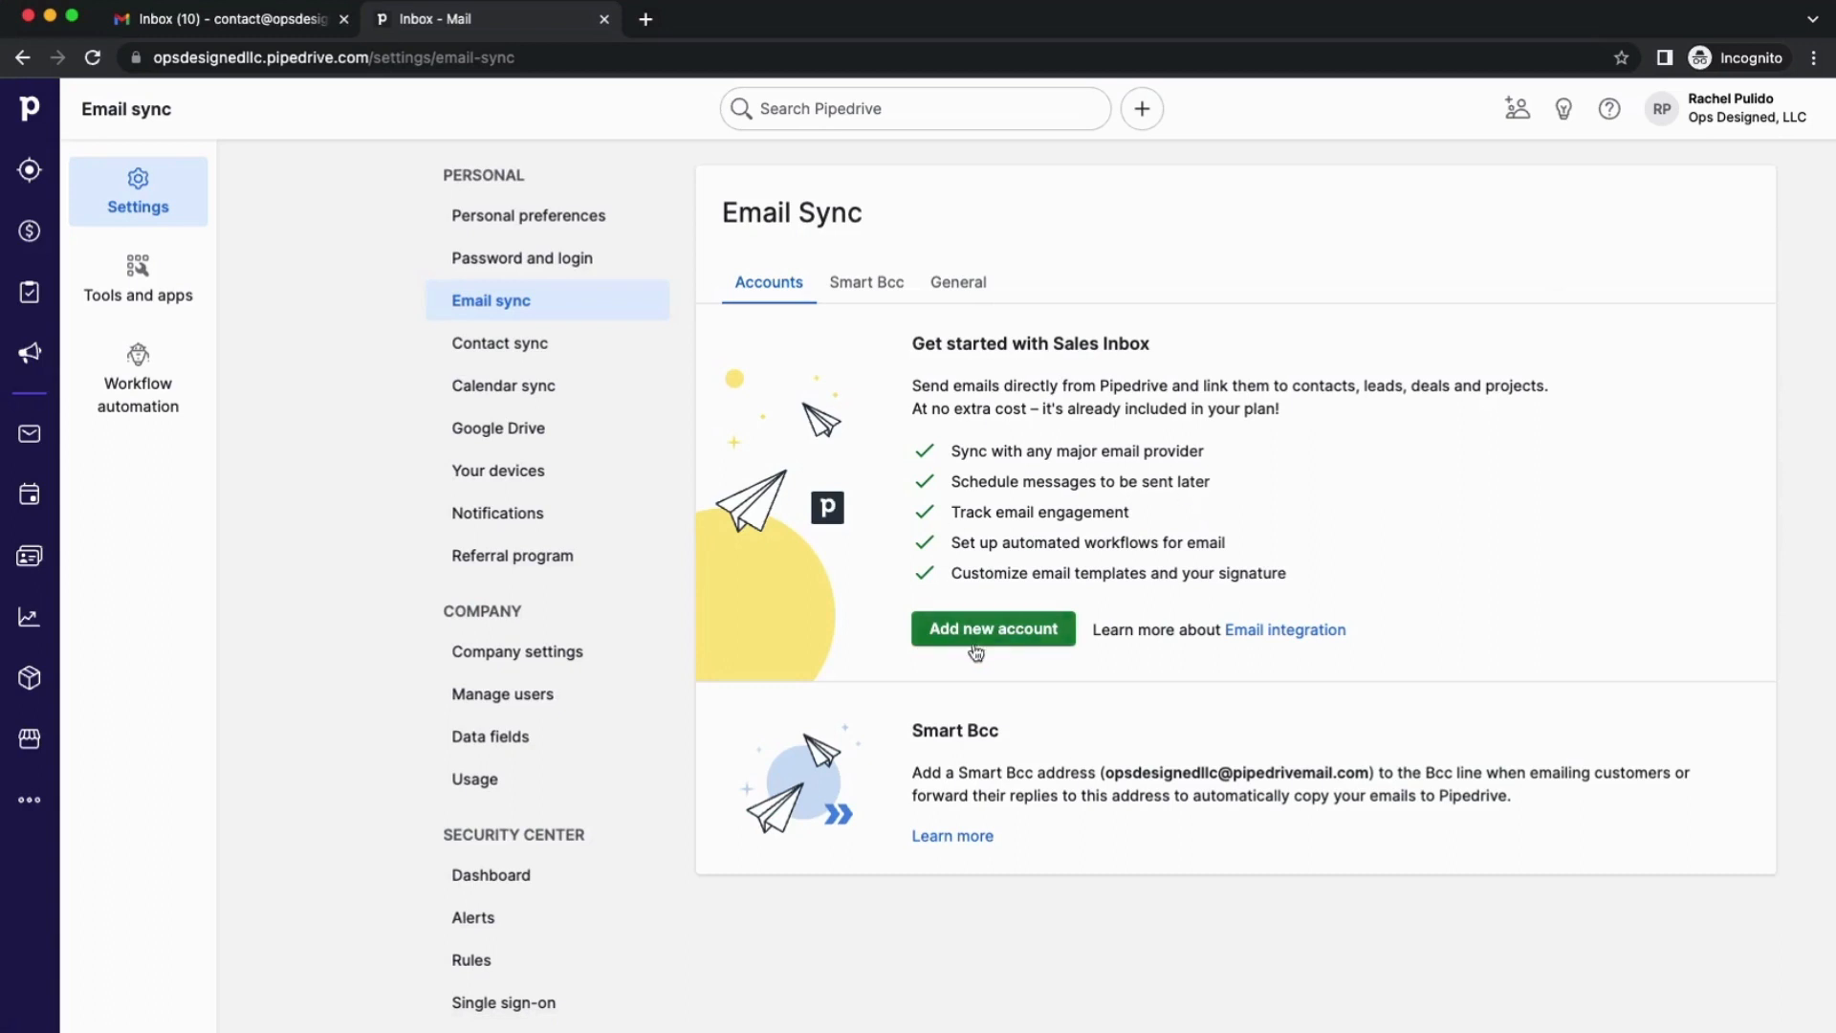
click(993, 627)
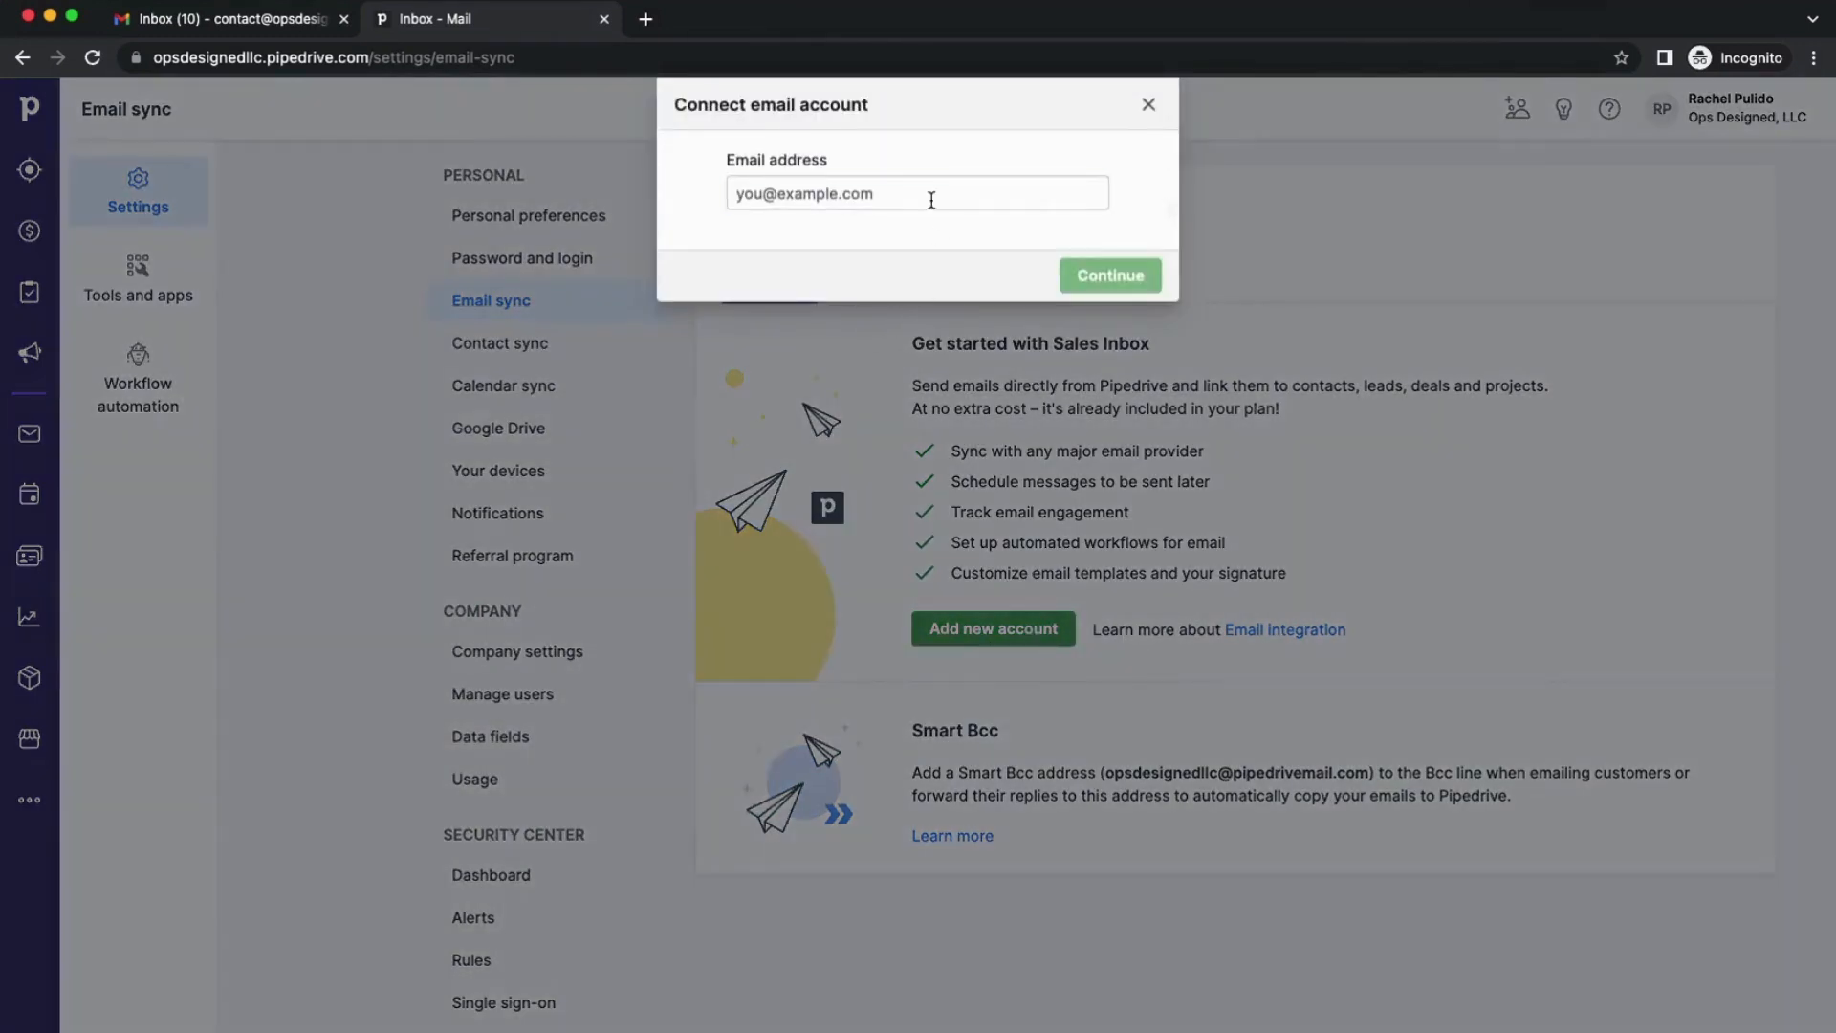
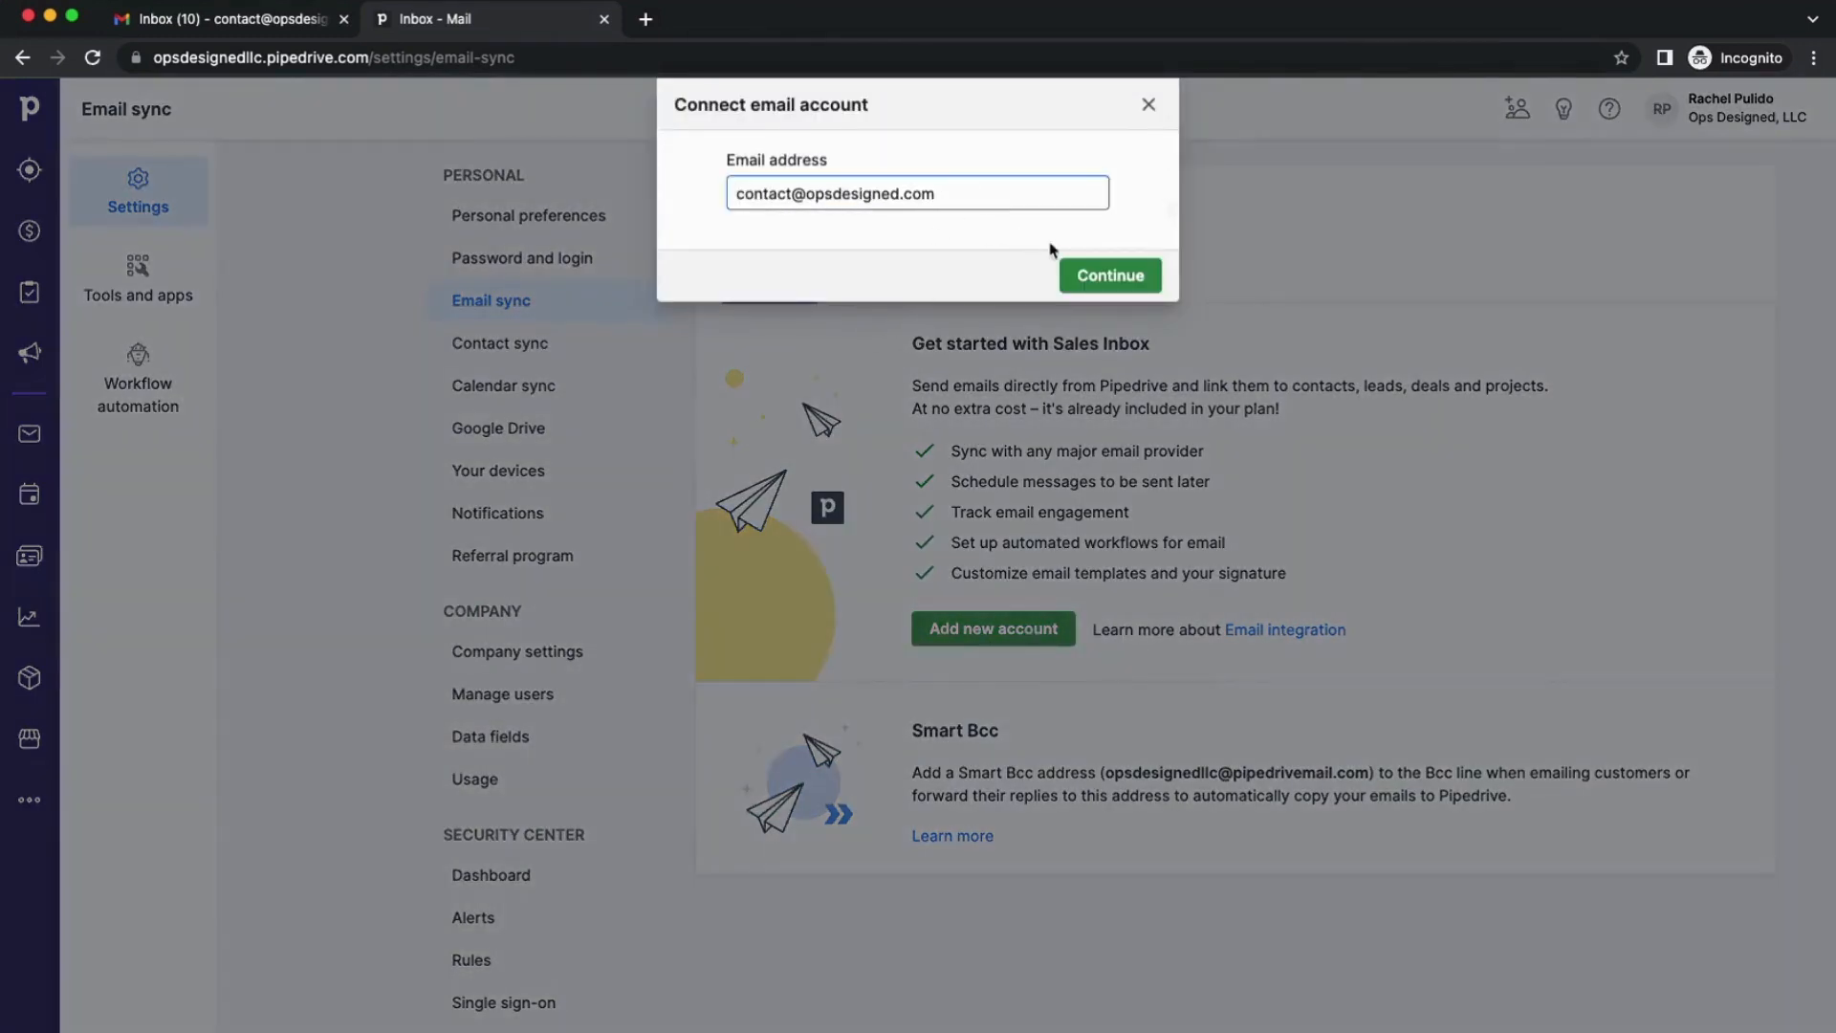
- Sign in with Google, tick every requested Gmail permission and approve Pipedrive CRM's access
click(1107, 275)
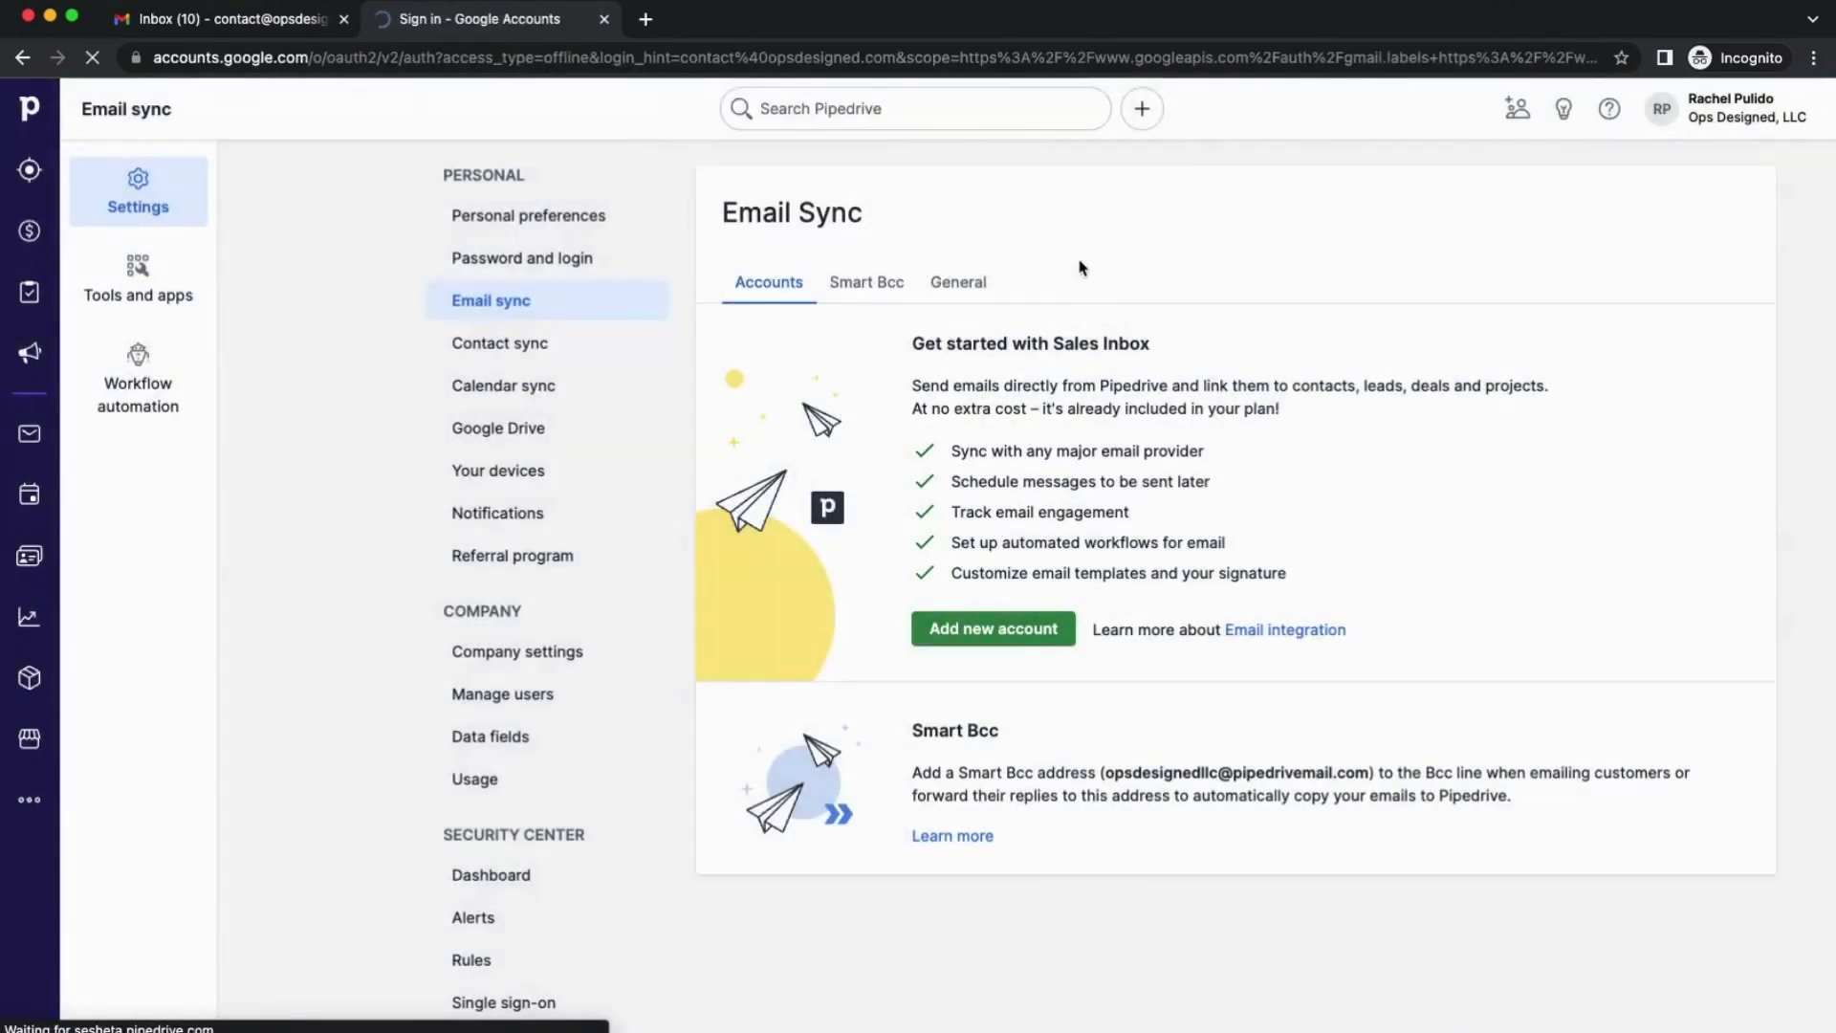
click(991, 630)
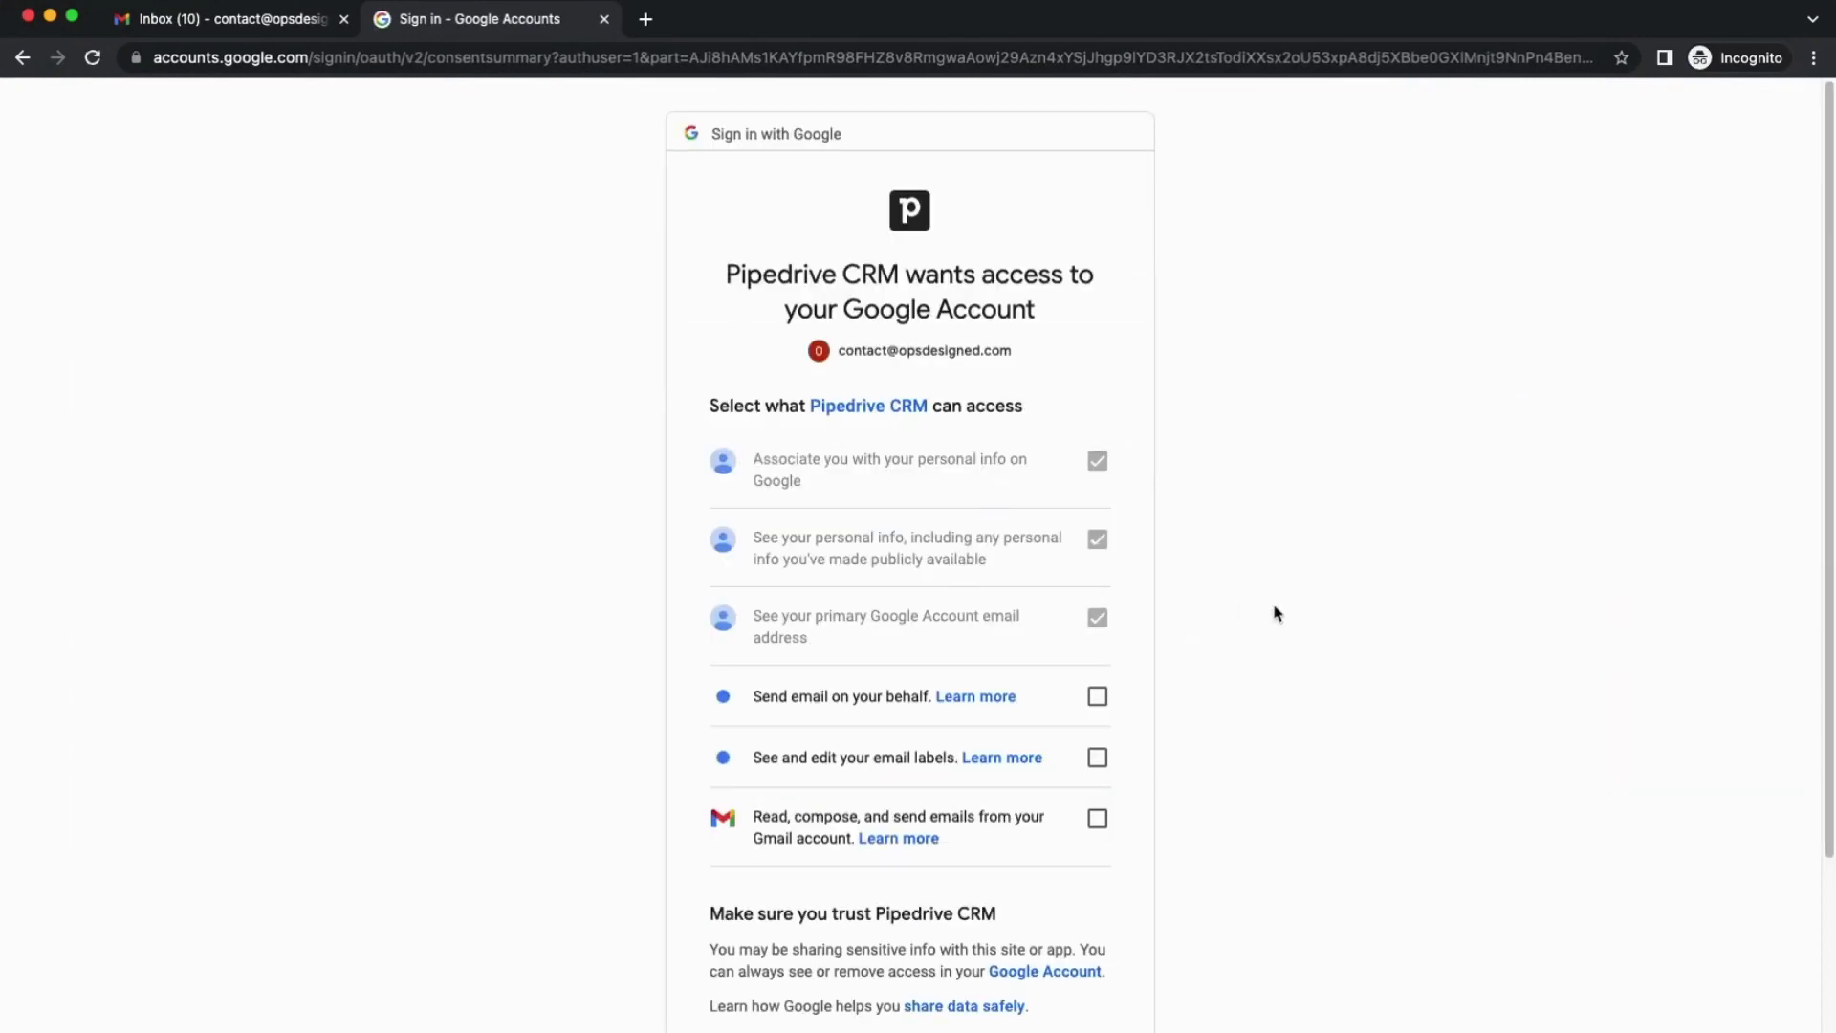
click(1096, 695)
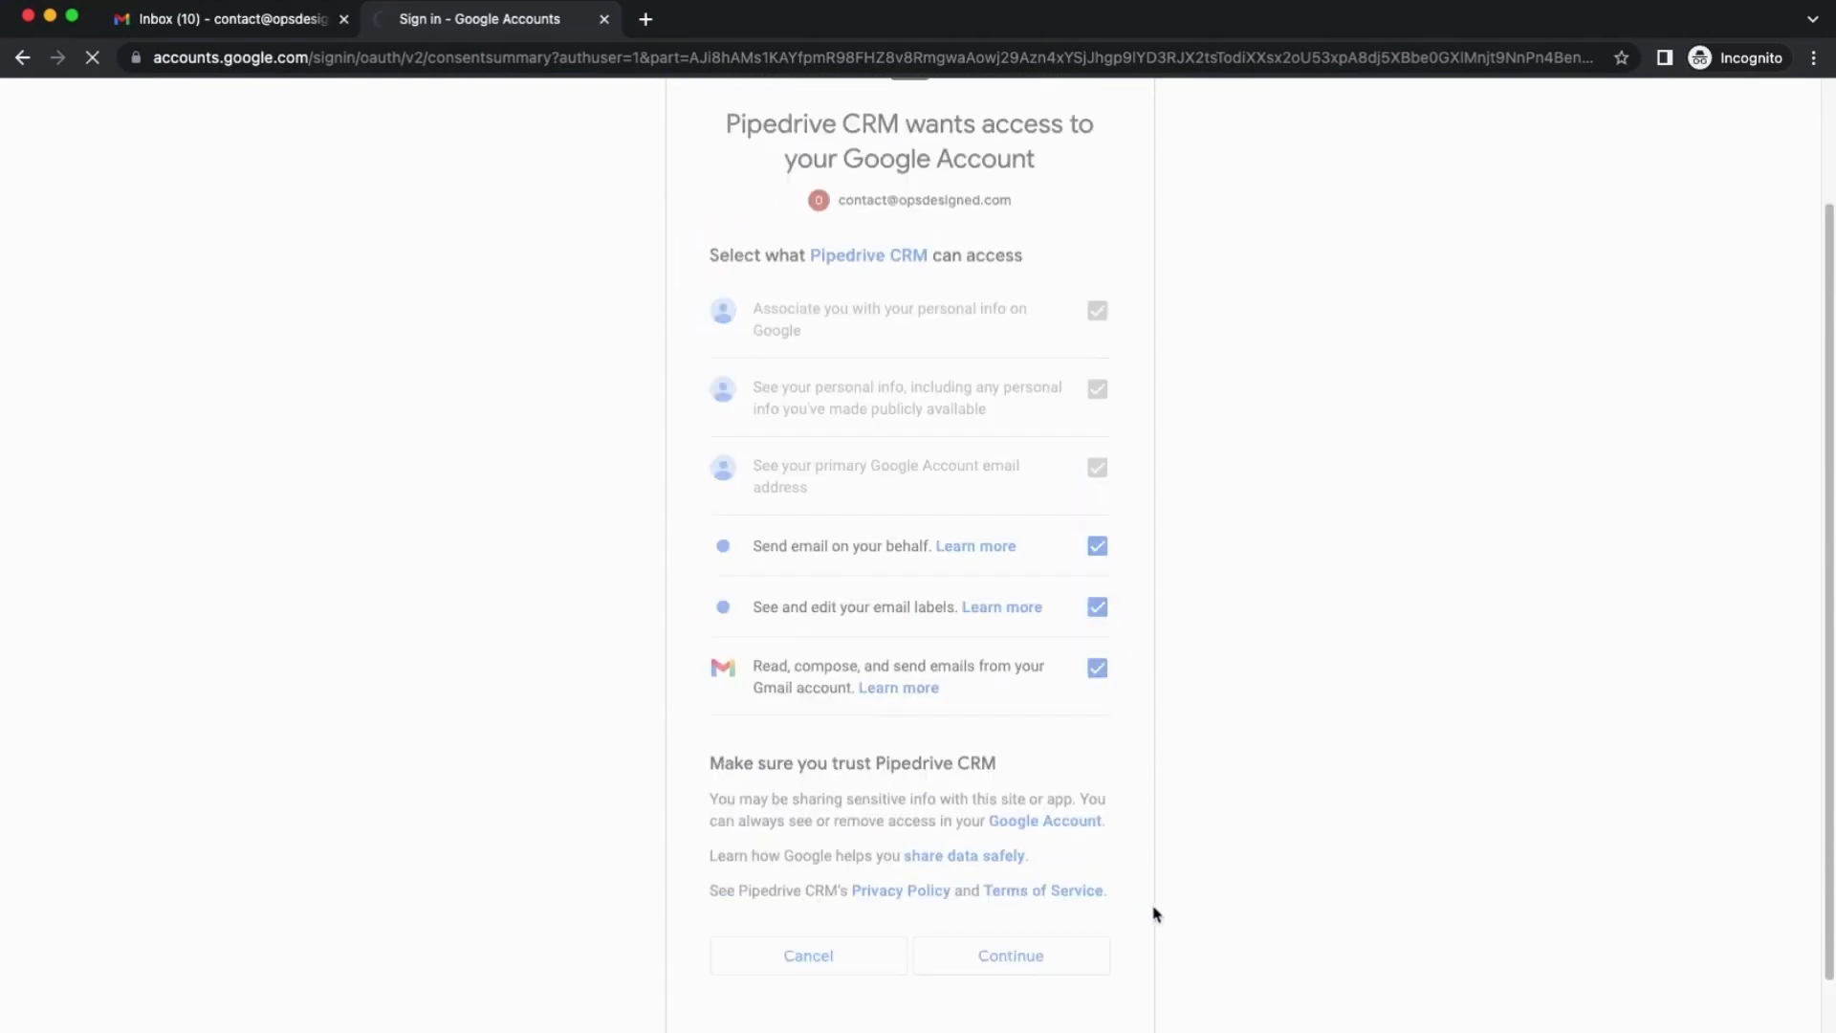
click(1008, 955)
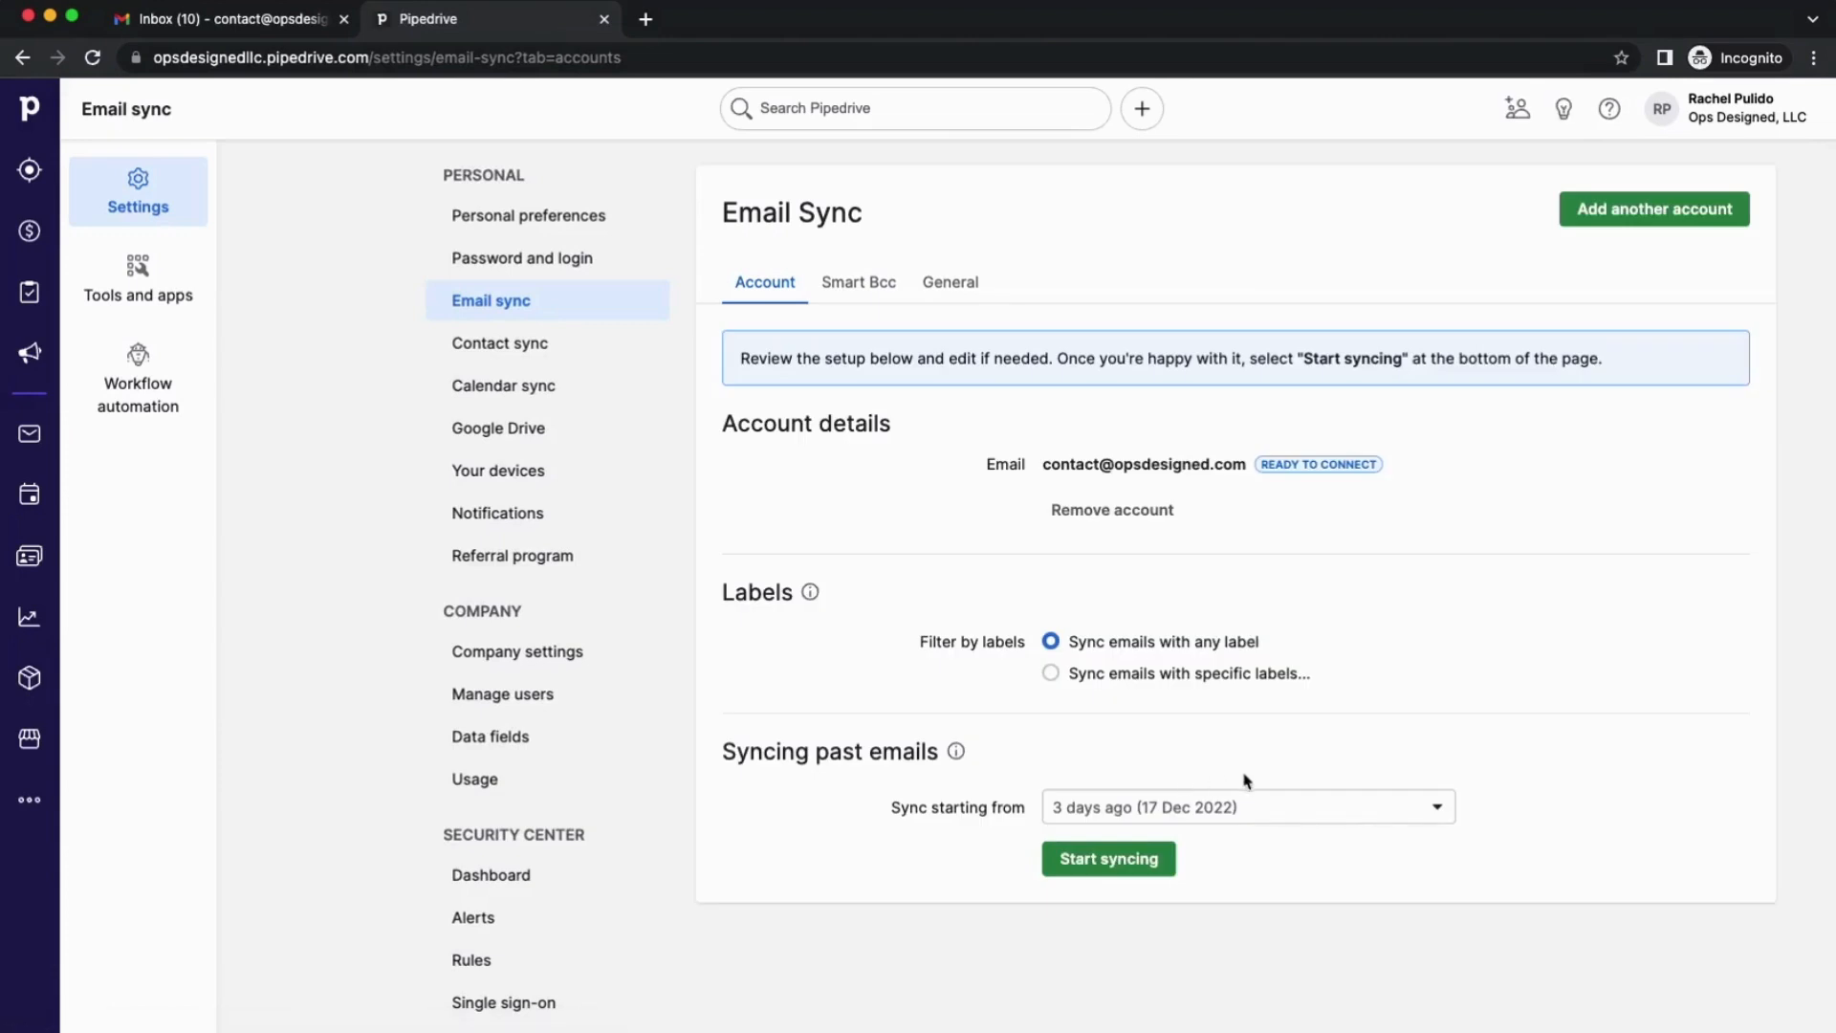
mouse_move(1263, 738)
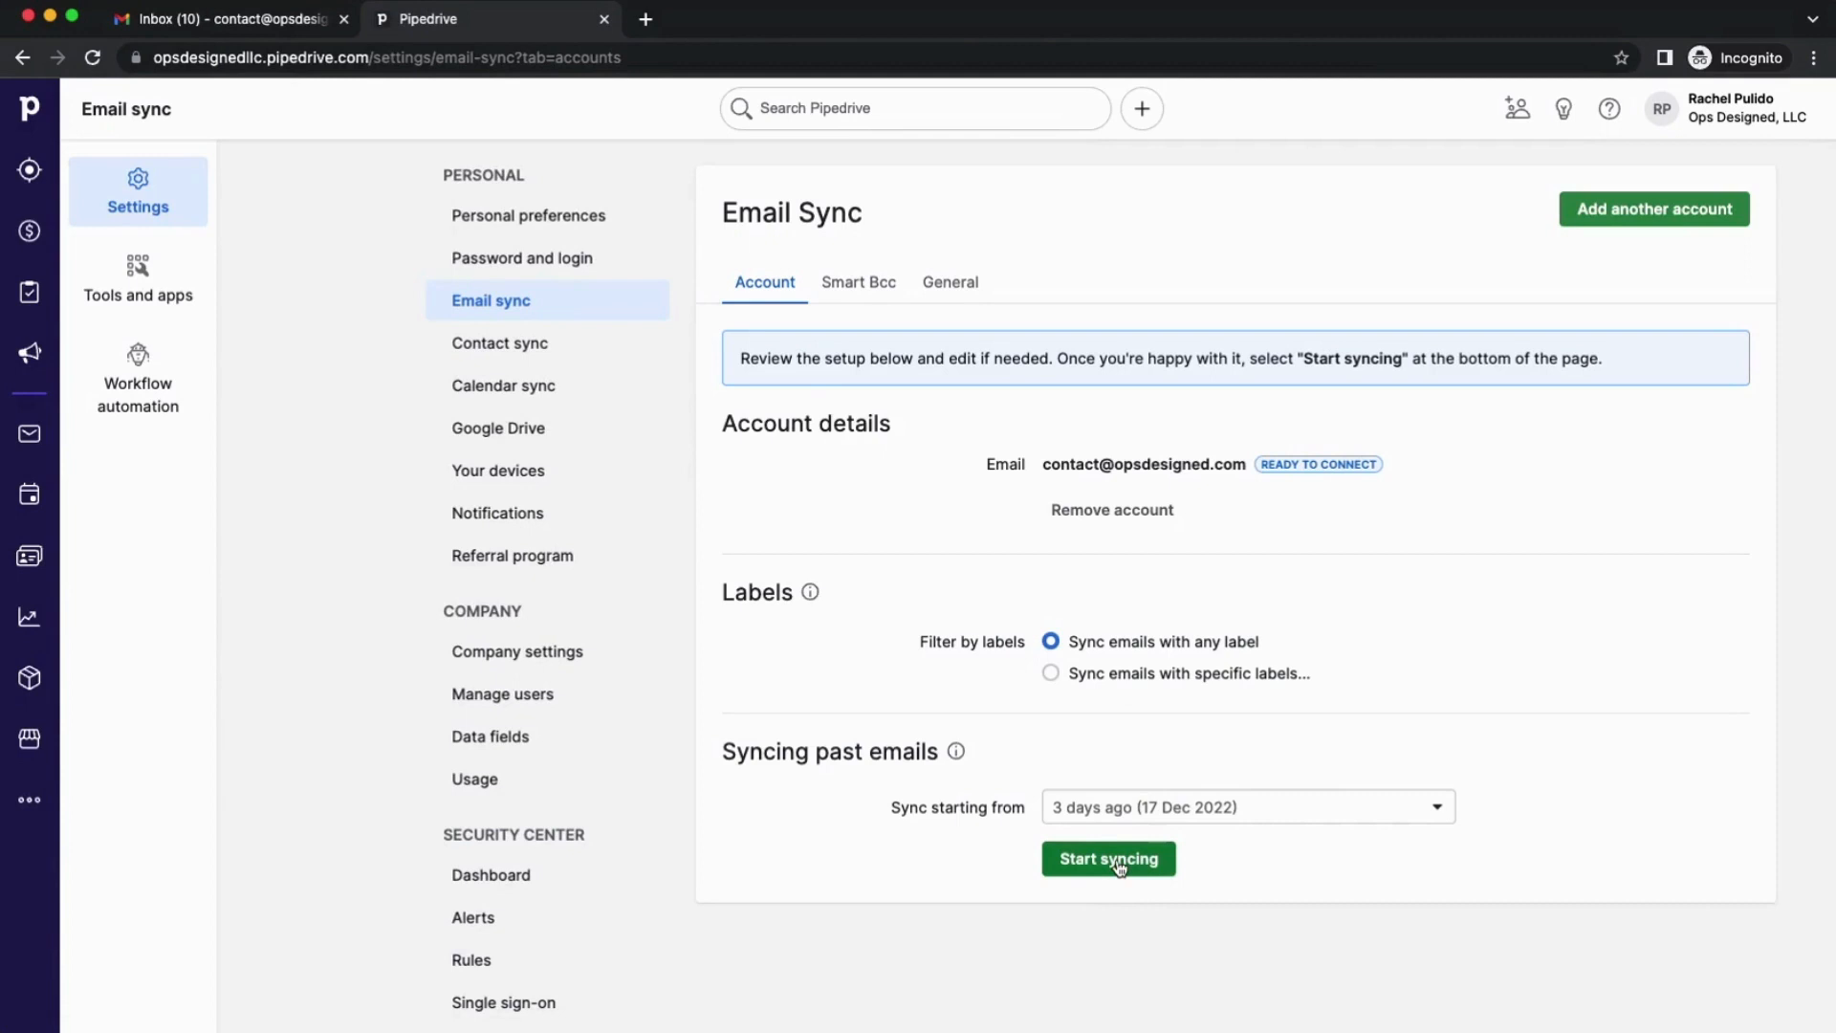
- Start syncing the mailbox and confirm the Open tracking and Link tracking toggles are on
click(1245, 807)
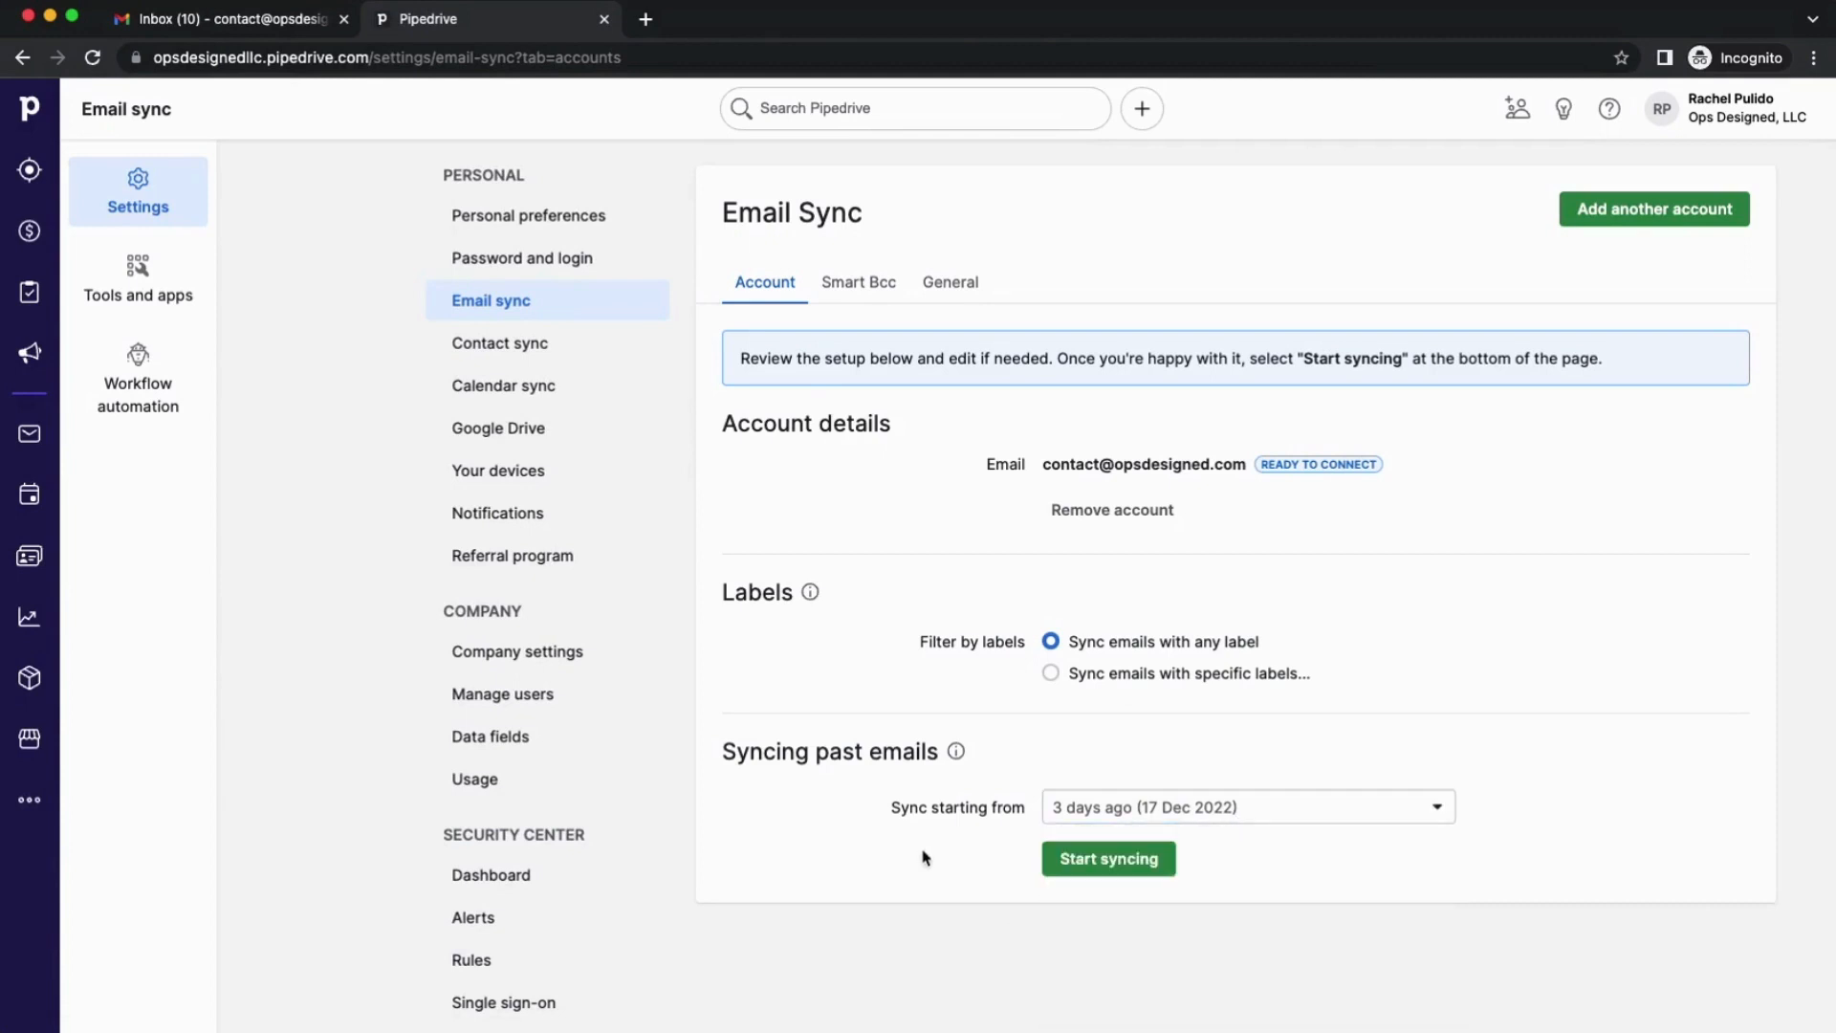
click(1105, 859)
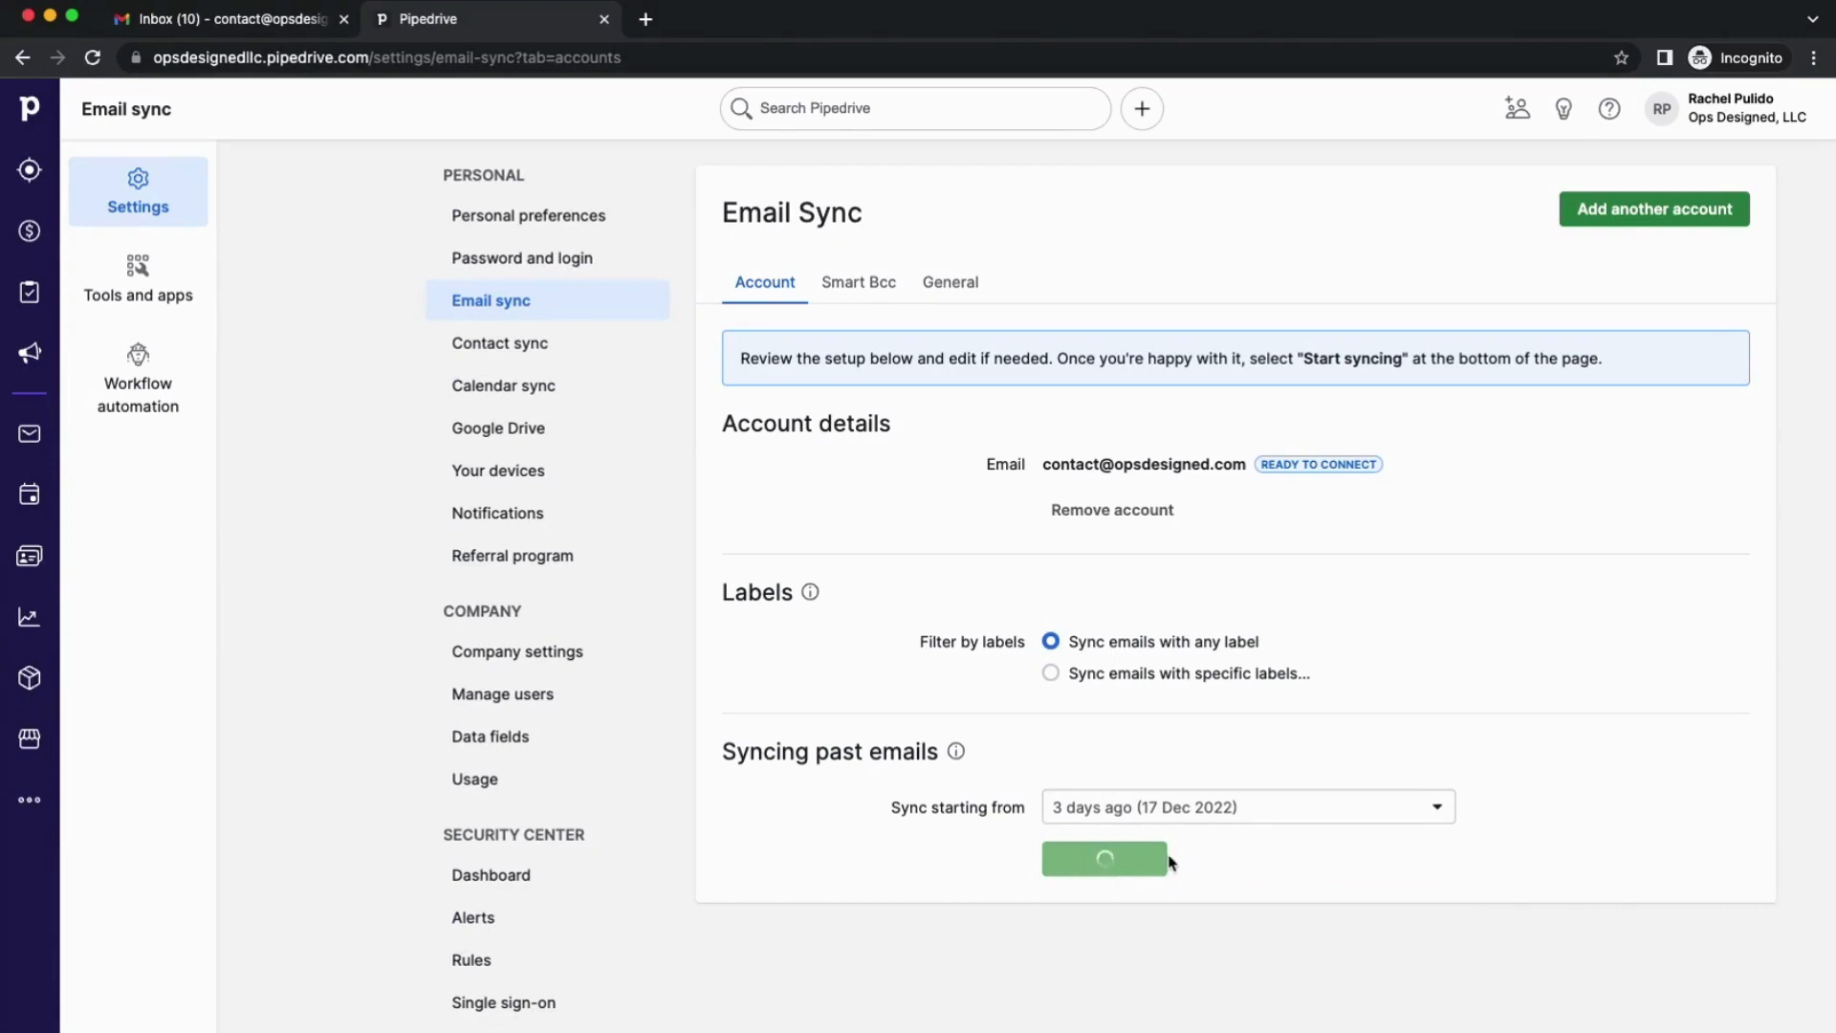
click(1104, 857)
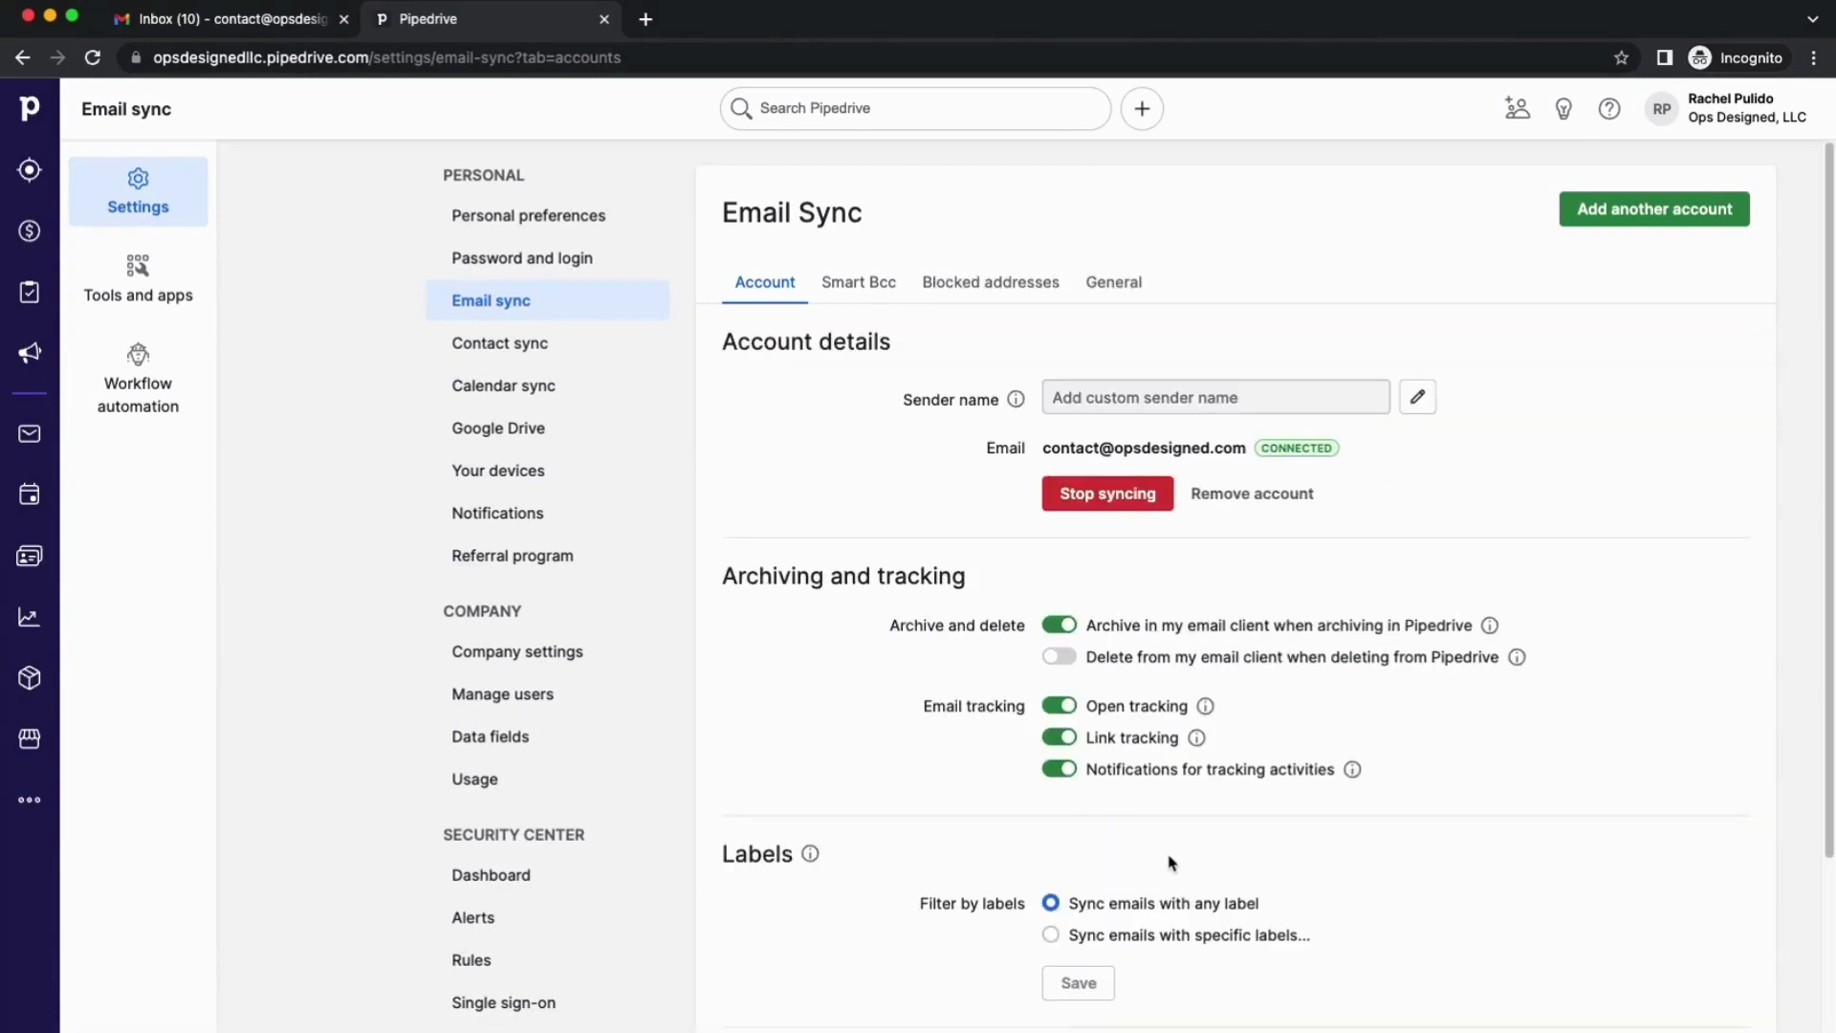
scroll(down, 3)
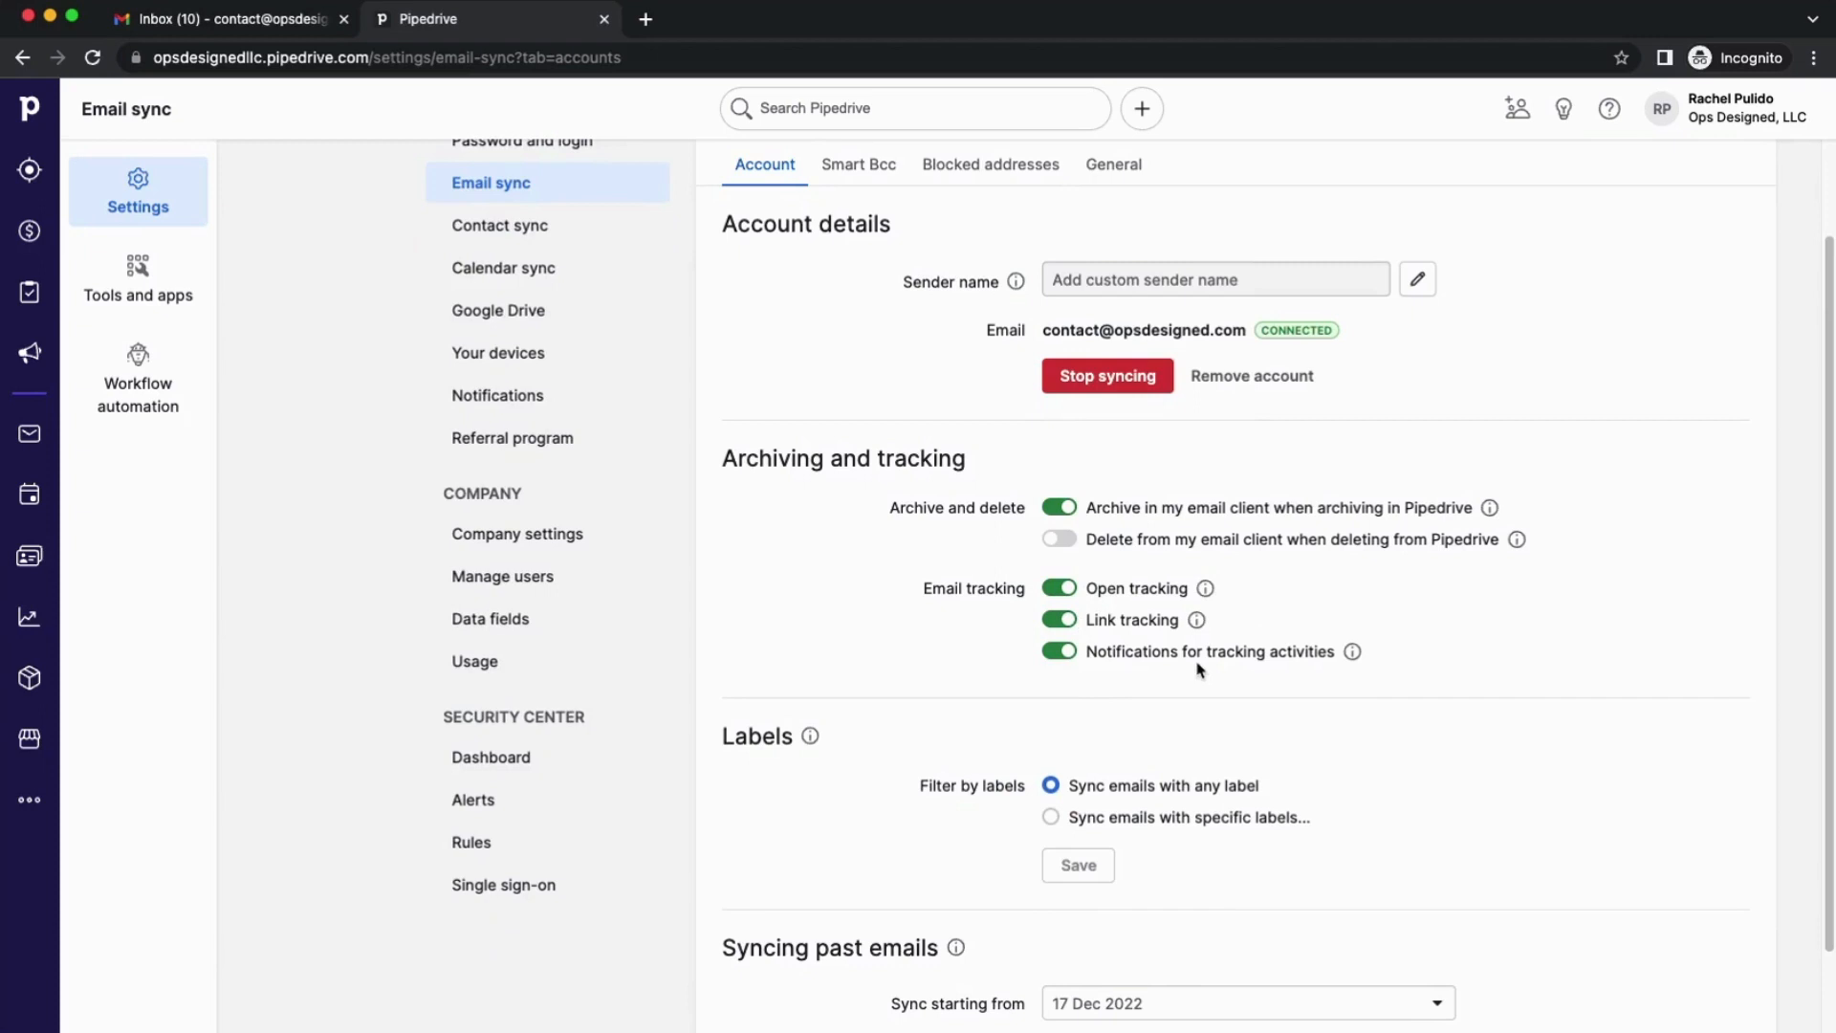
scroll(up, 3)
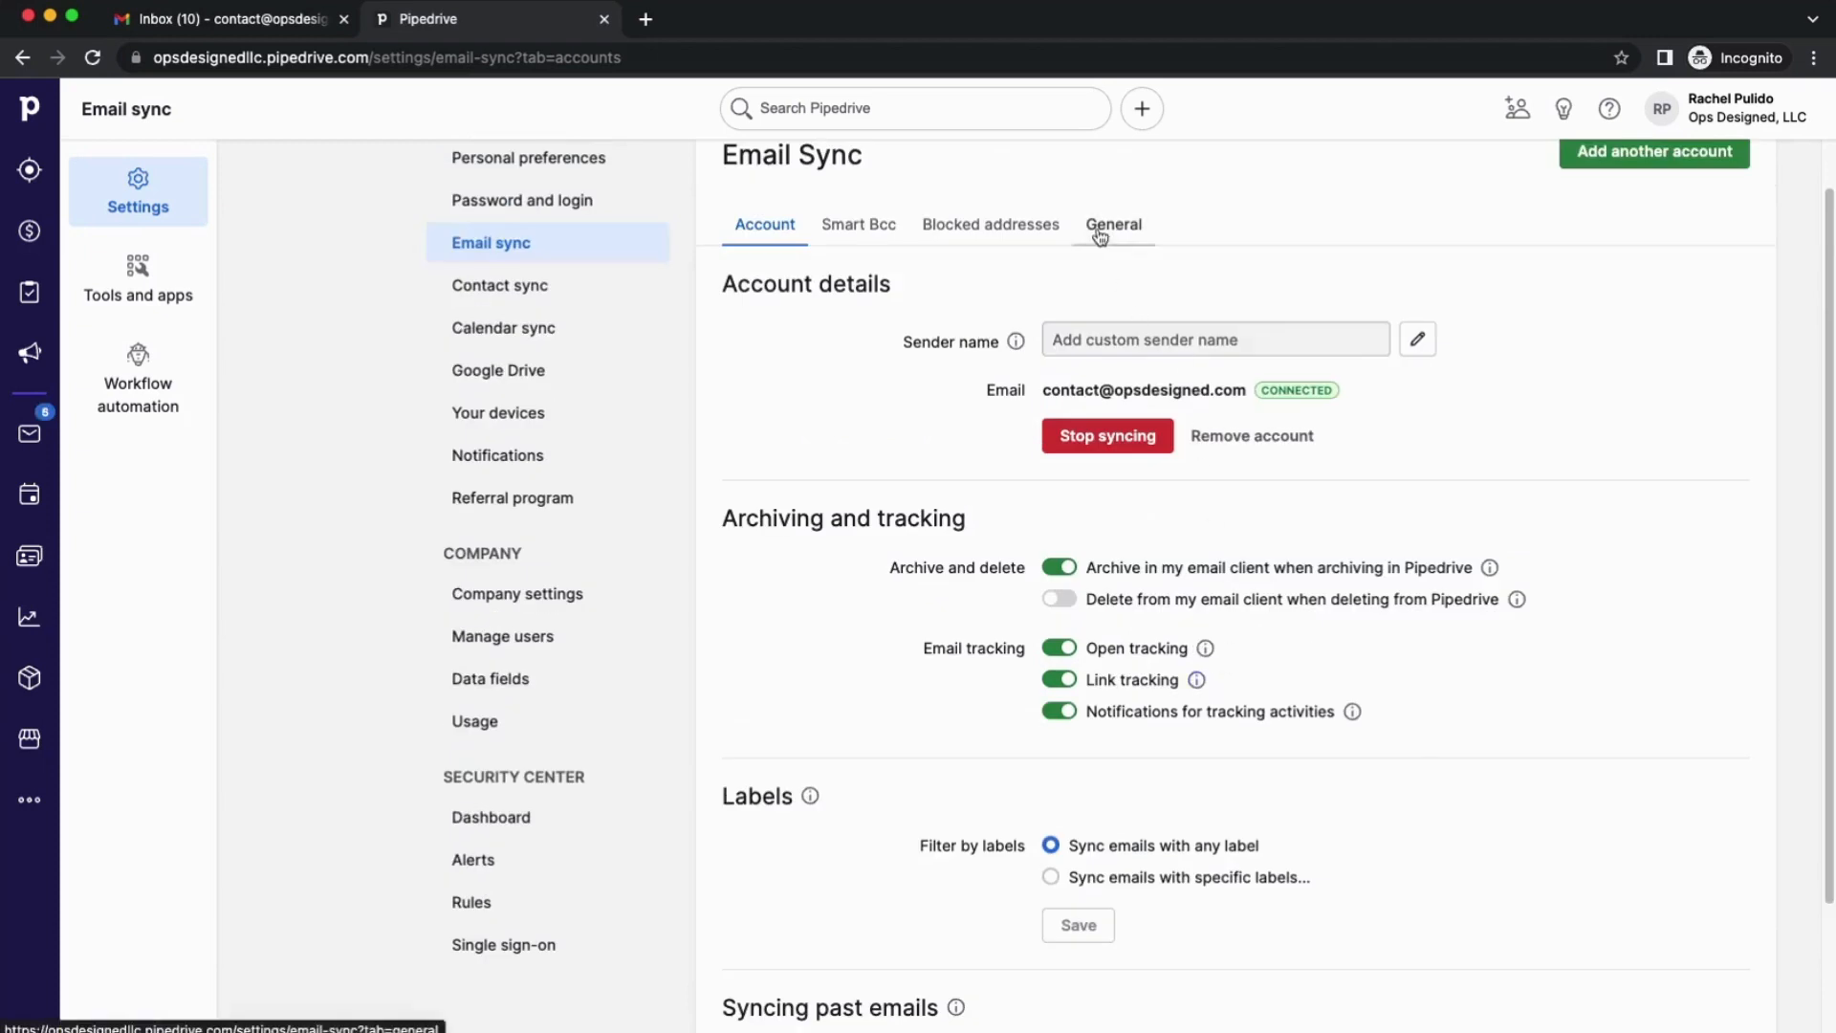
- Show the General email sync preferences for link handling, sharing and item linking
click(1114, 223)
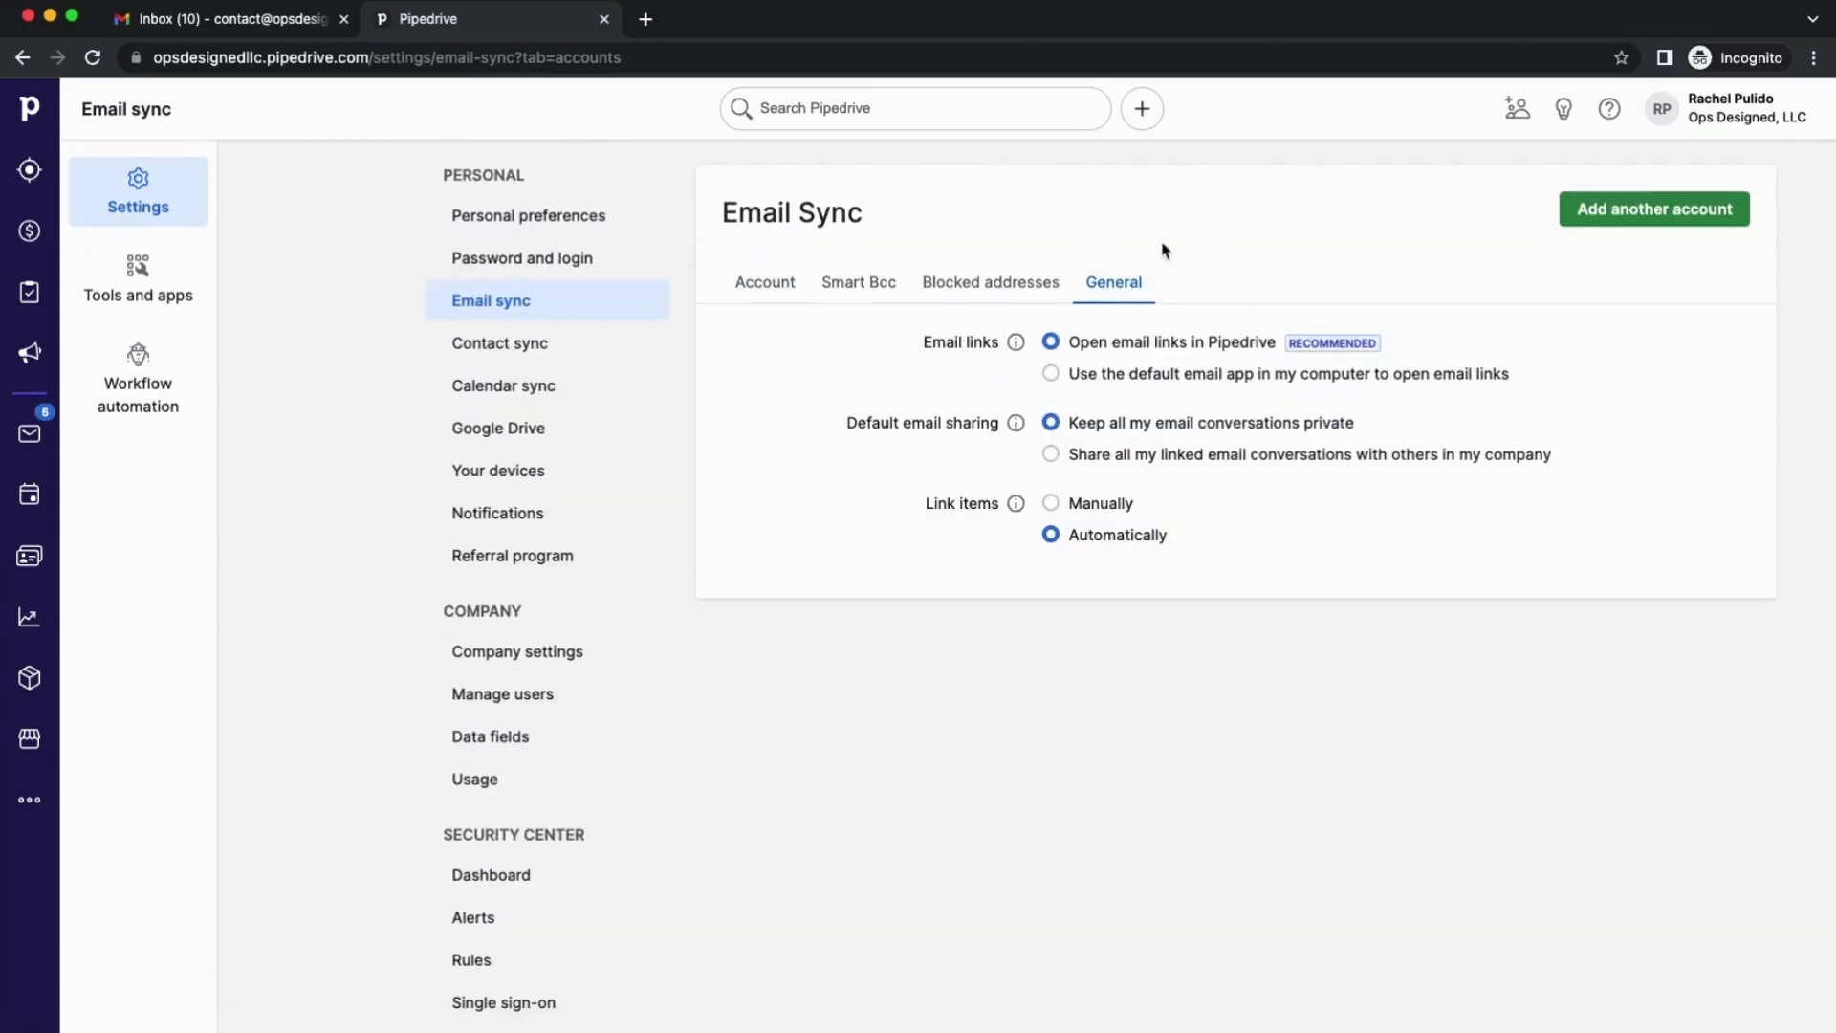
mouse_move(832, 437)
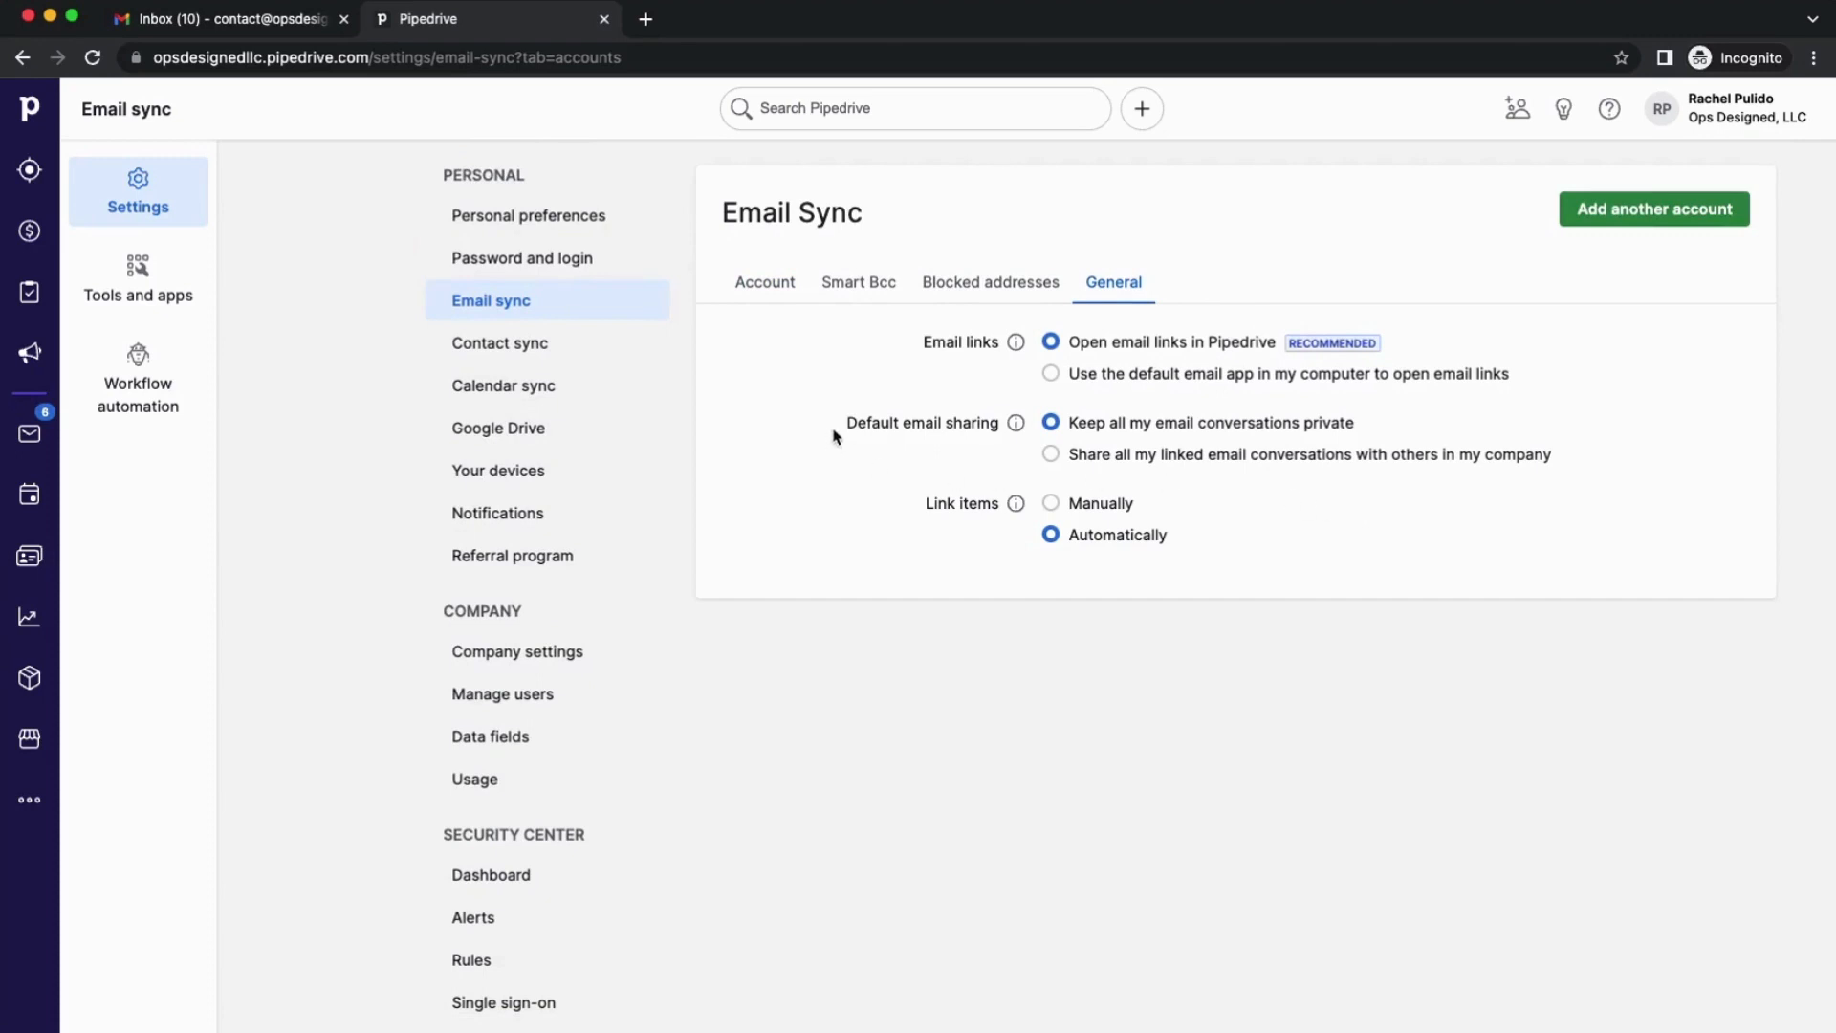
mouse_move(1276, 455)
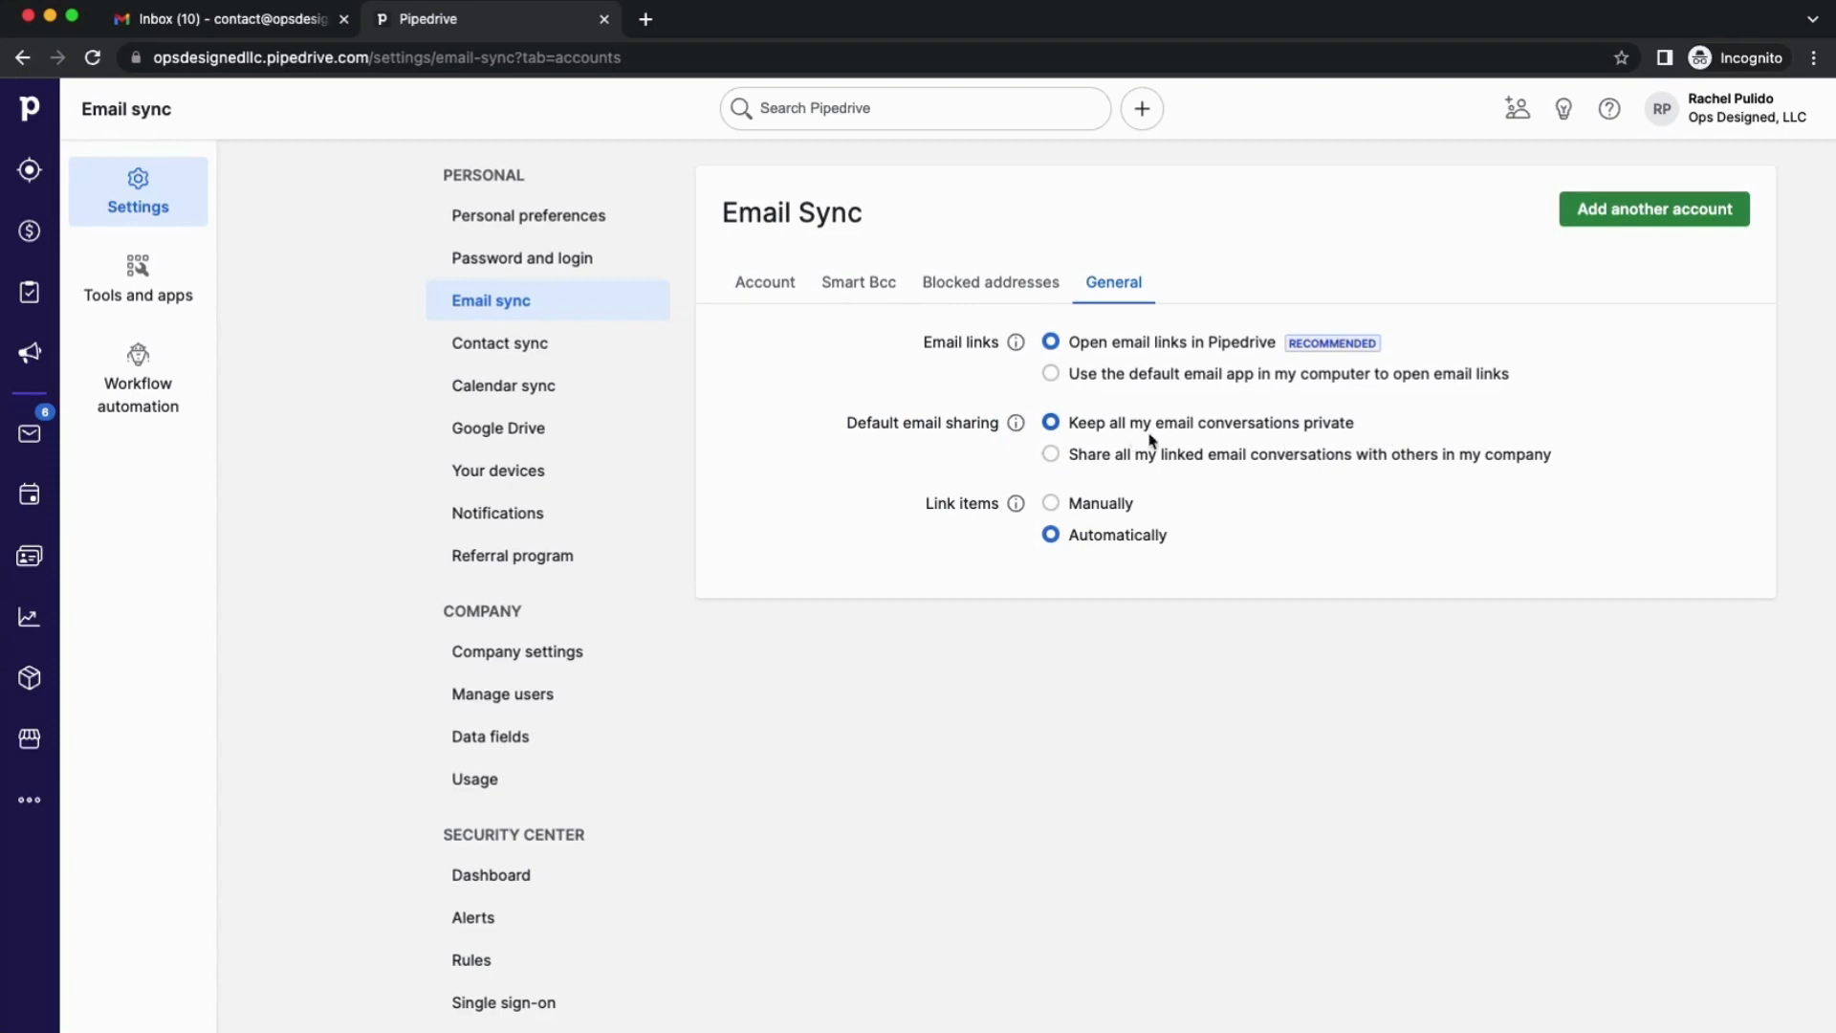
mouse_move(1378, 433)
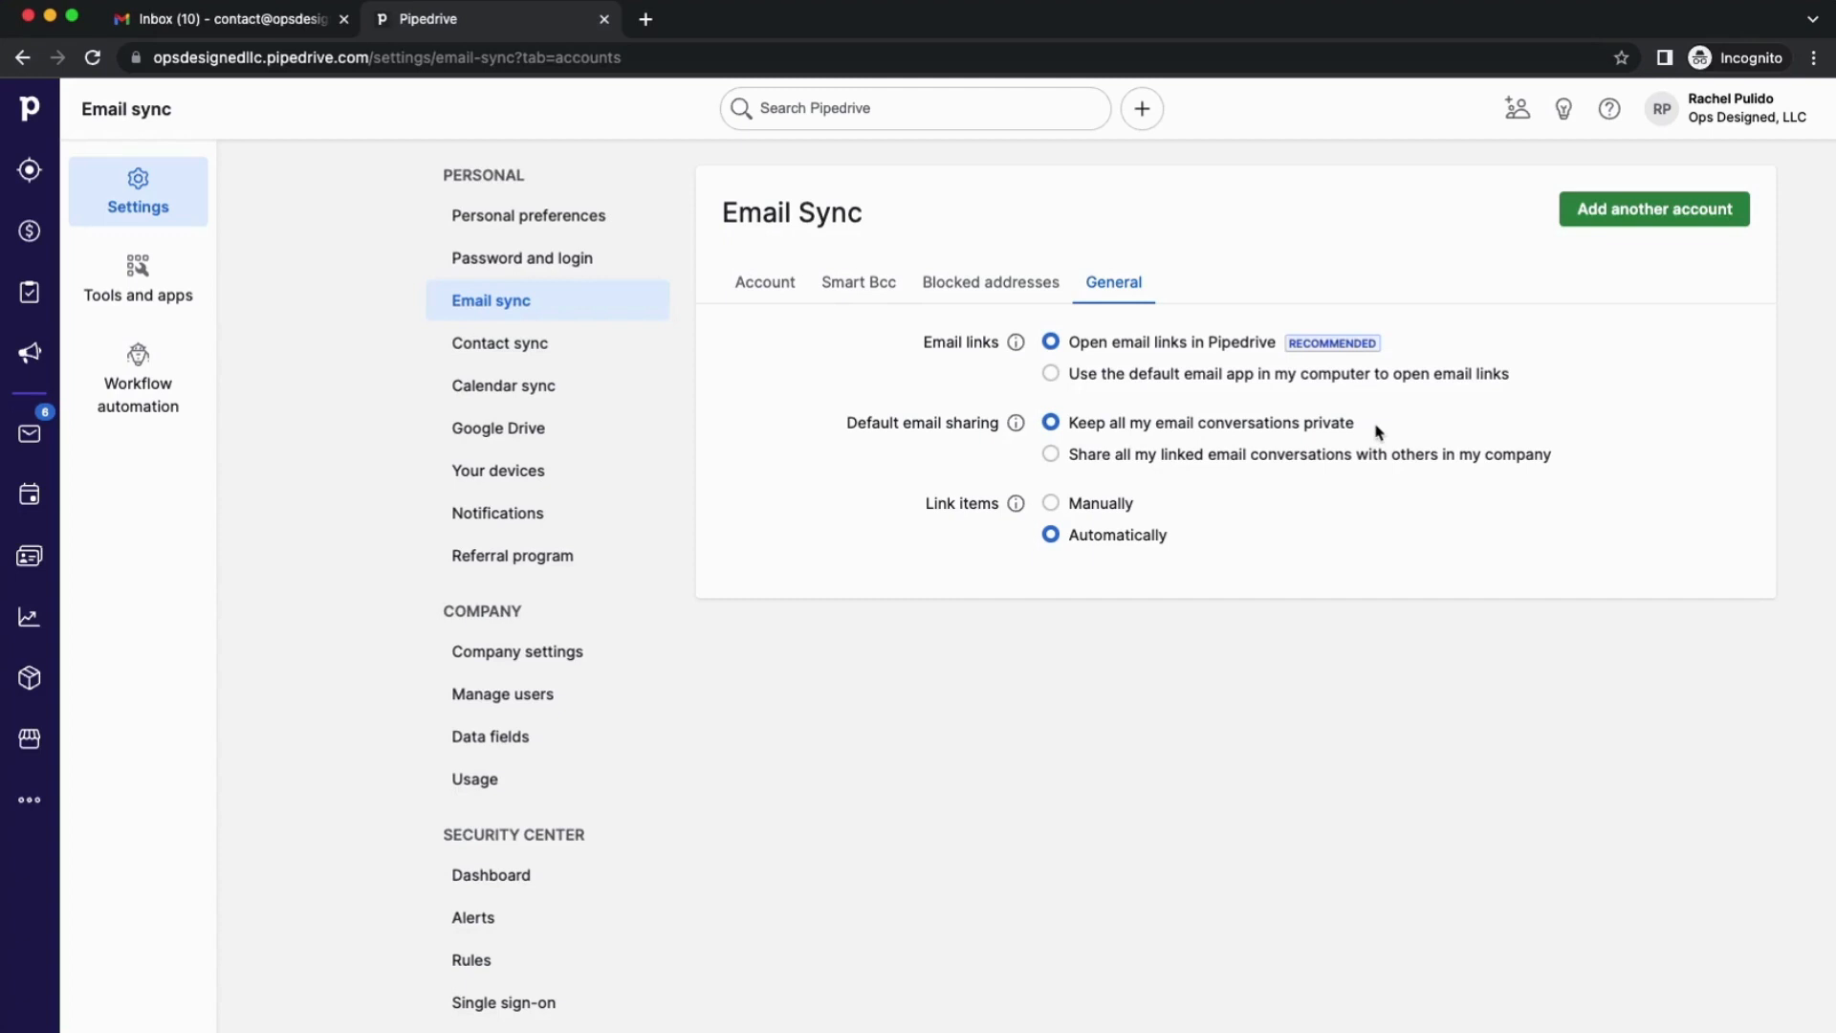
mouse_move(1150, 474)
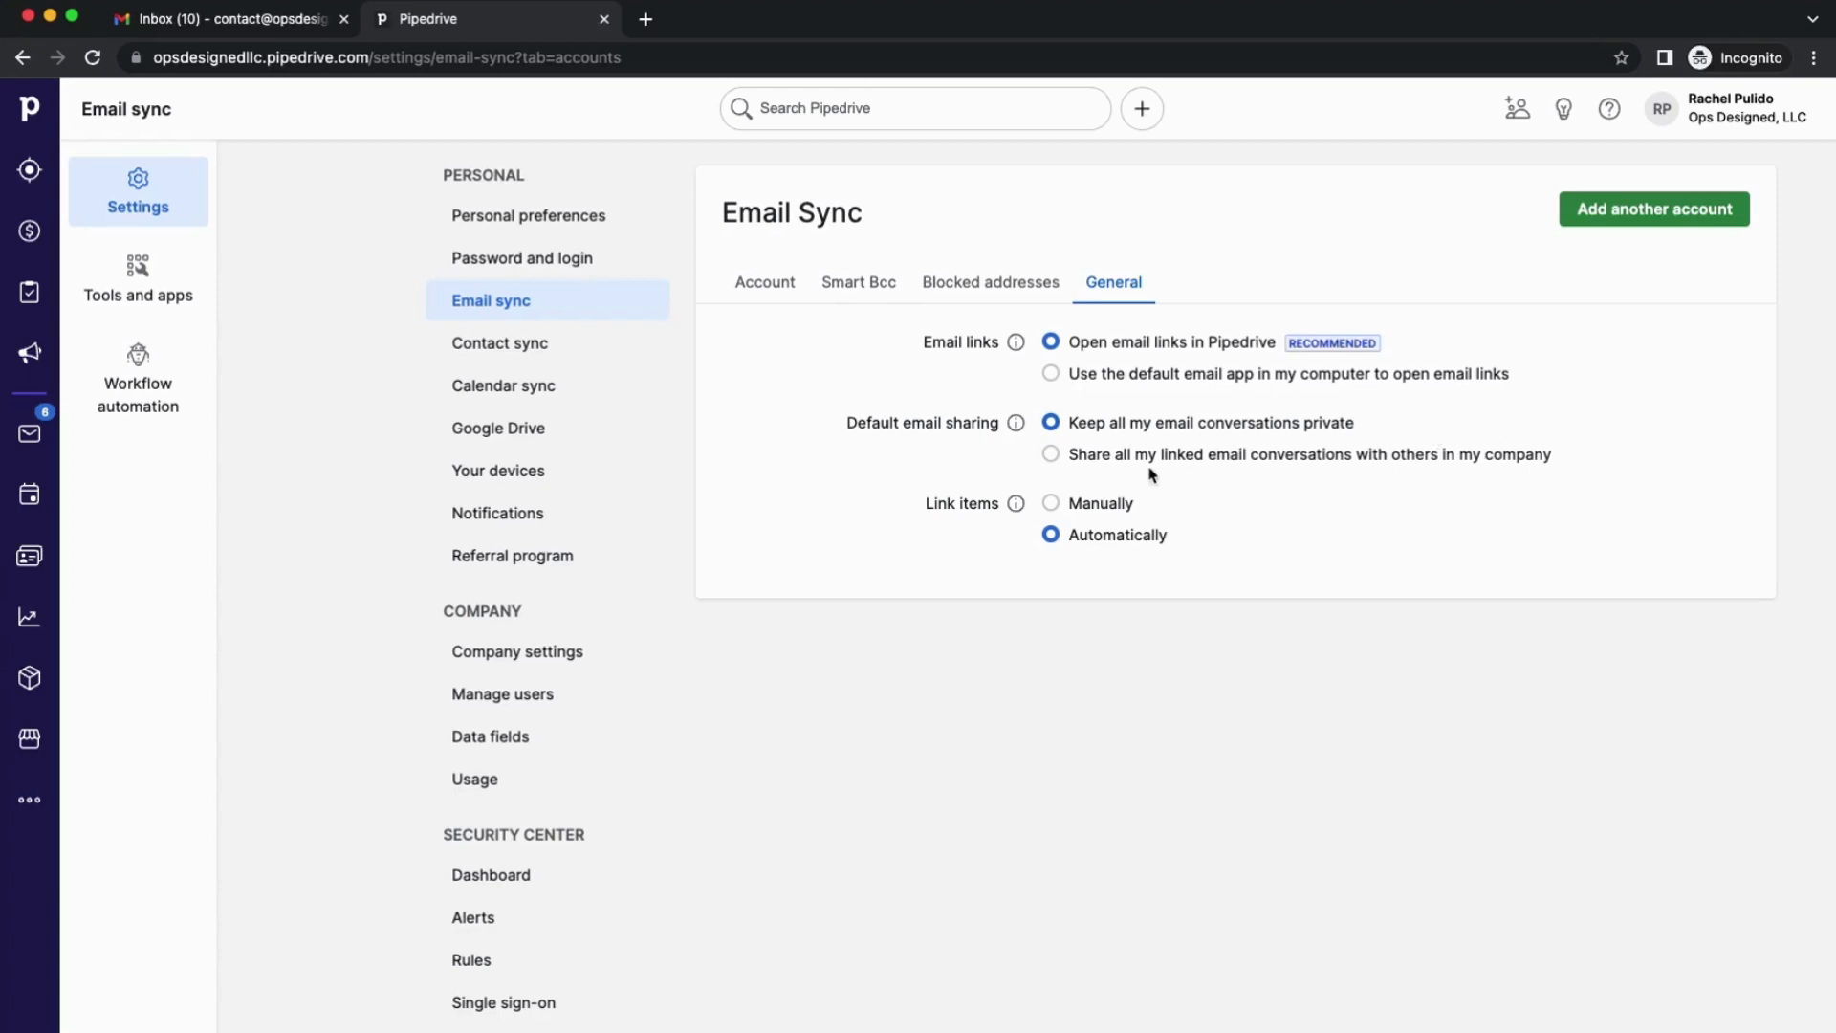
- Set default sharing to 'Share all my linked email conversations with others in my company'
click(1050, 455)
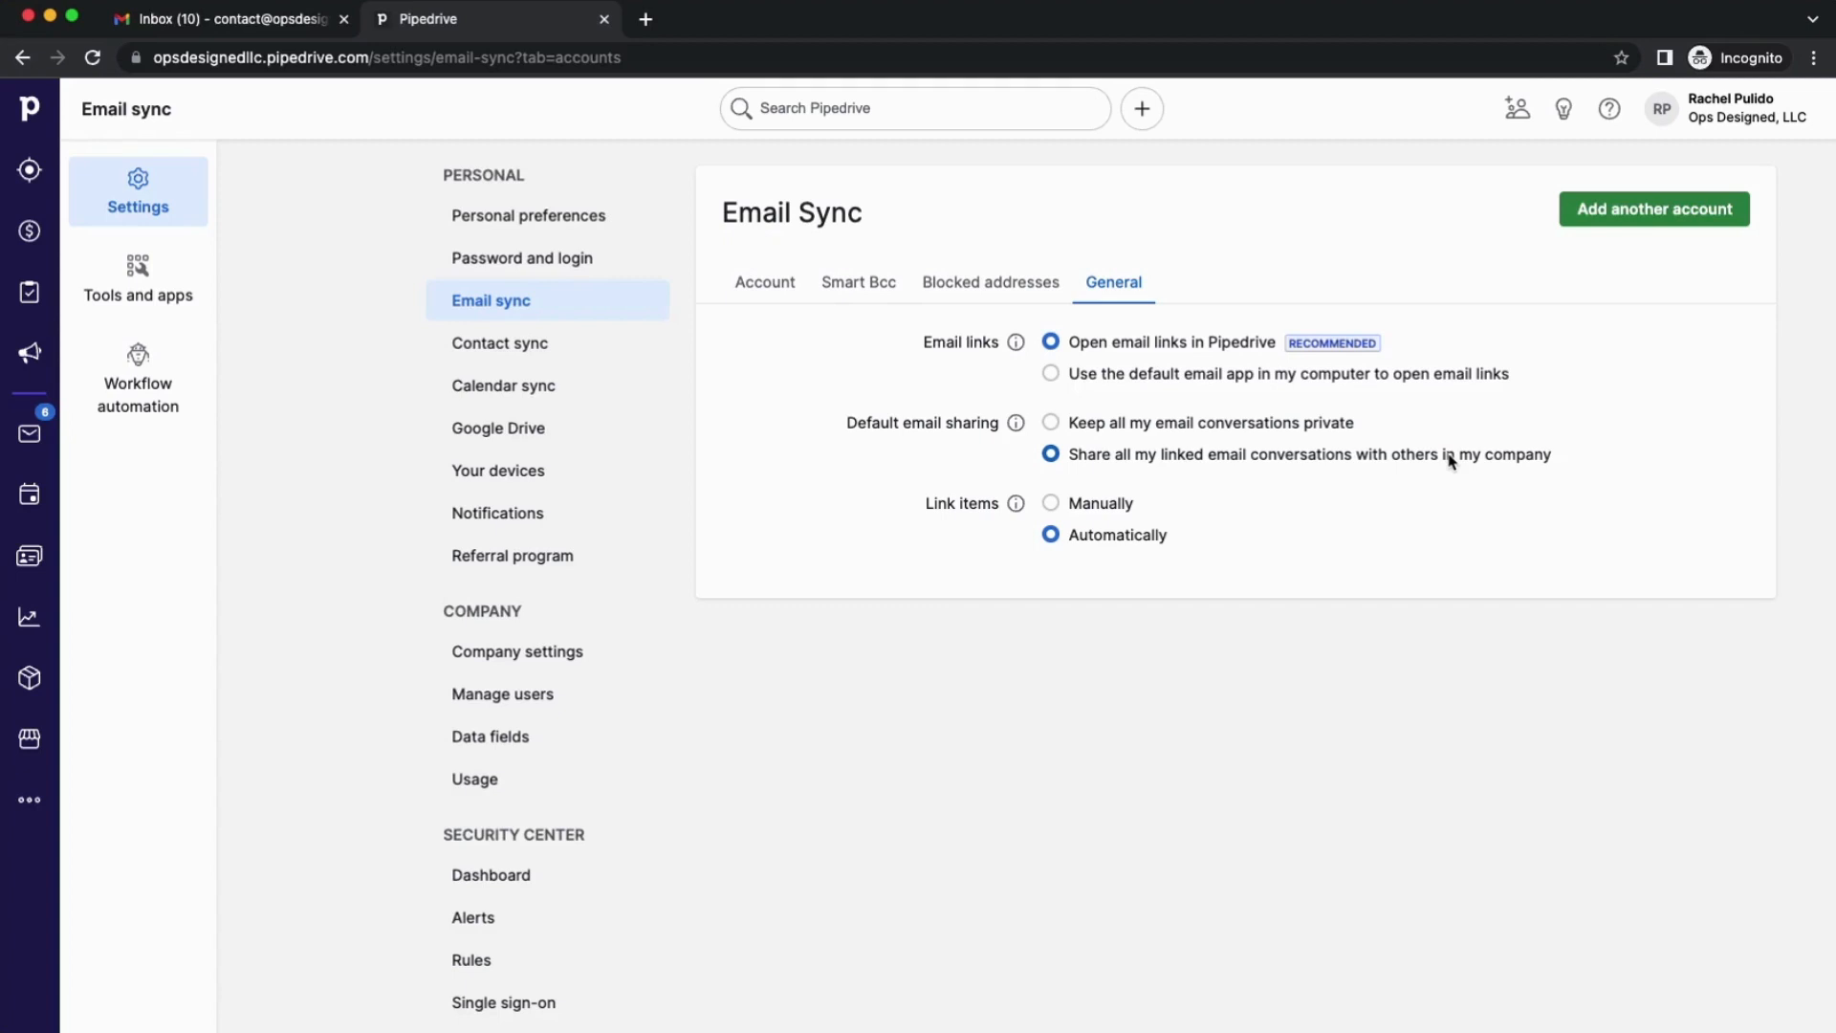
mouse_move(1218, 551)
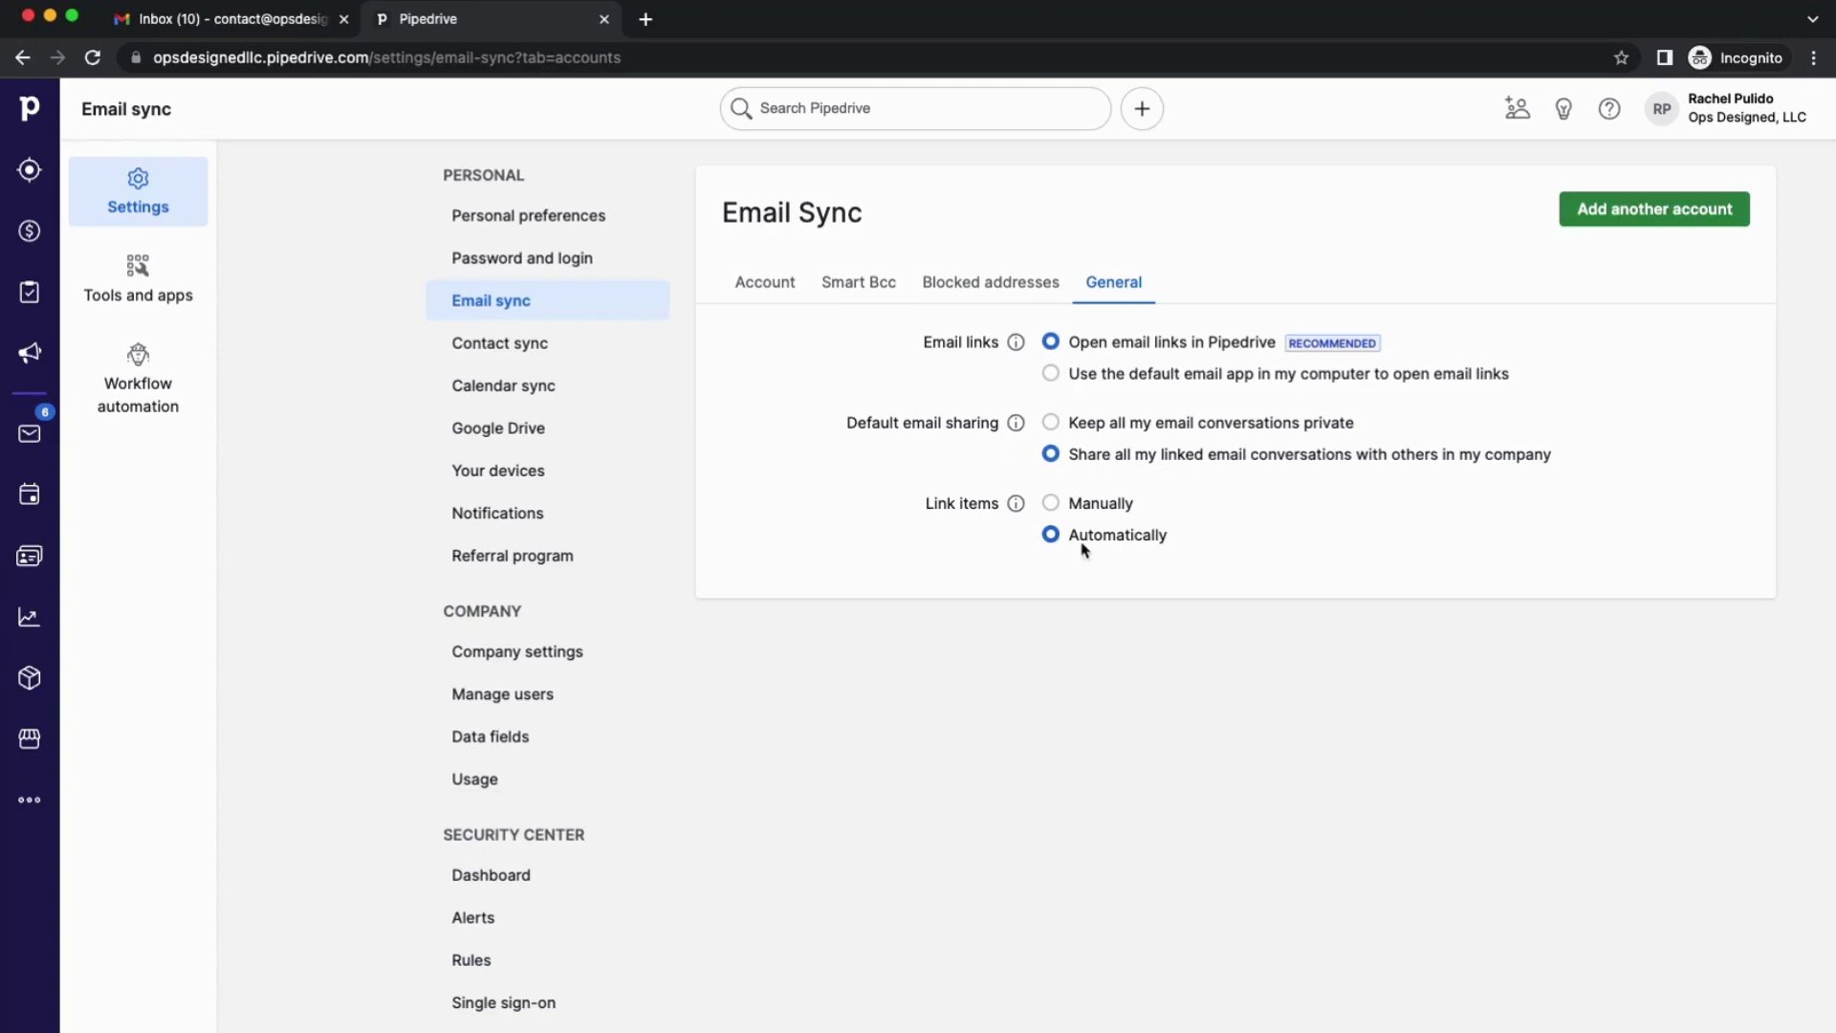
mouse_move(1170, 553)
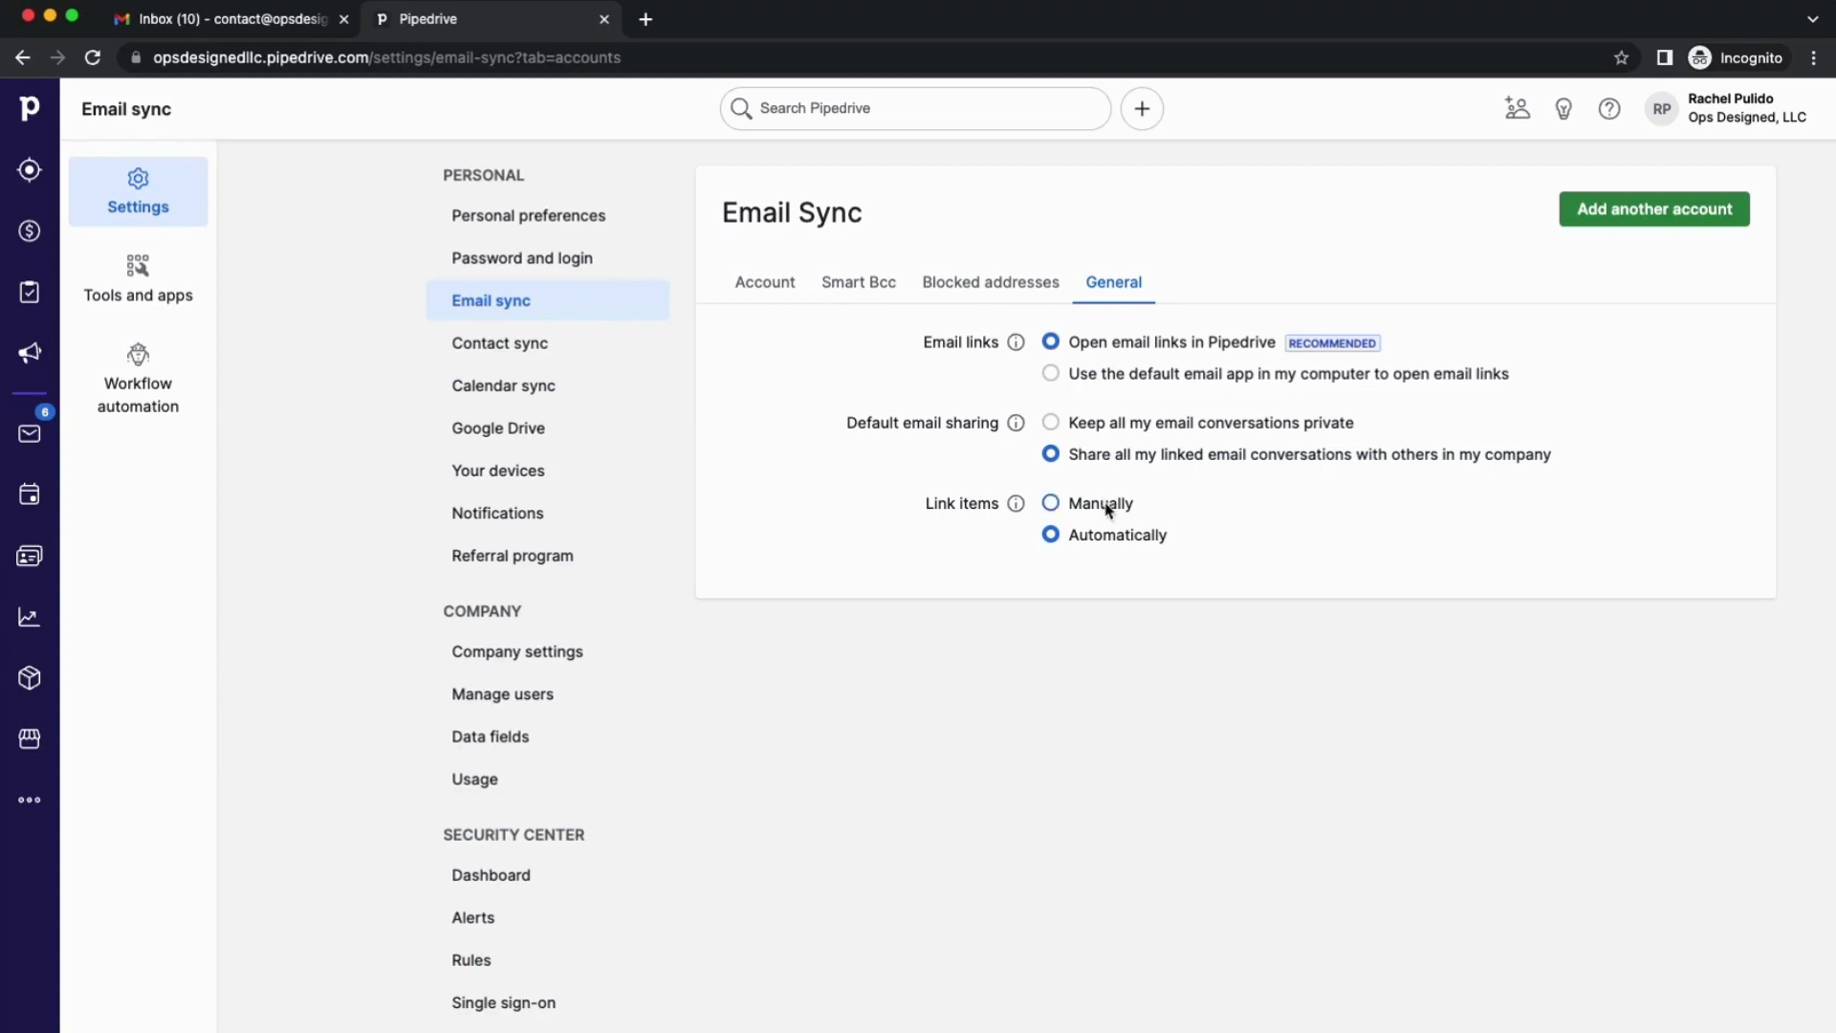
mouse_move(1125, 509)
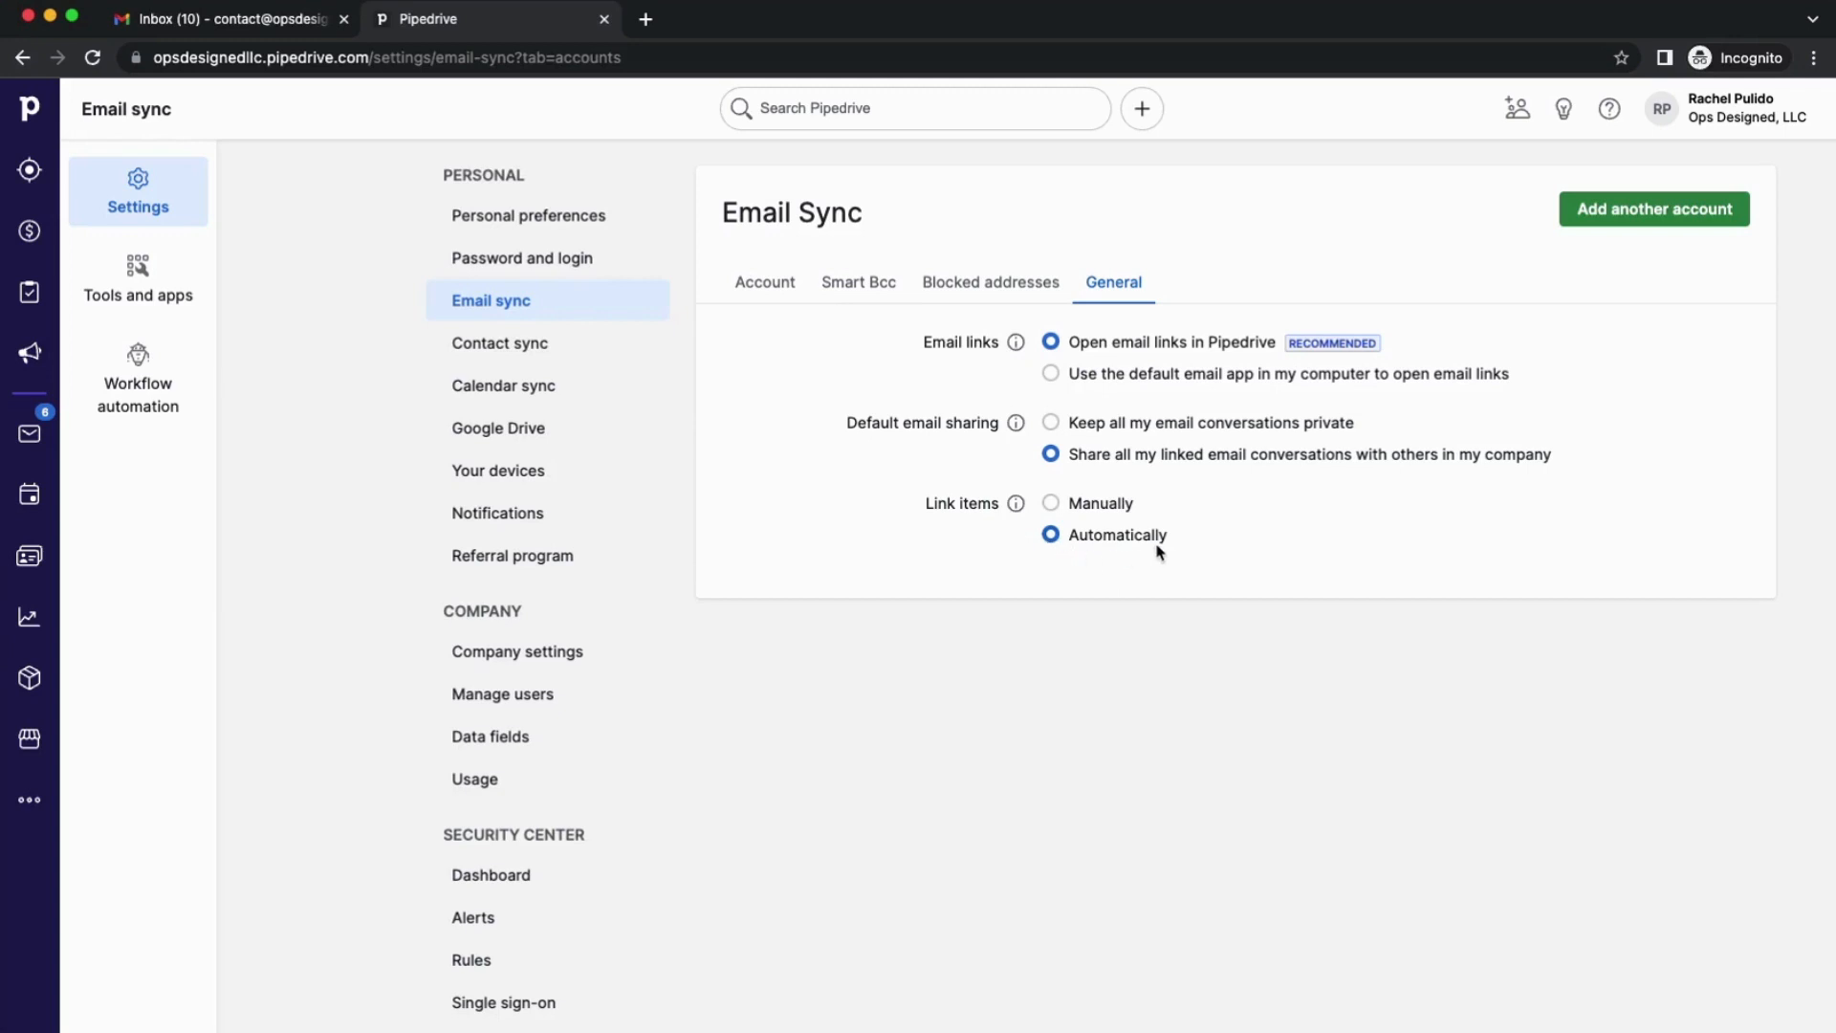
mouse_move(1131, 556)
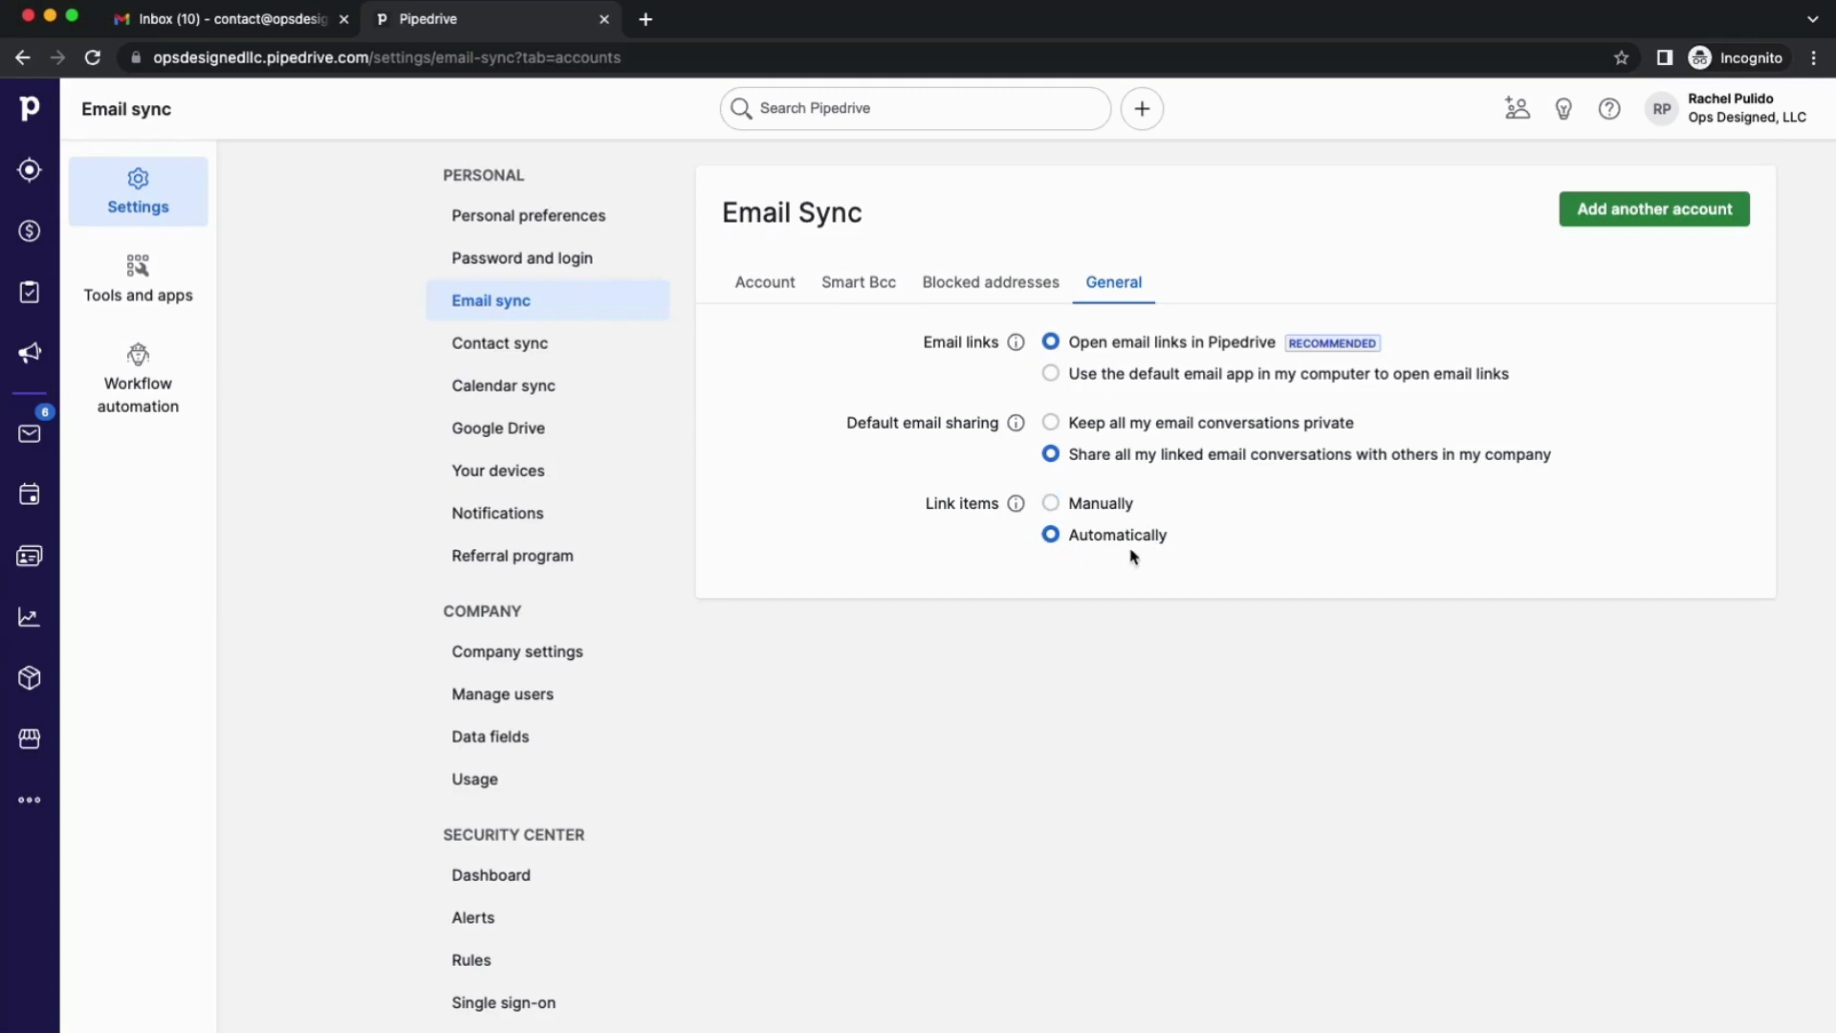
click(1112, 283)
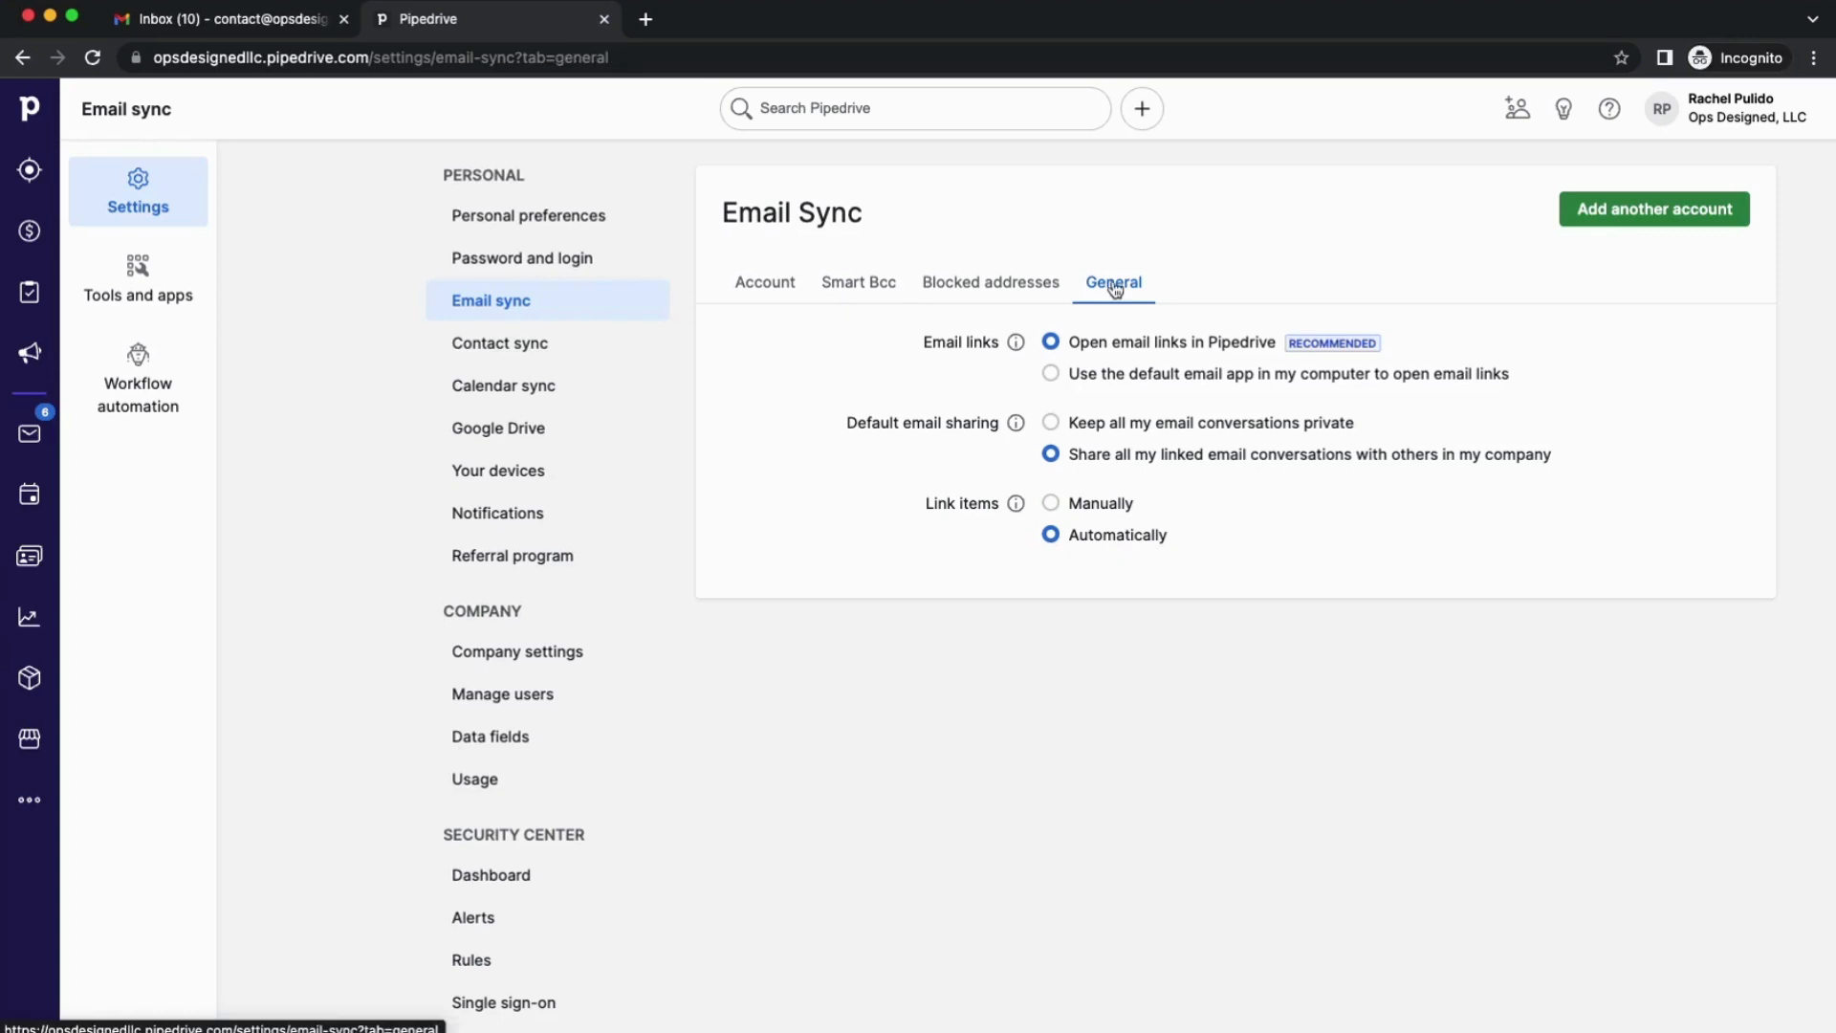
click(763, 283)
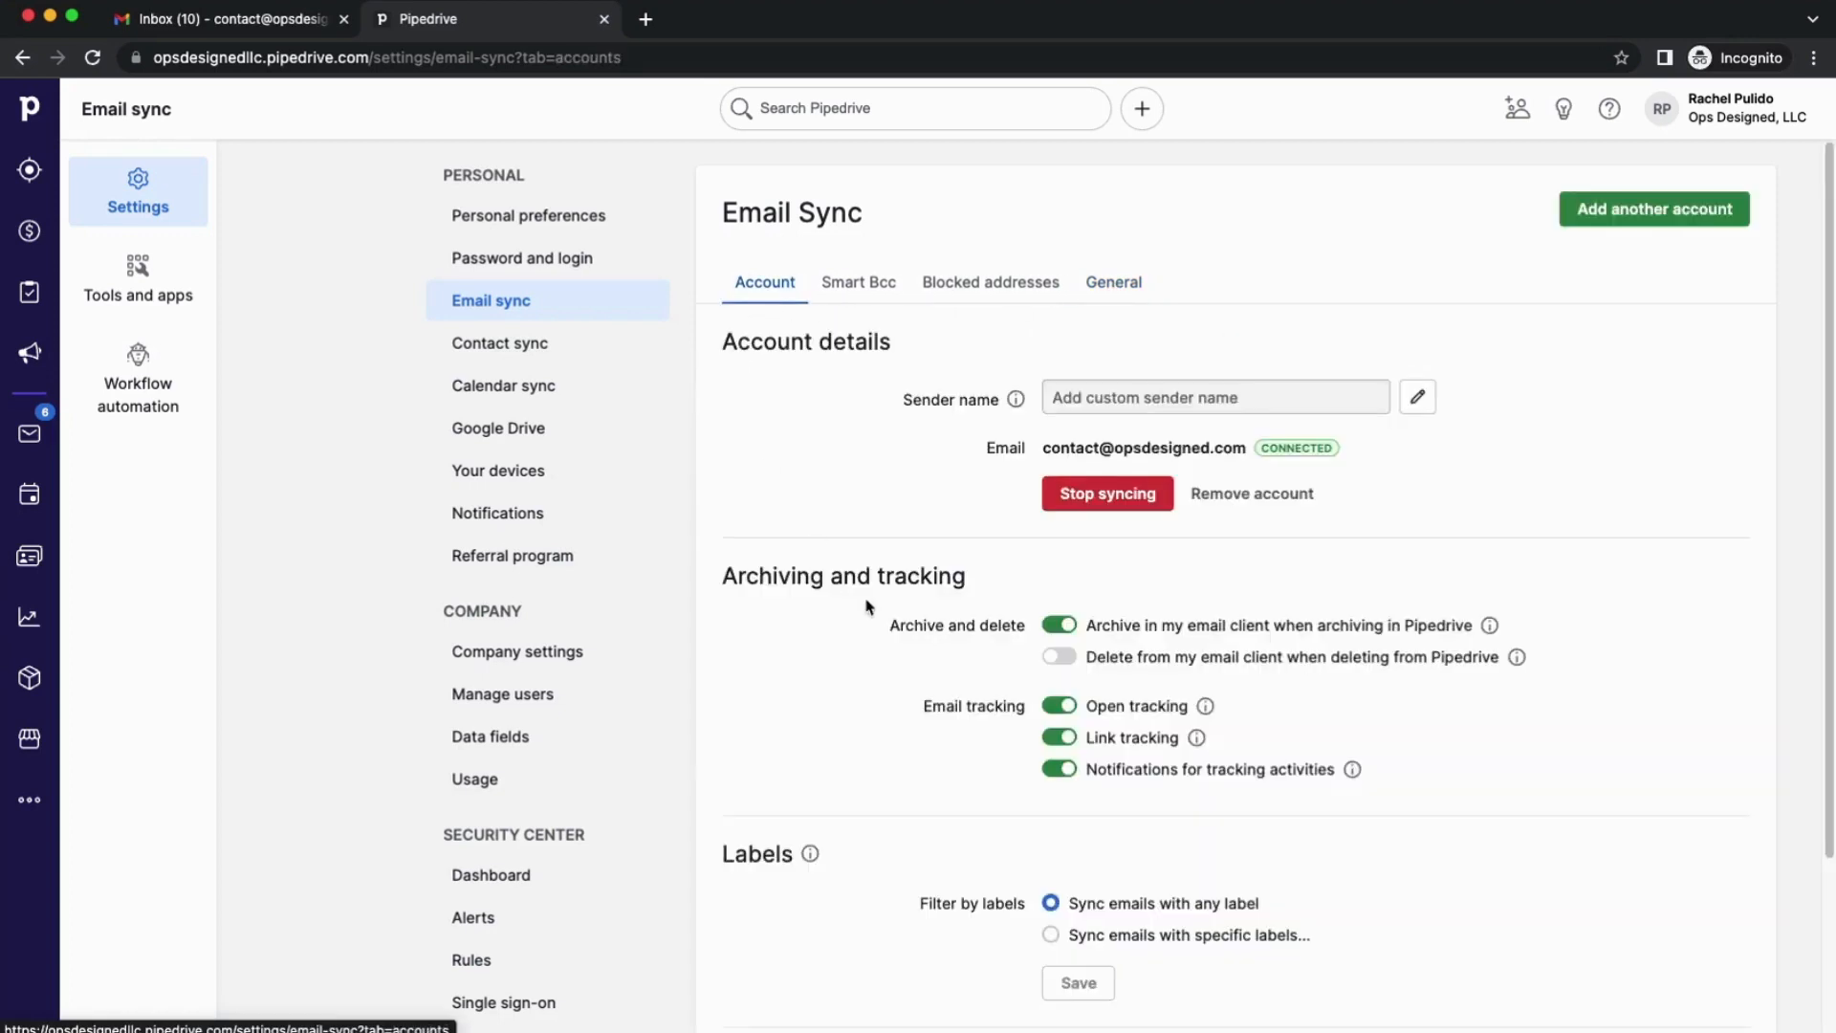
scroll(down, 3)
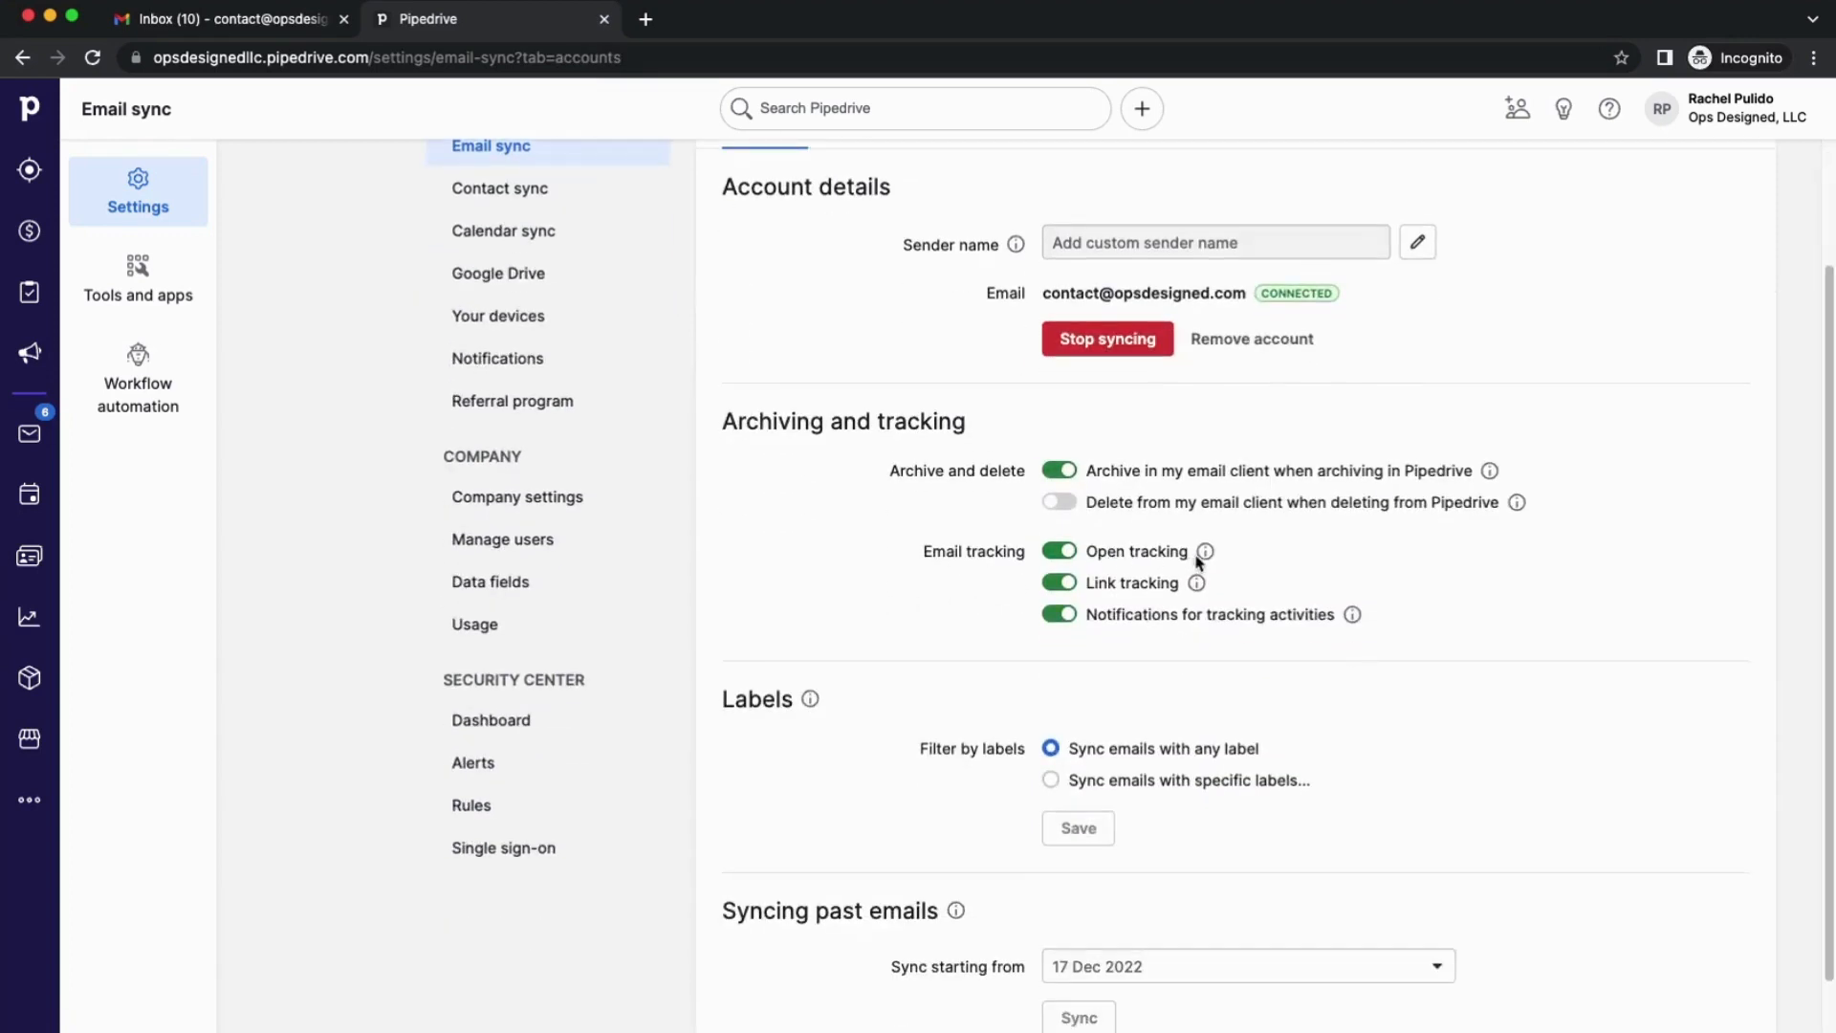
mouse_move(1147, 603)
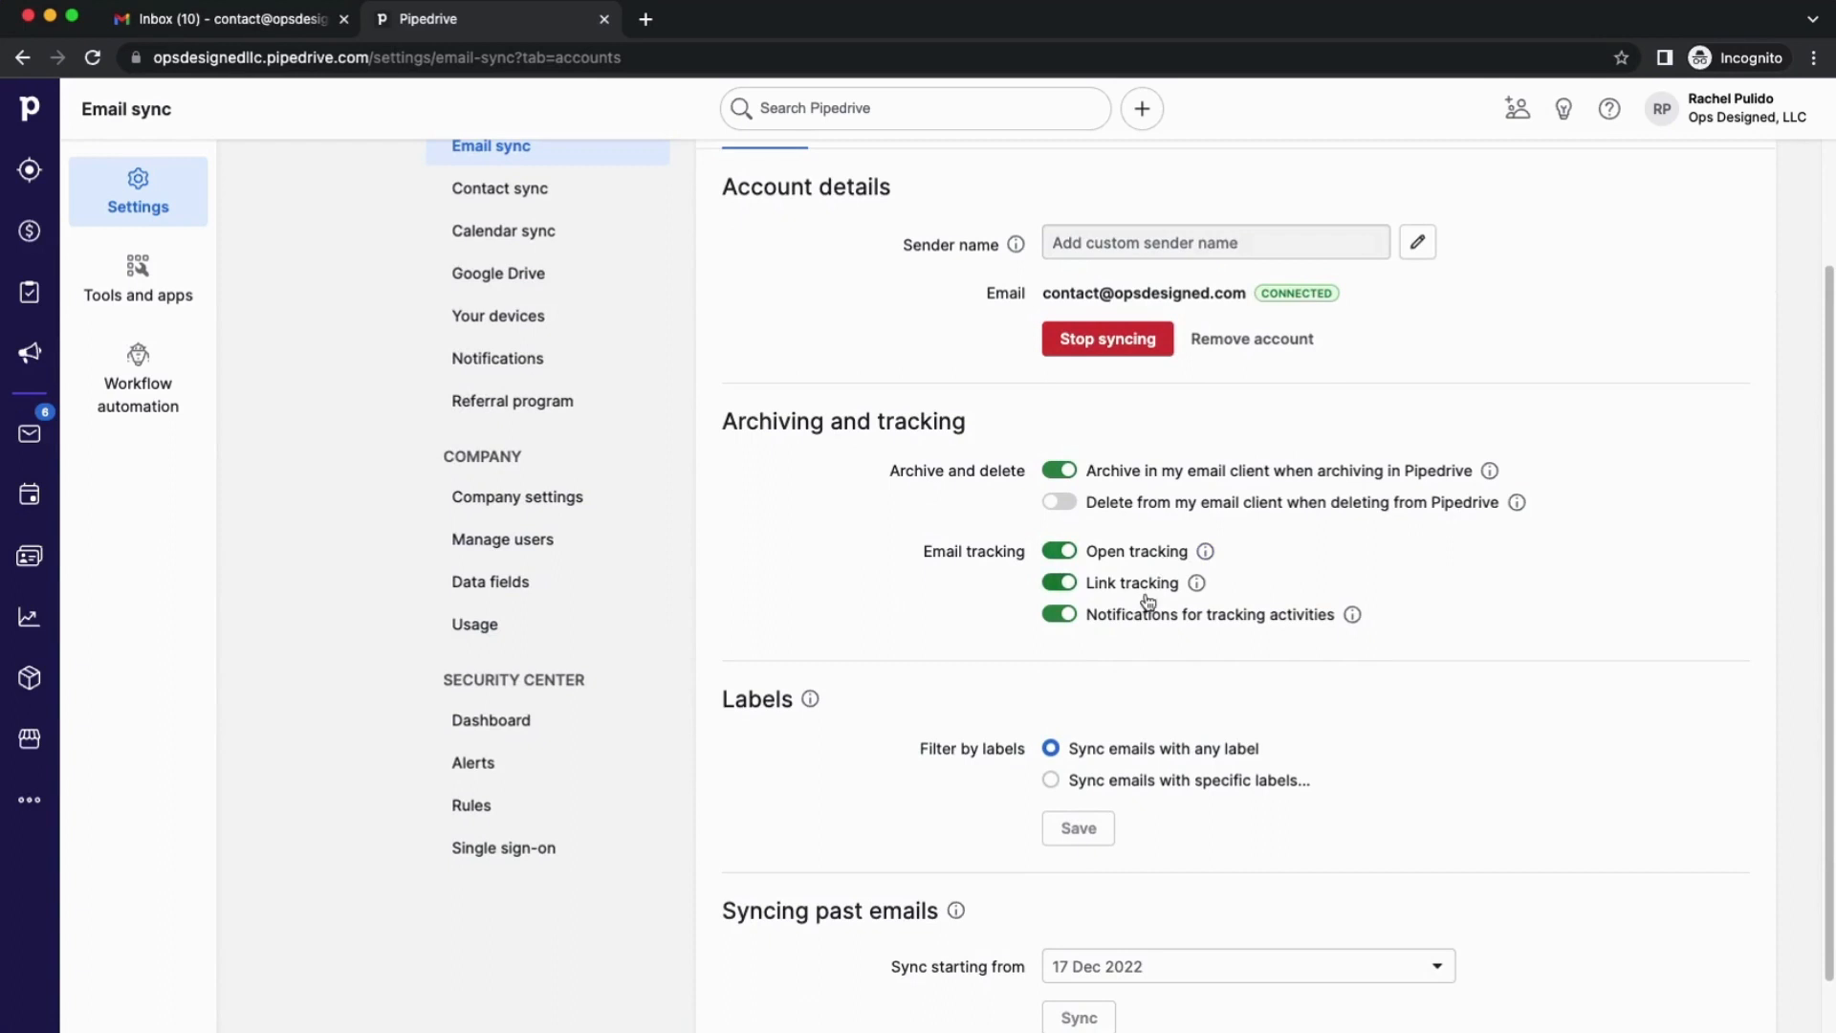
mouse_move(1212, 557)
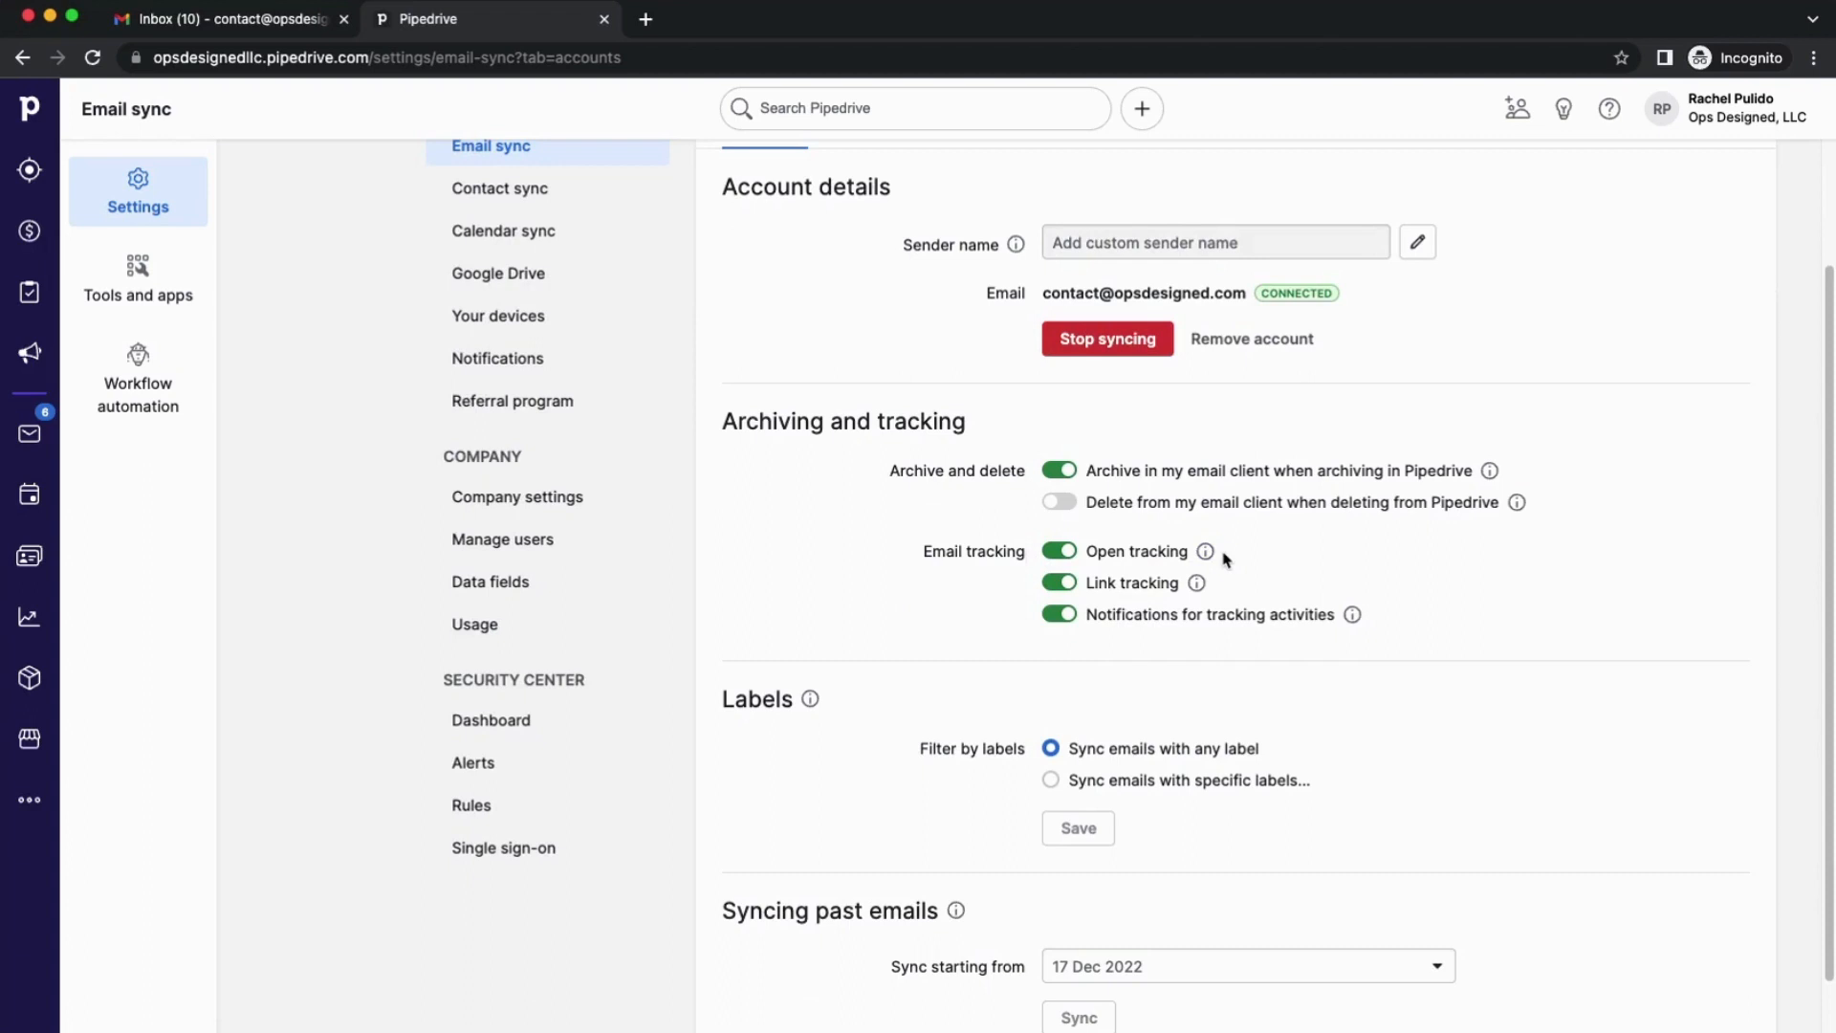
mouse_move(1236, 561)
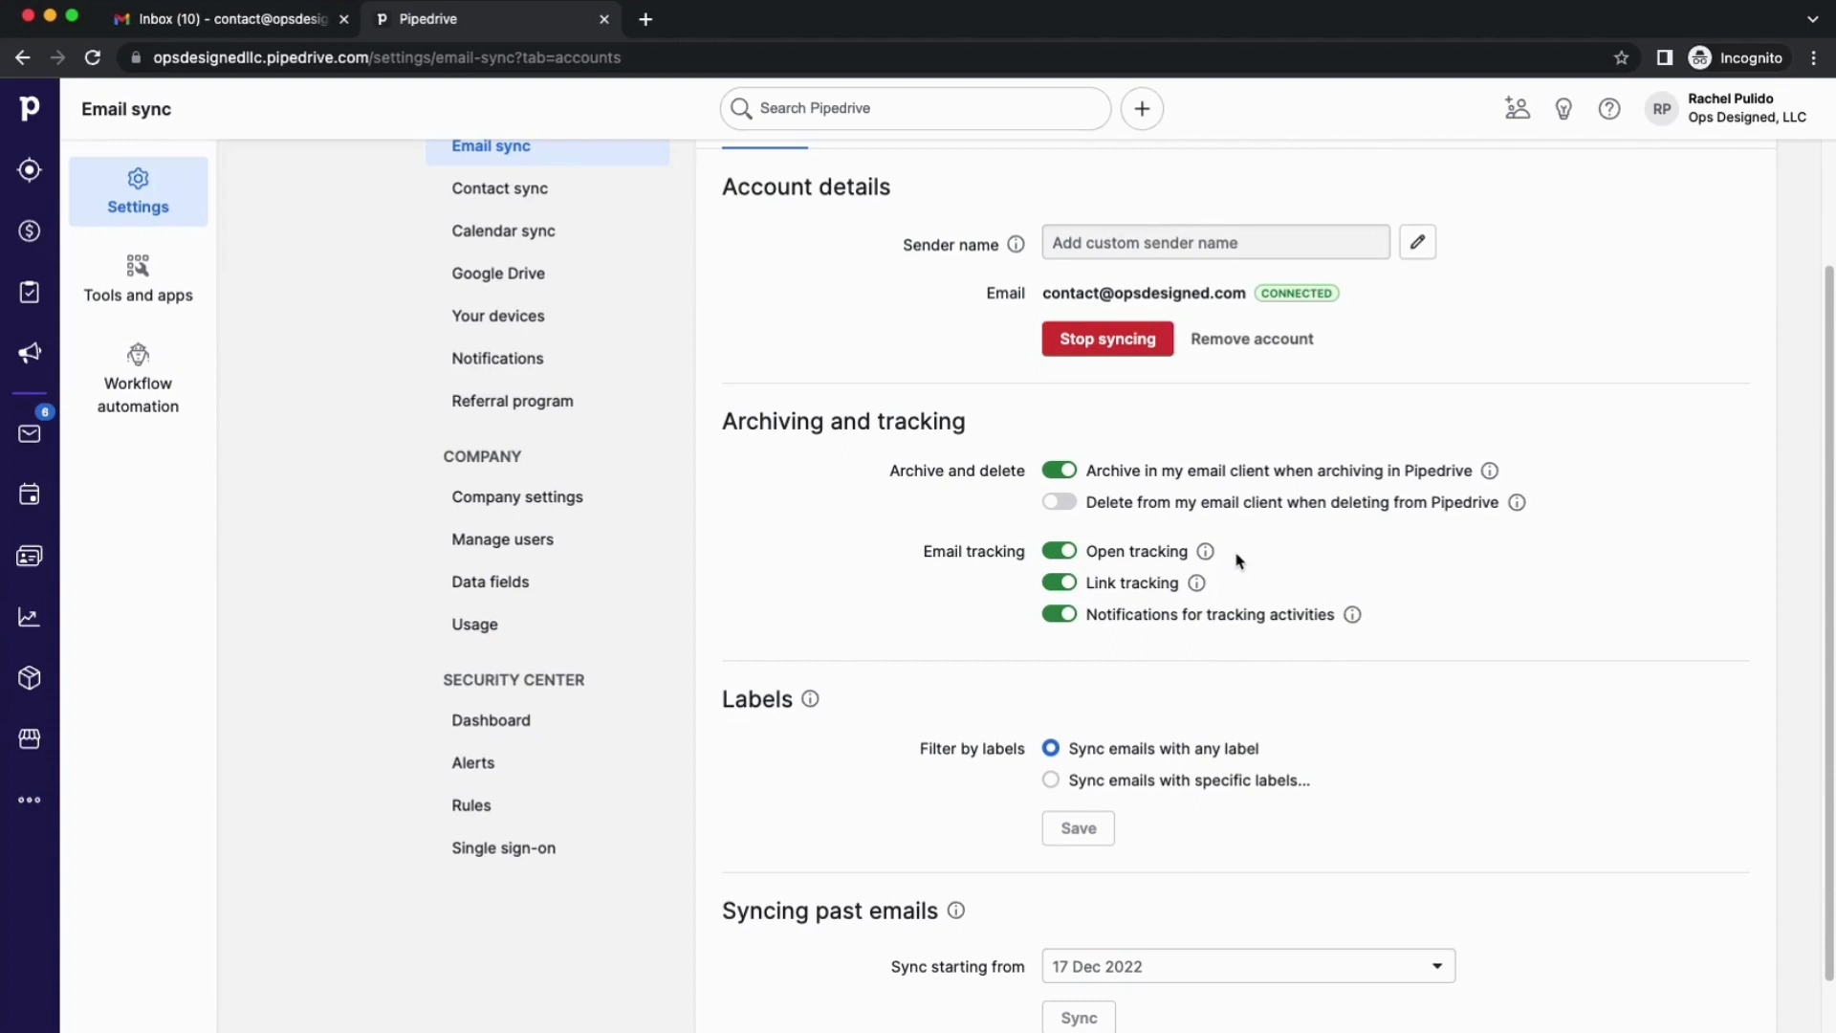
mouse_move(1198, 599)
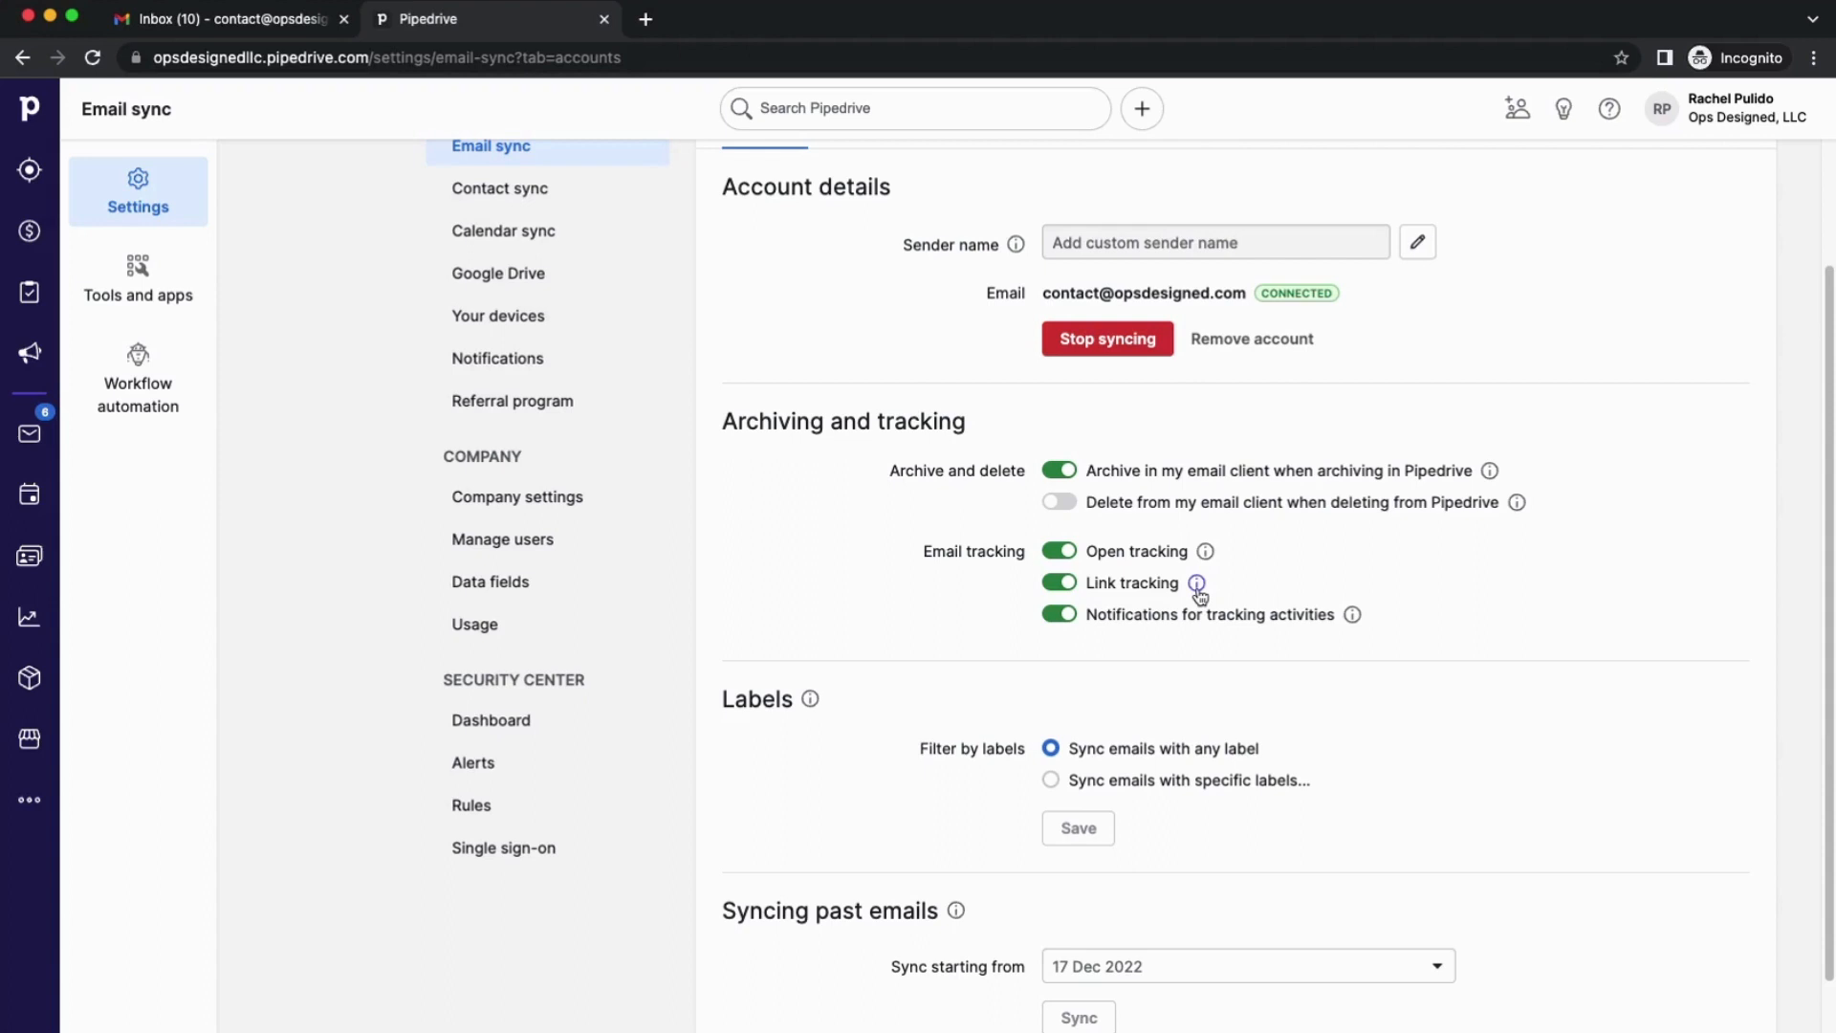
mouse_move(1173, 614)
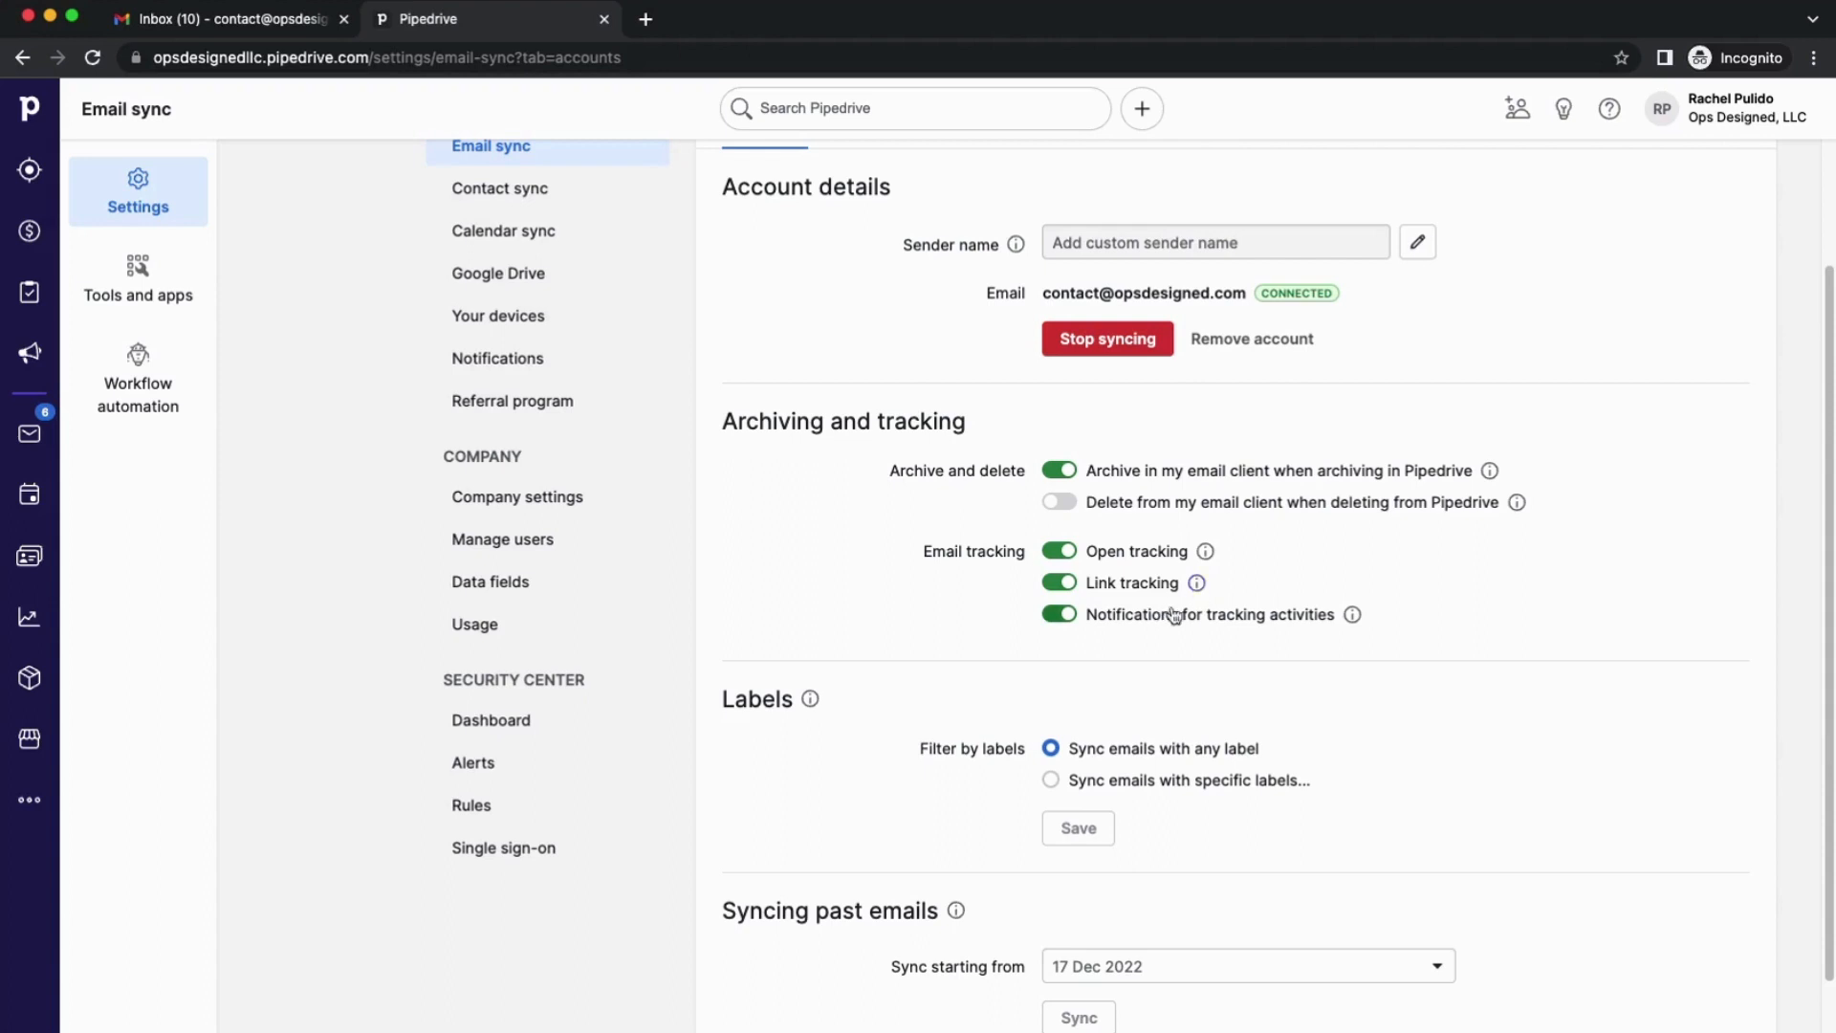
mouse_move(819, 519)
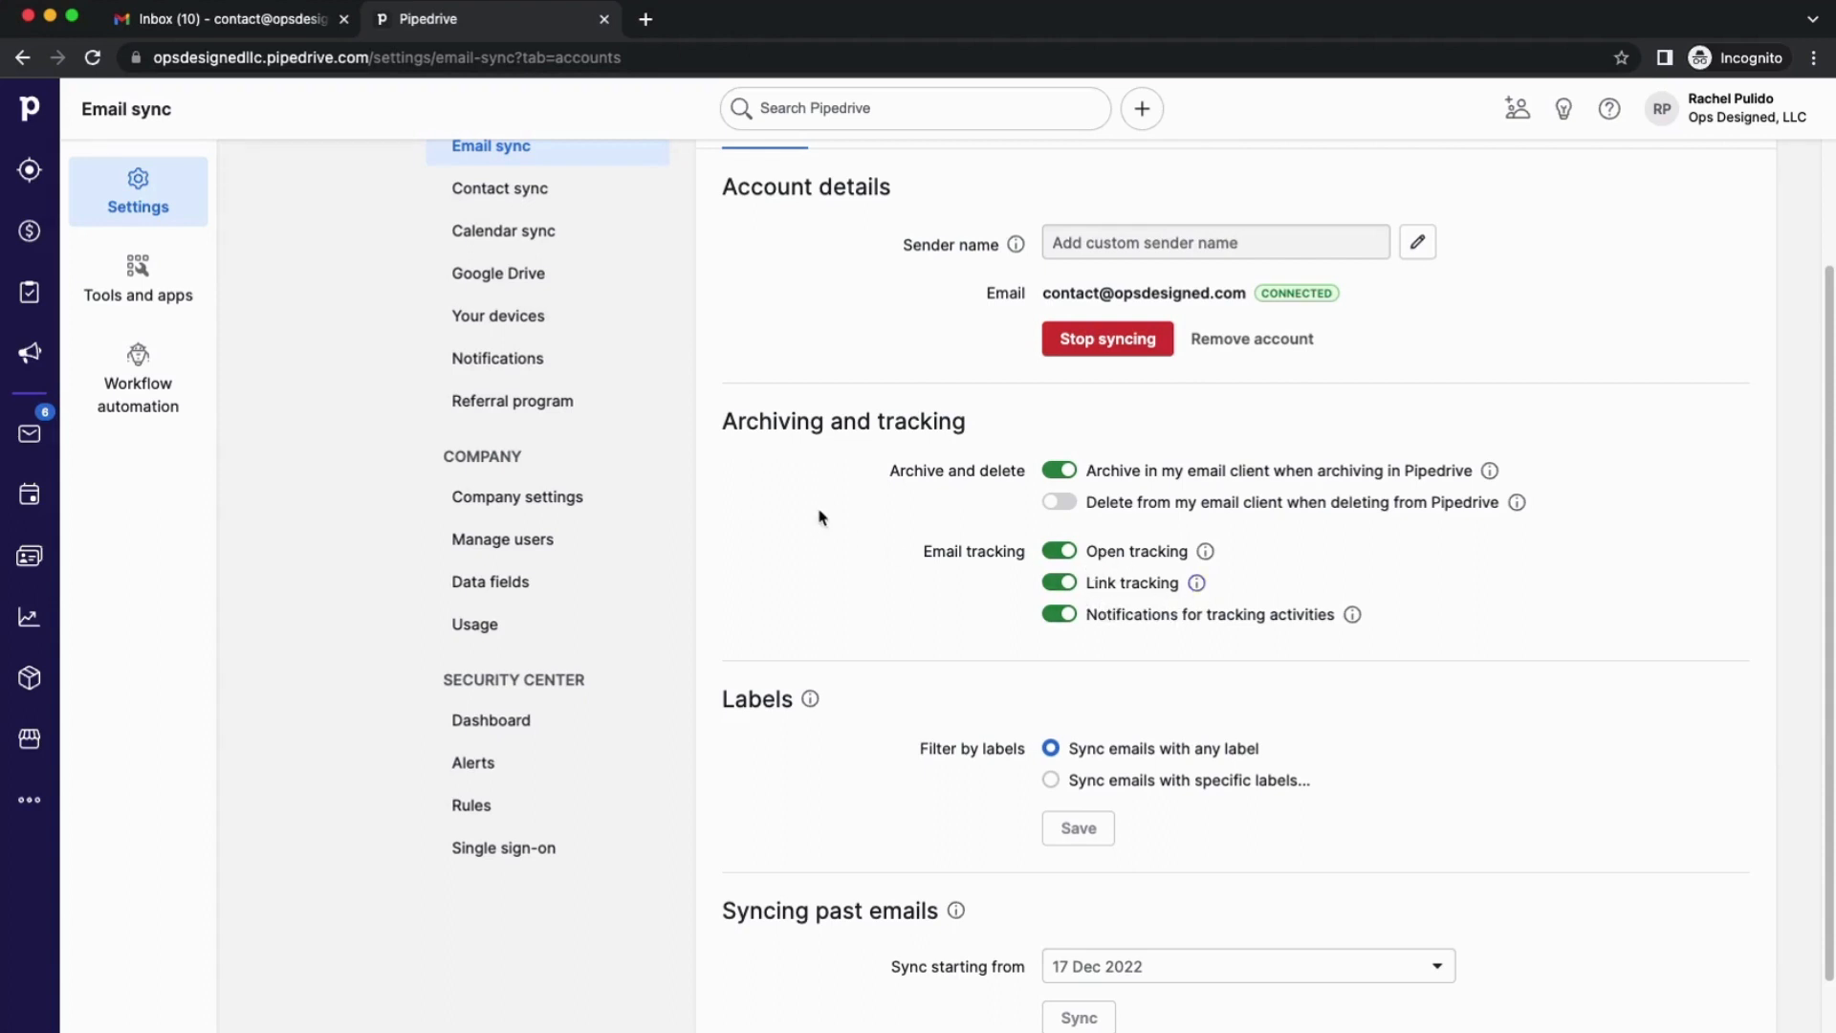
mouse_move(29, 434)
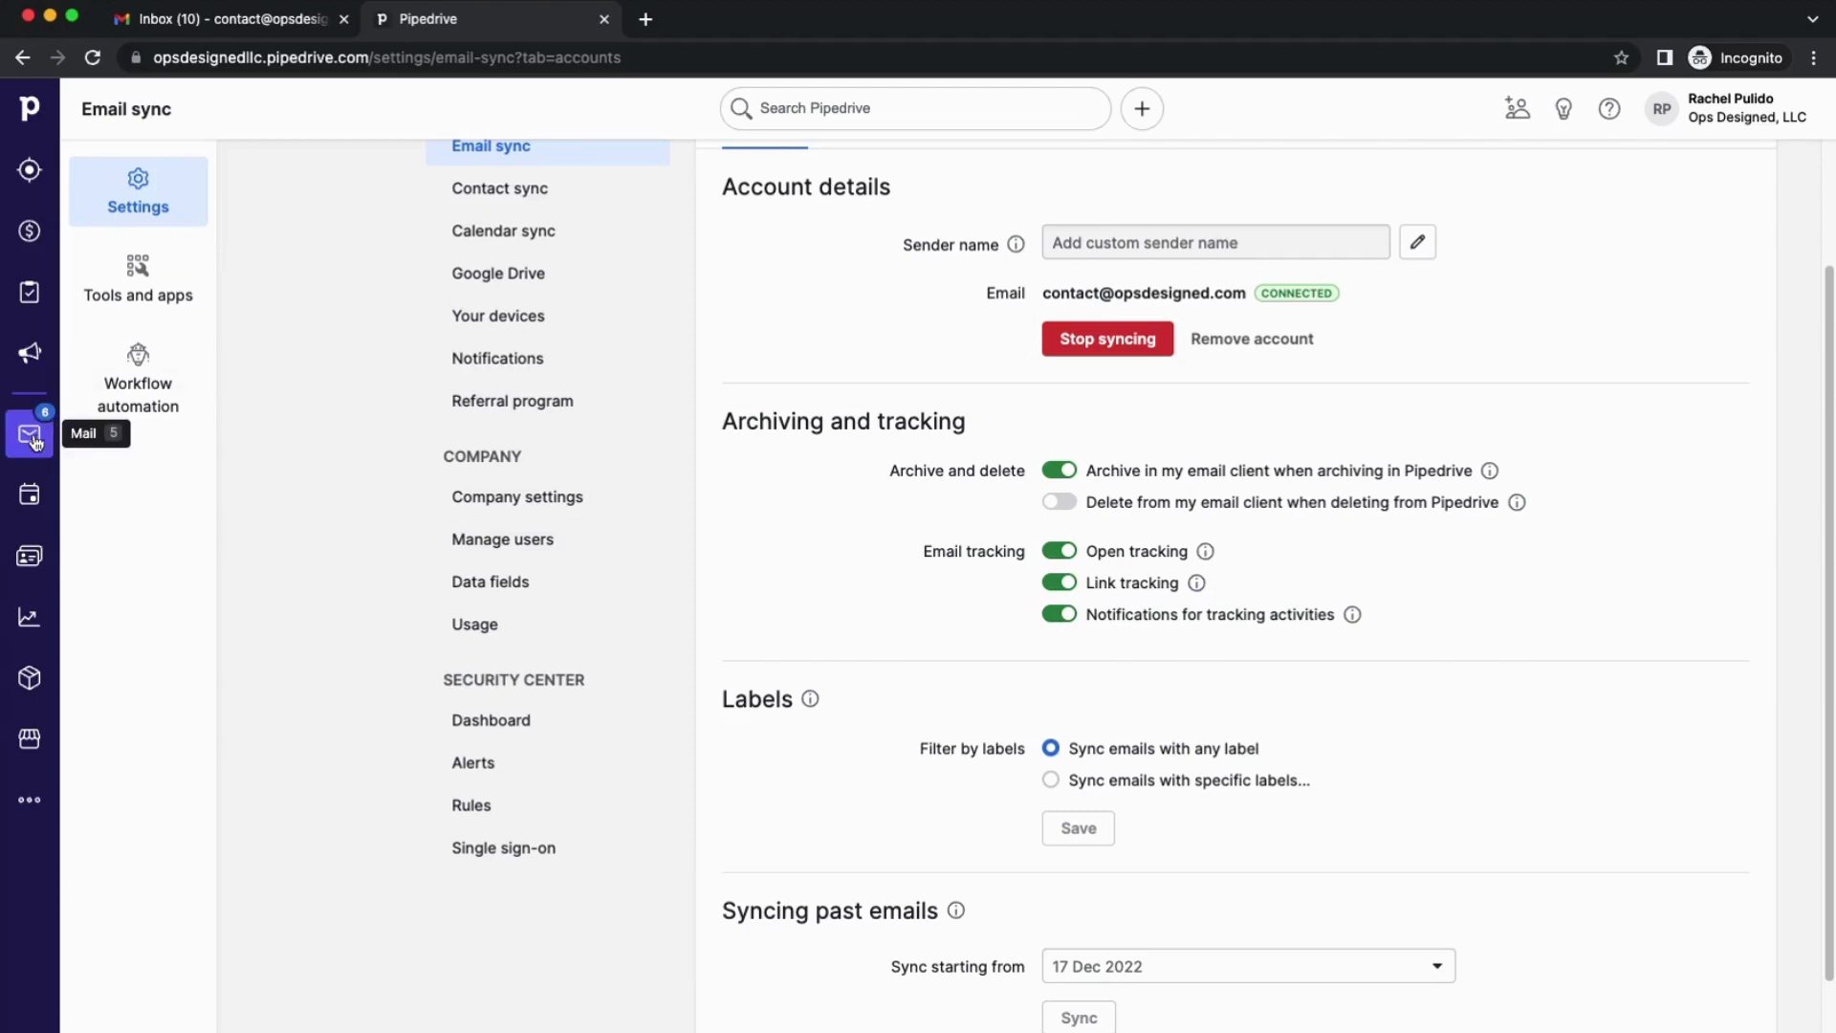
- Compose a test email with a website link, open and link tracking on, and send it
click(29, 434)
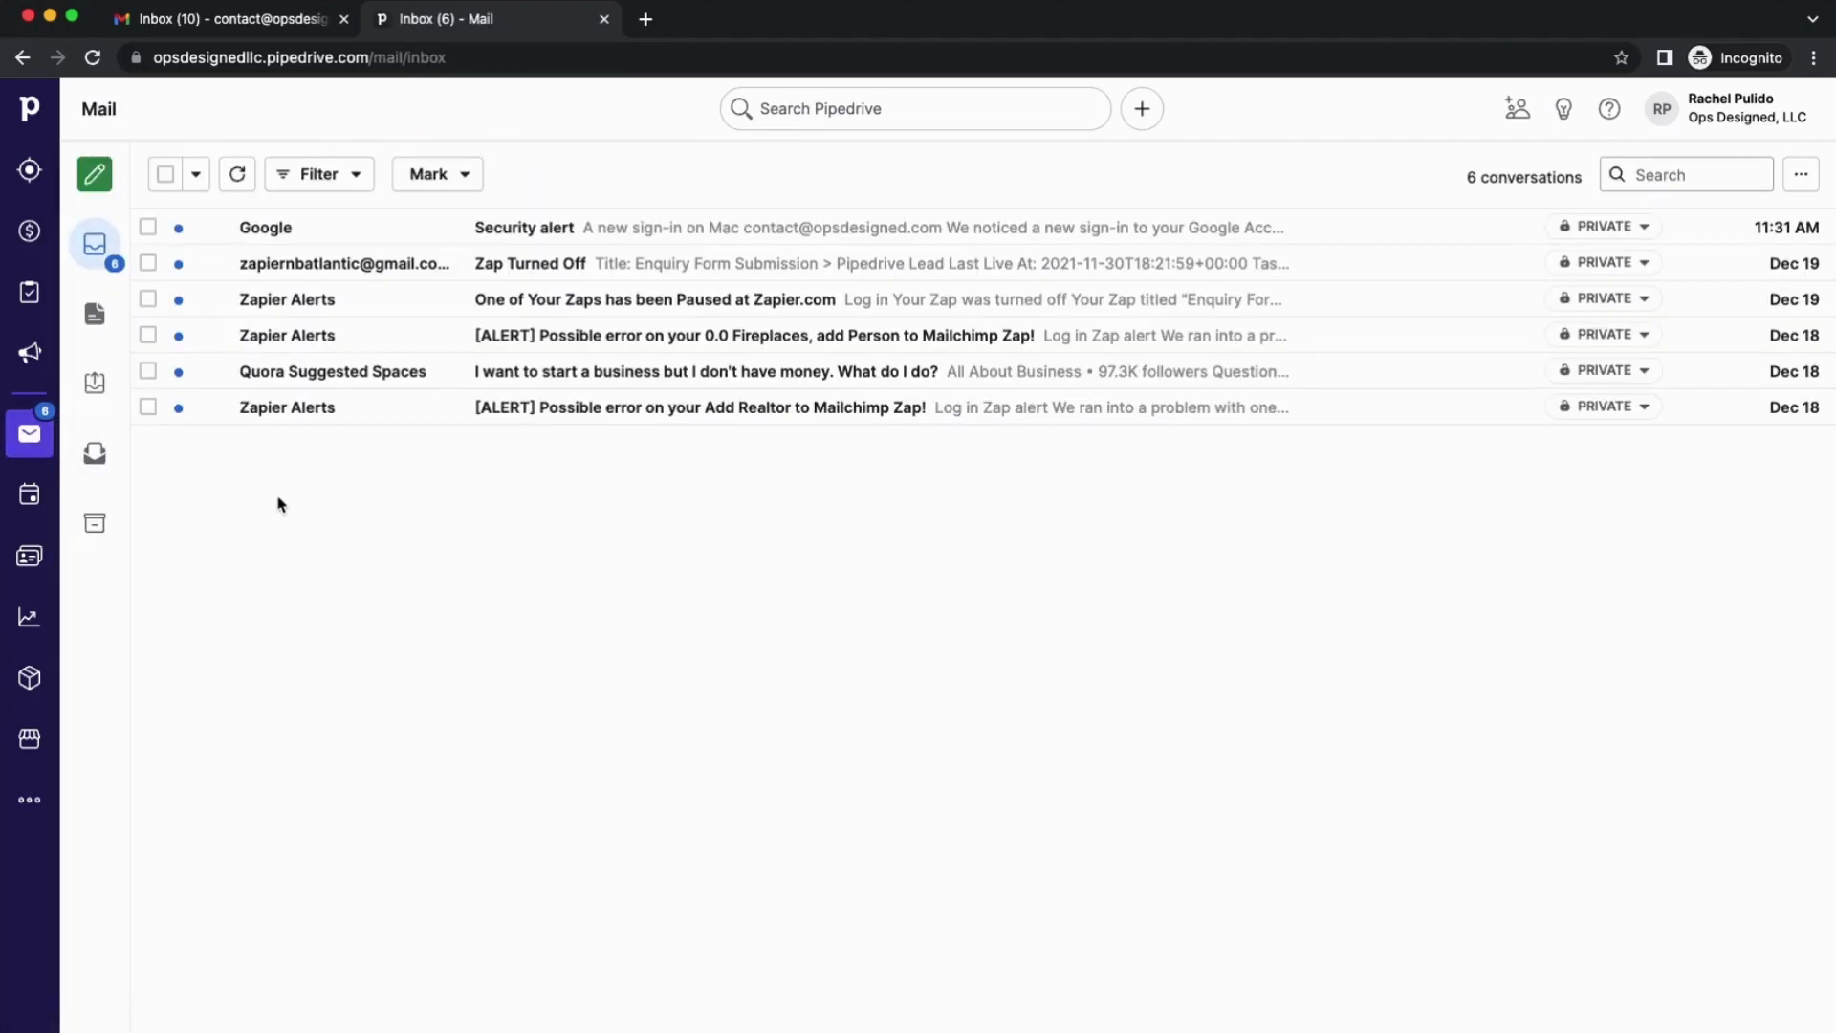
mouse_move(94, 214)
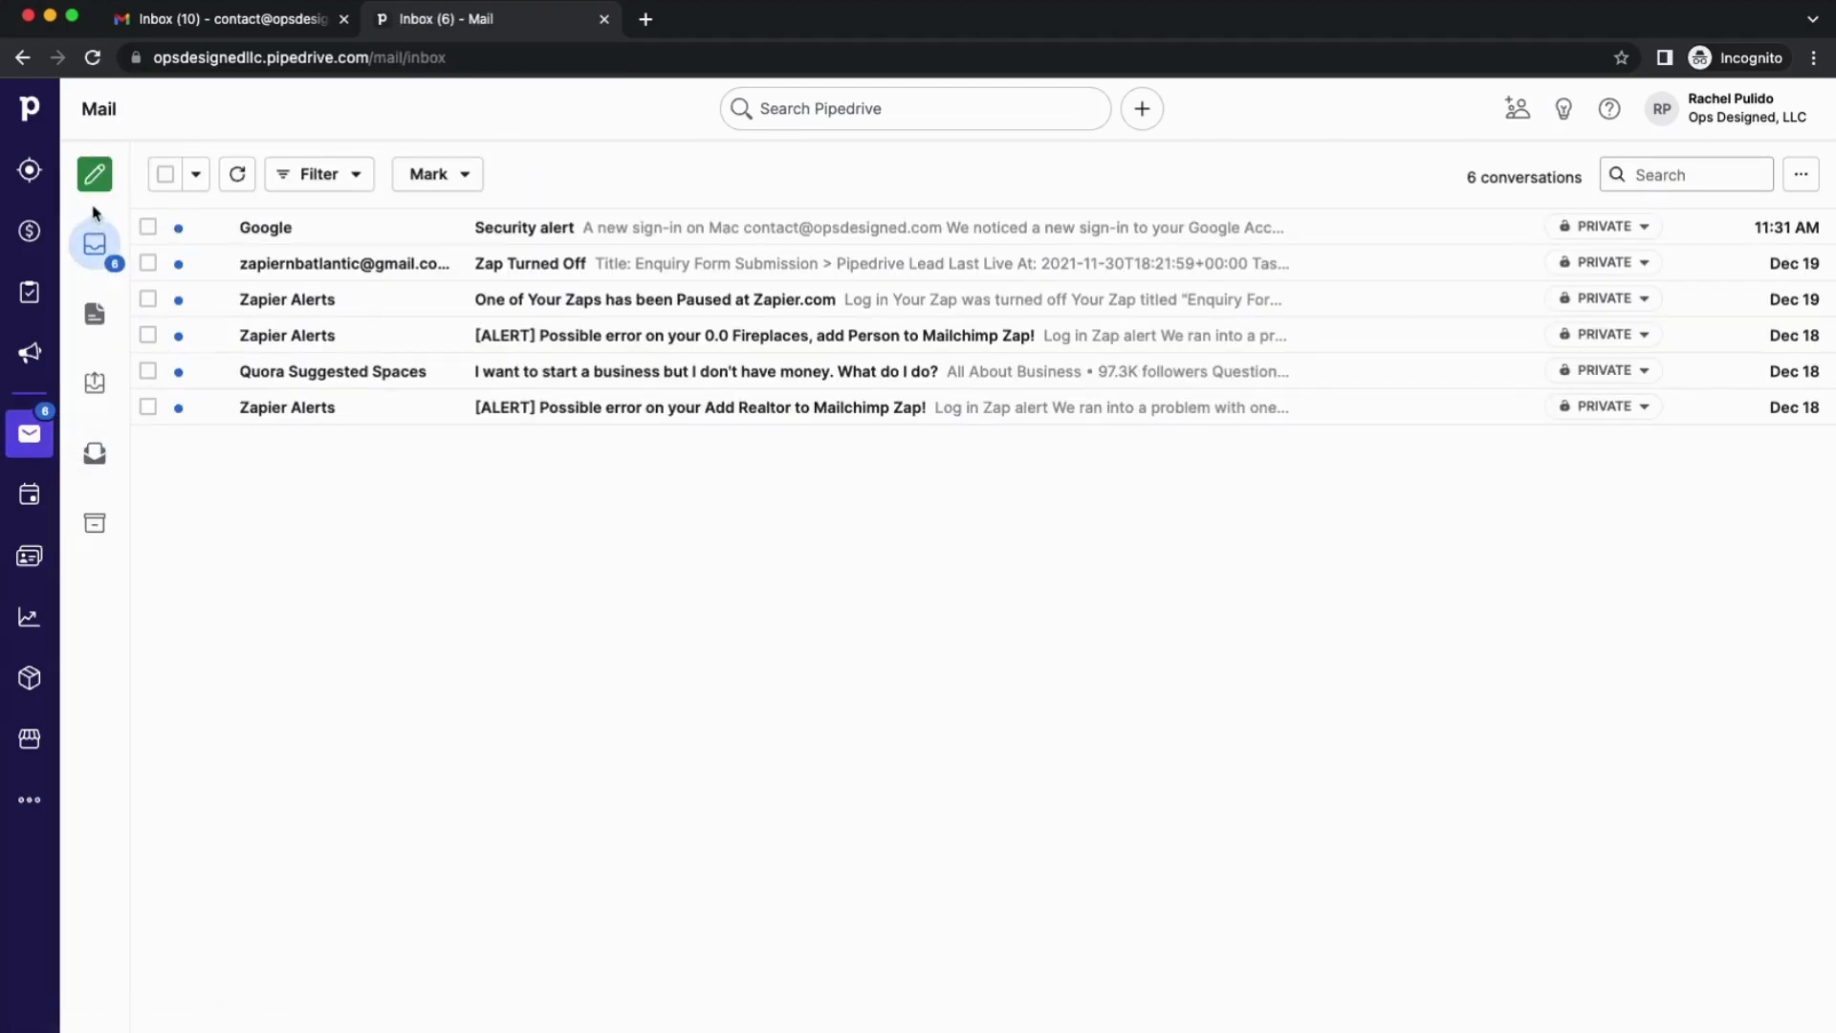
click(94, 174)
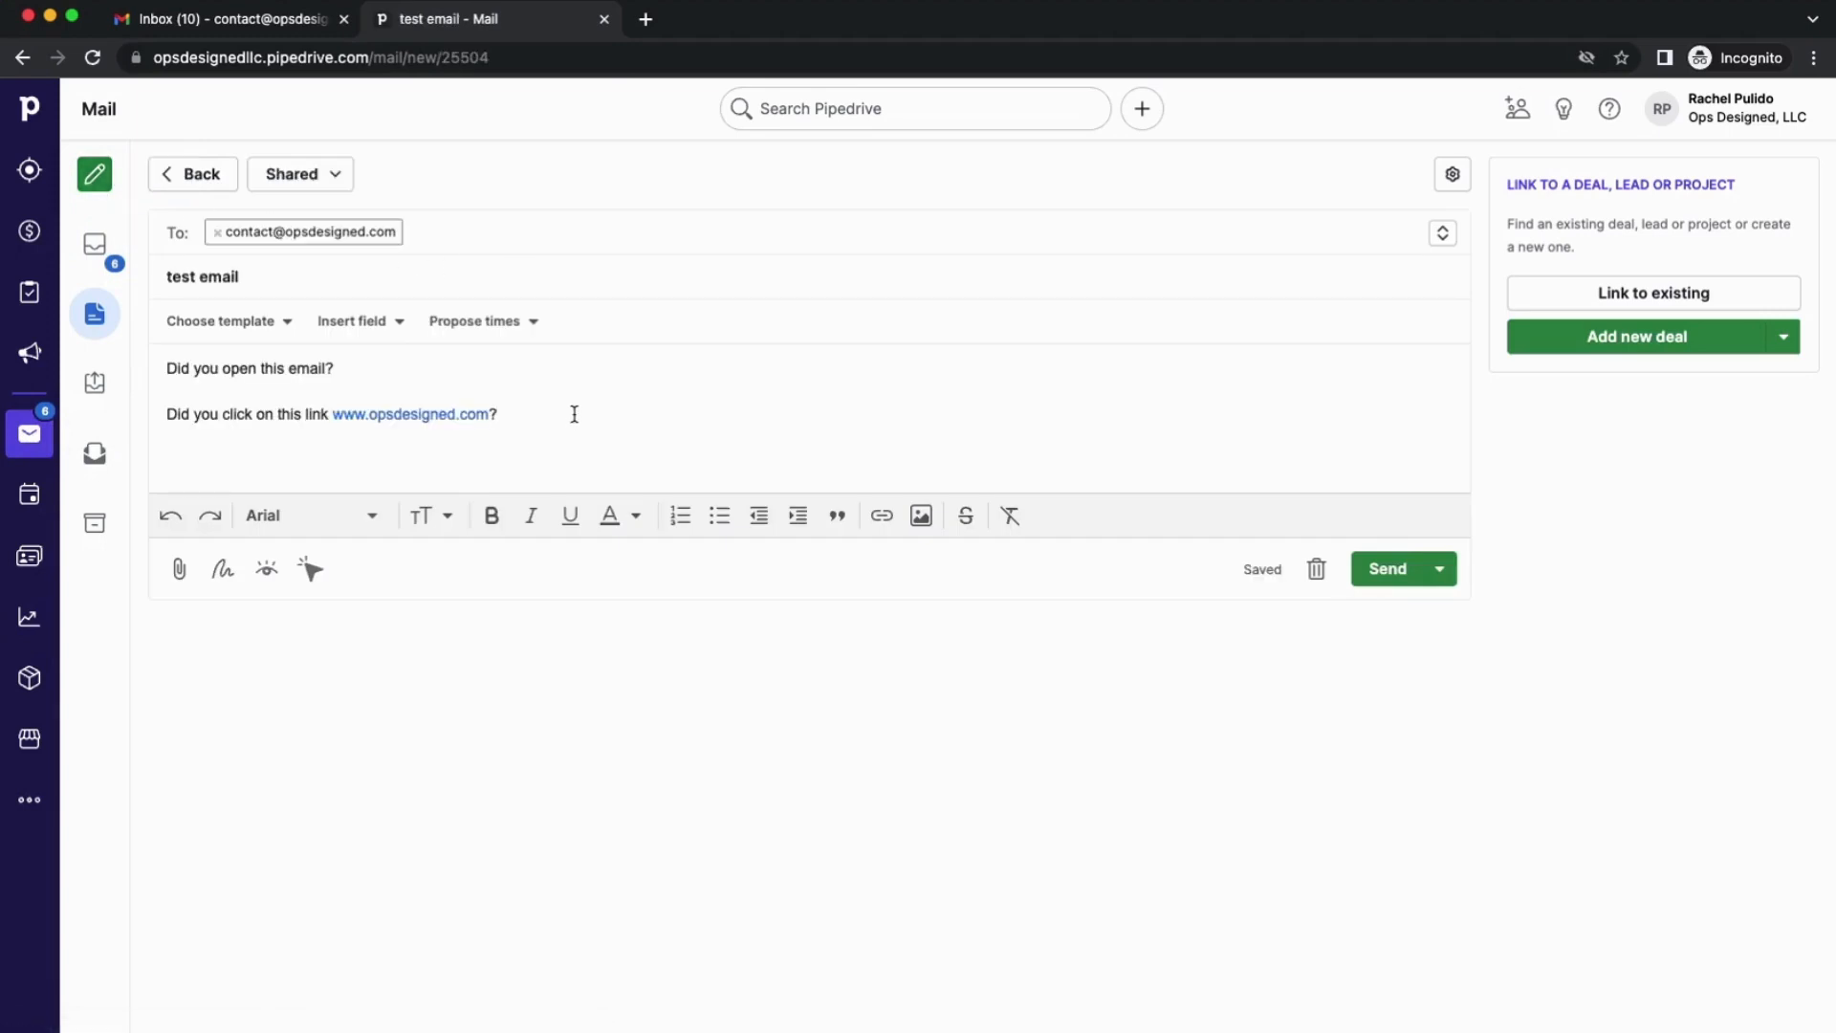
mouse_move(388, 582)
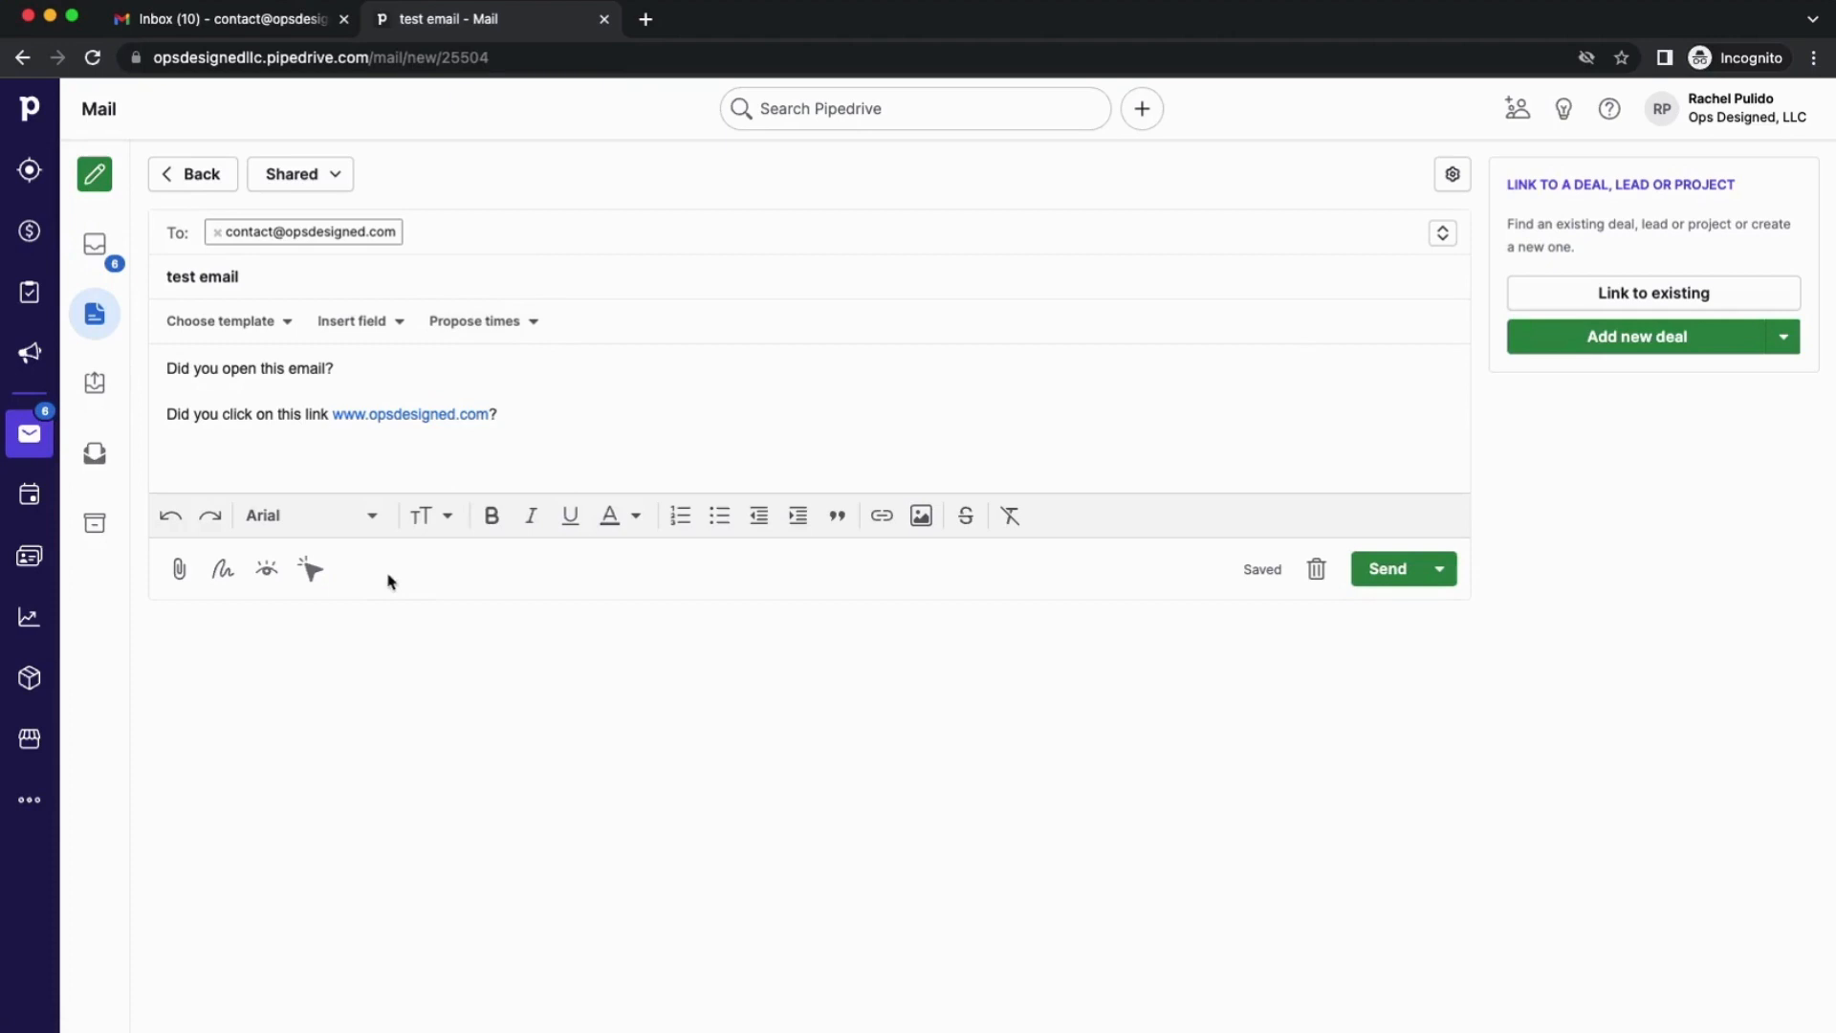
mouse_move(266, 570)
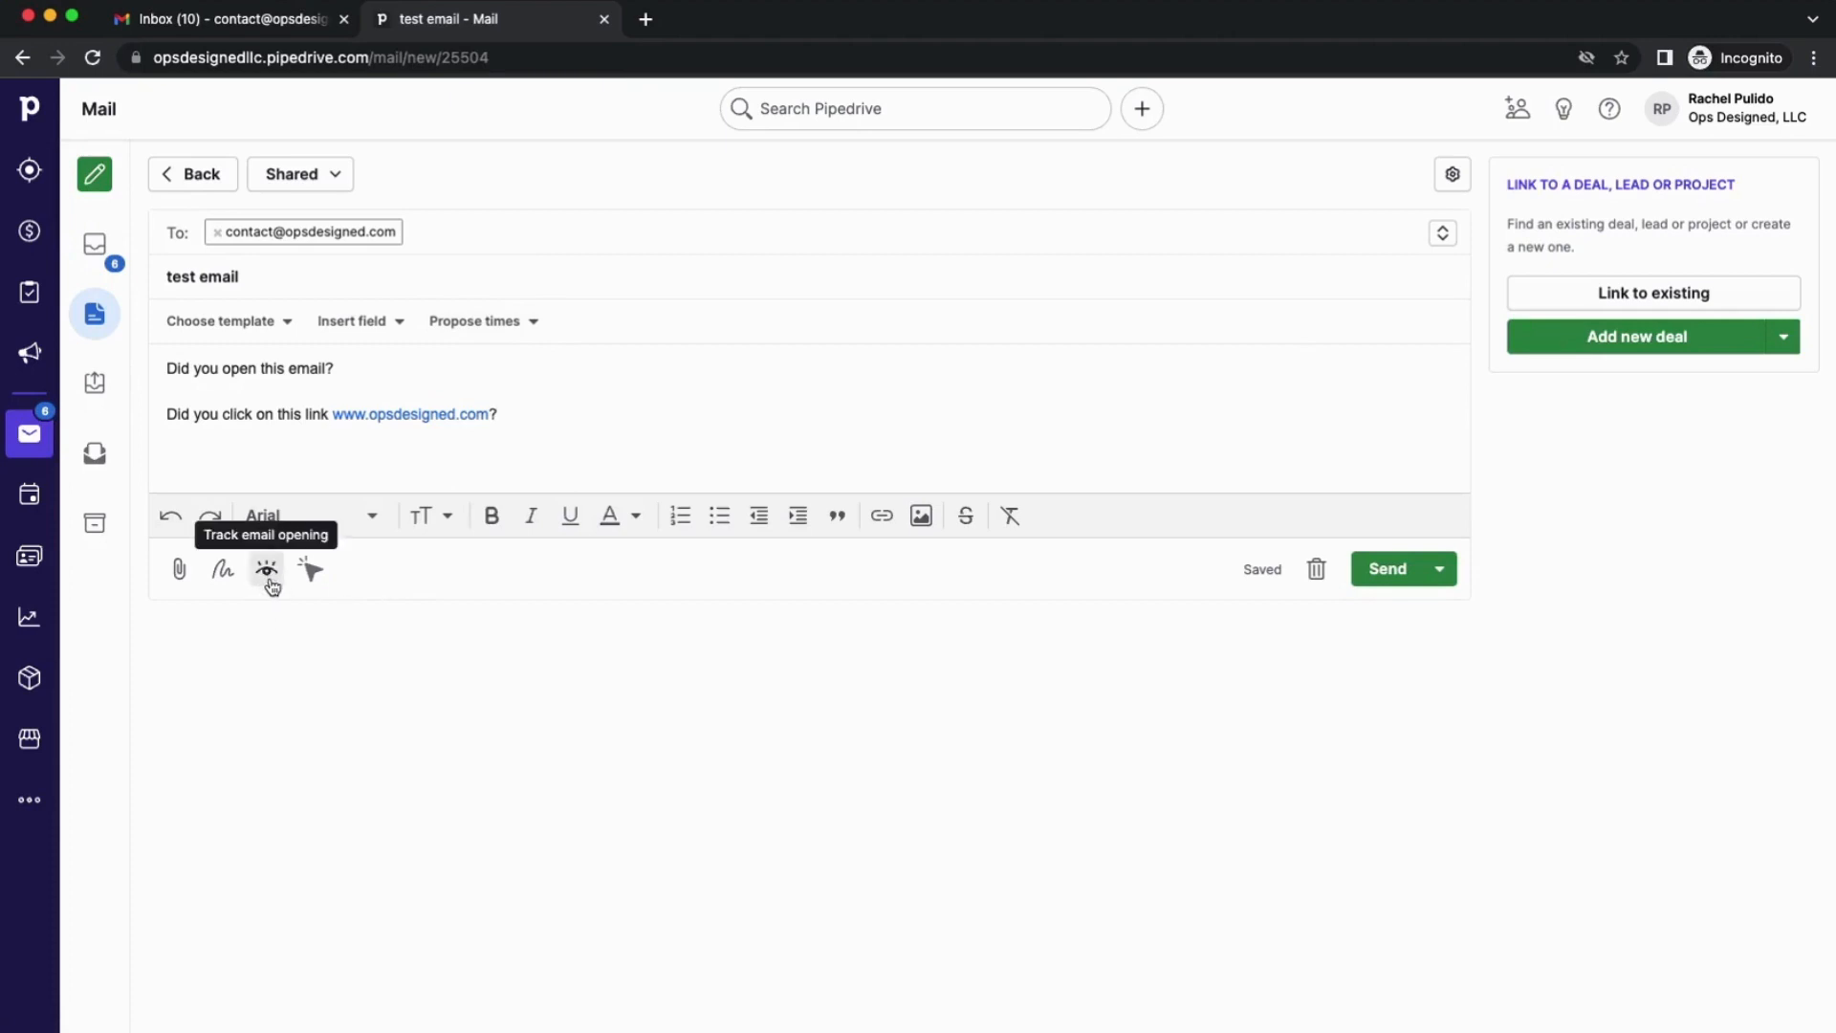
mouse_move(310, 570)
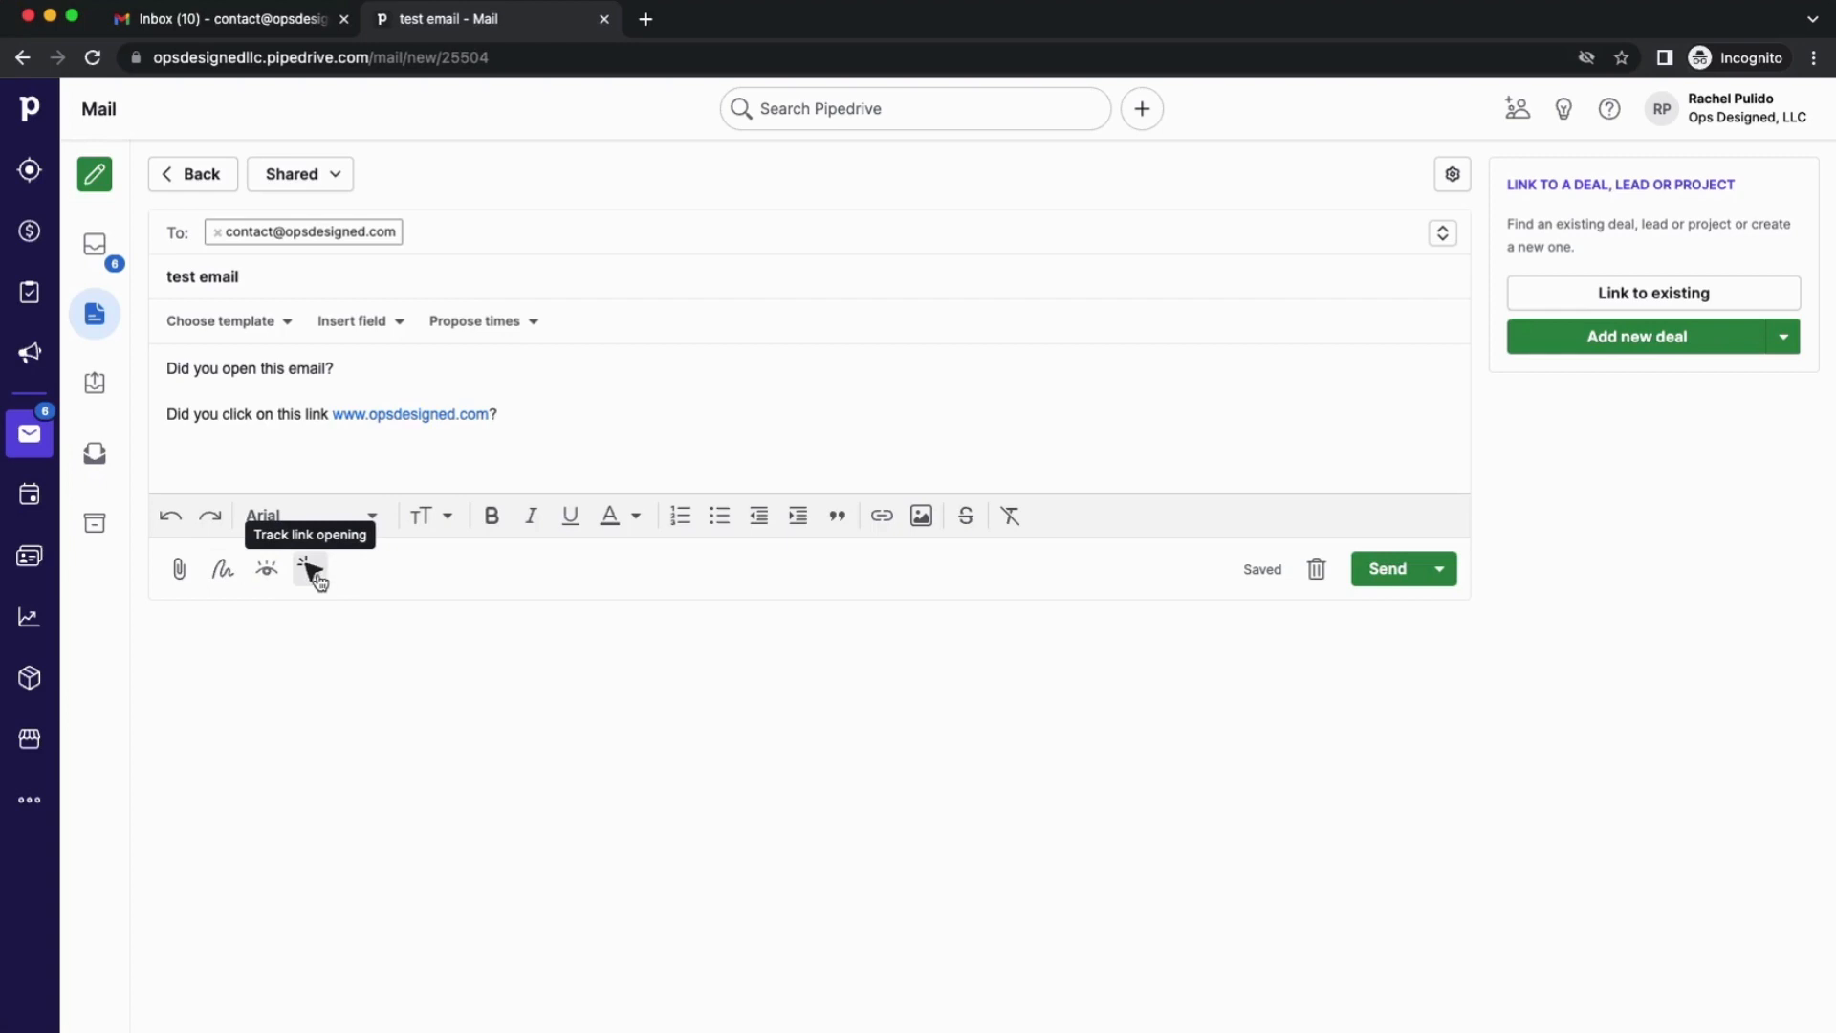
mouse_move(310, 574)
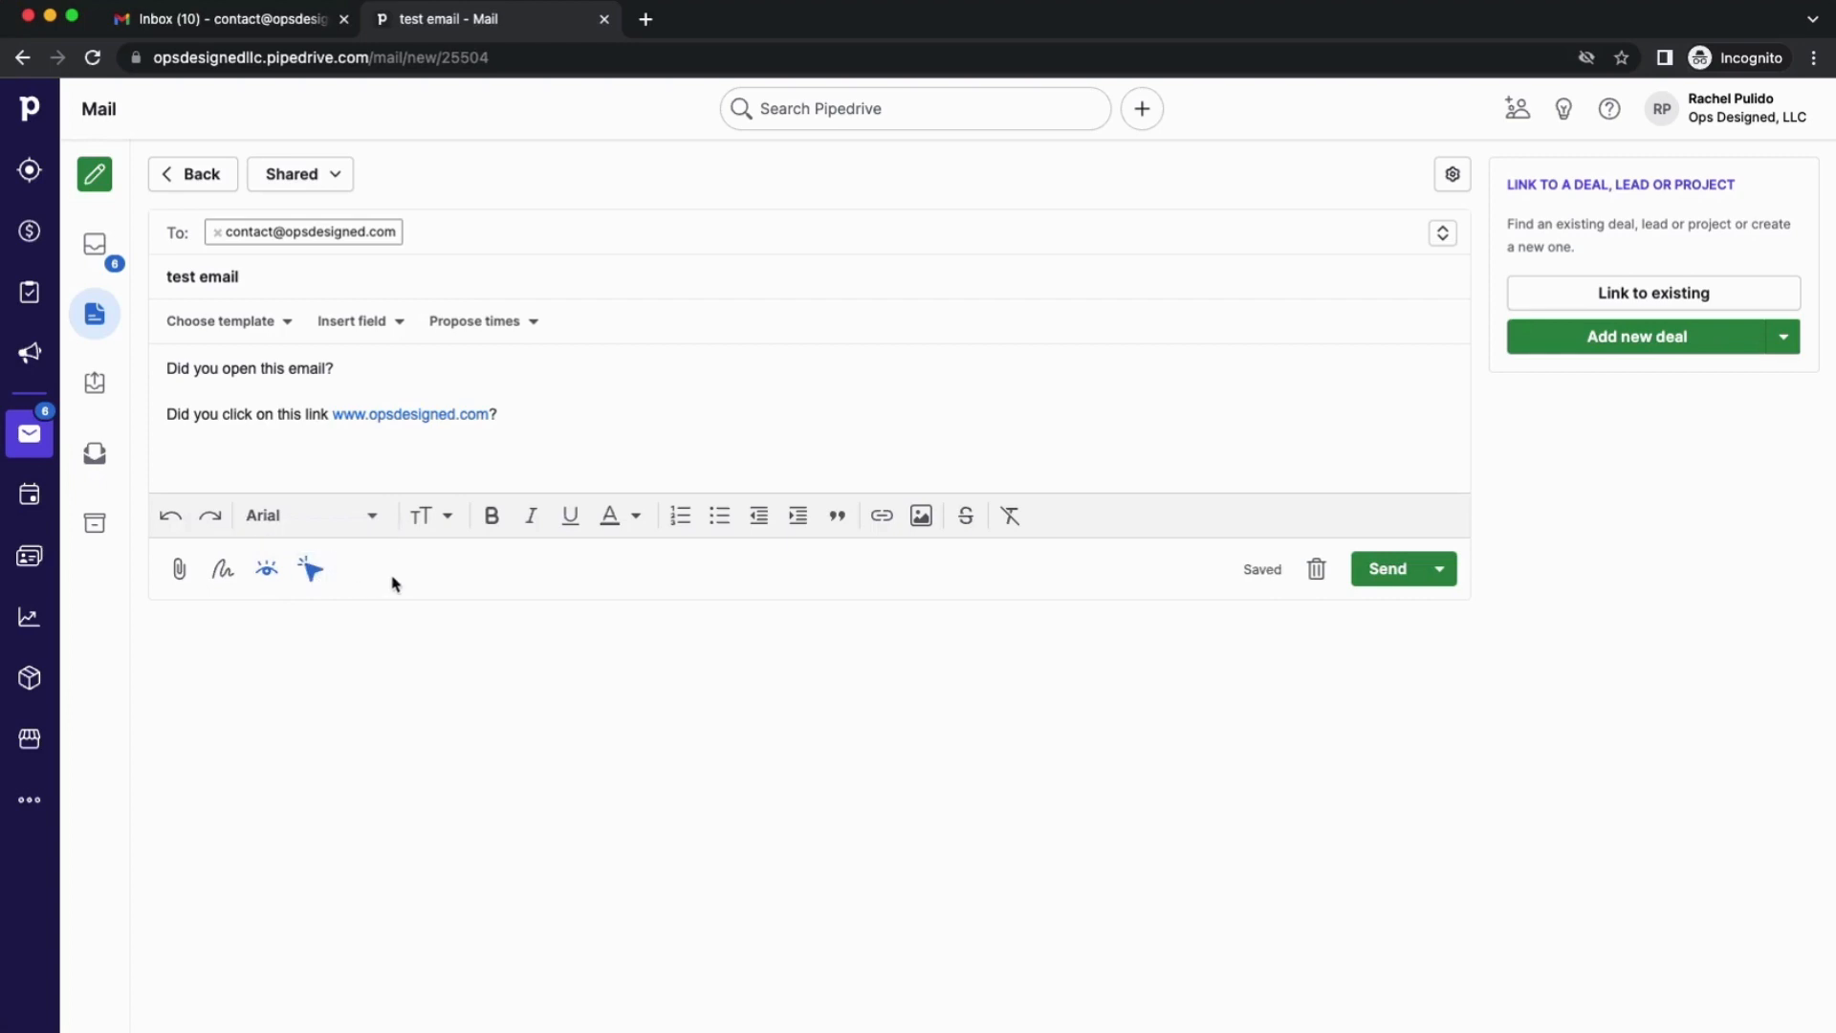
mouse_move(392, 576)
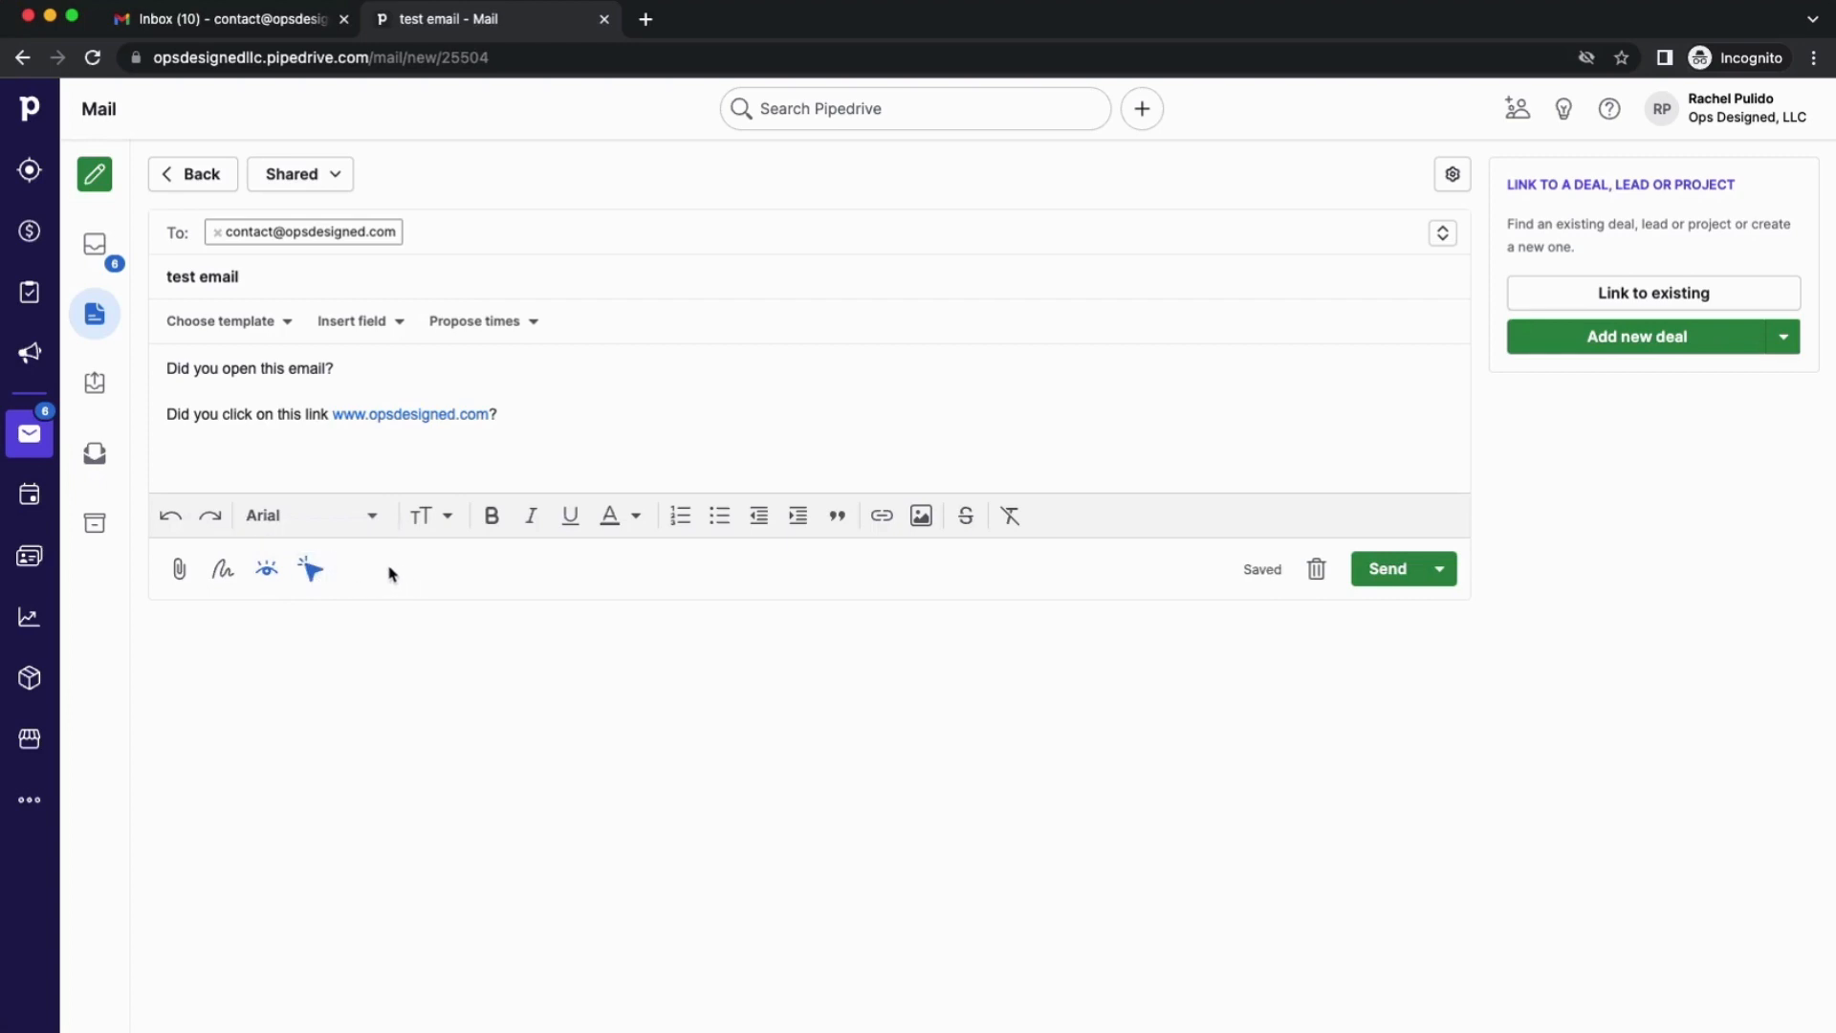
click(1387, 568)
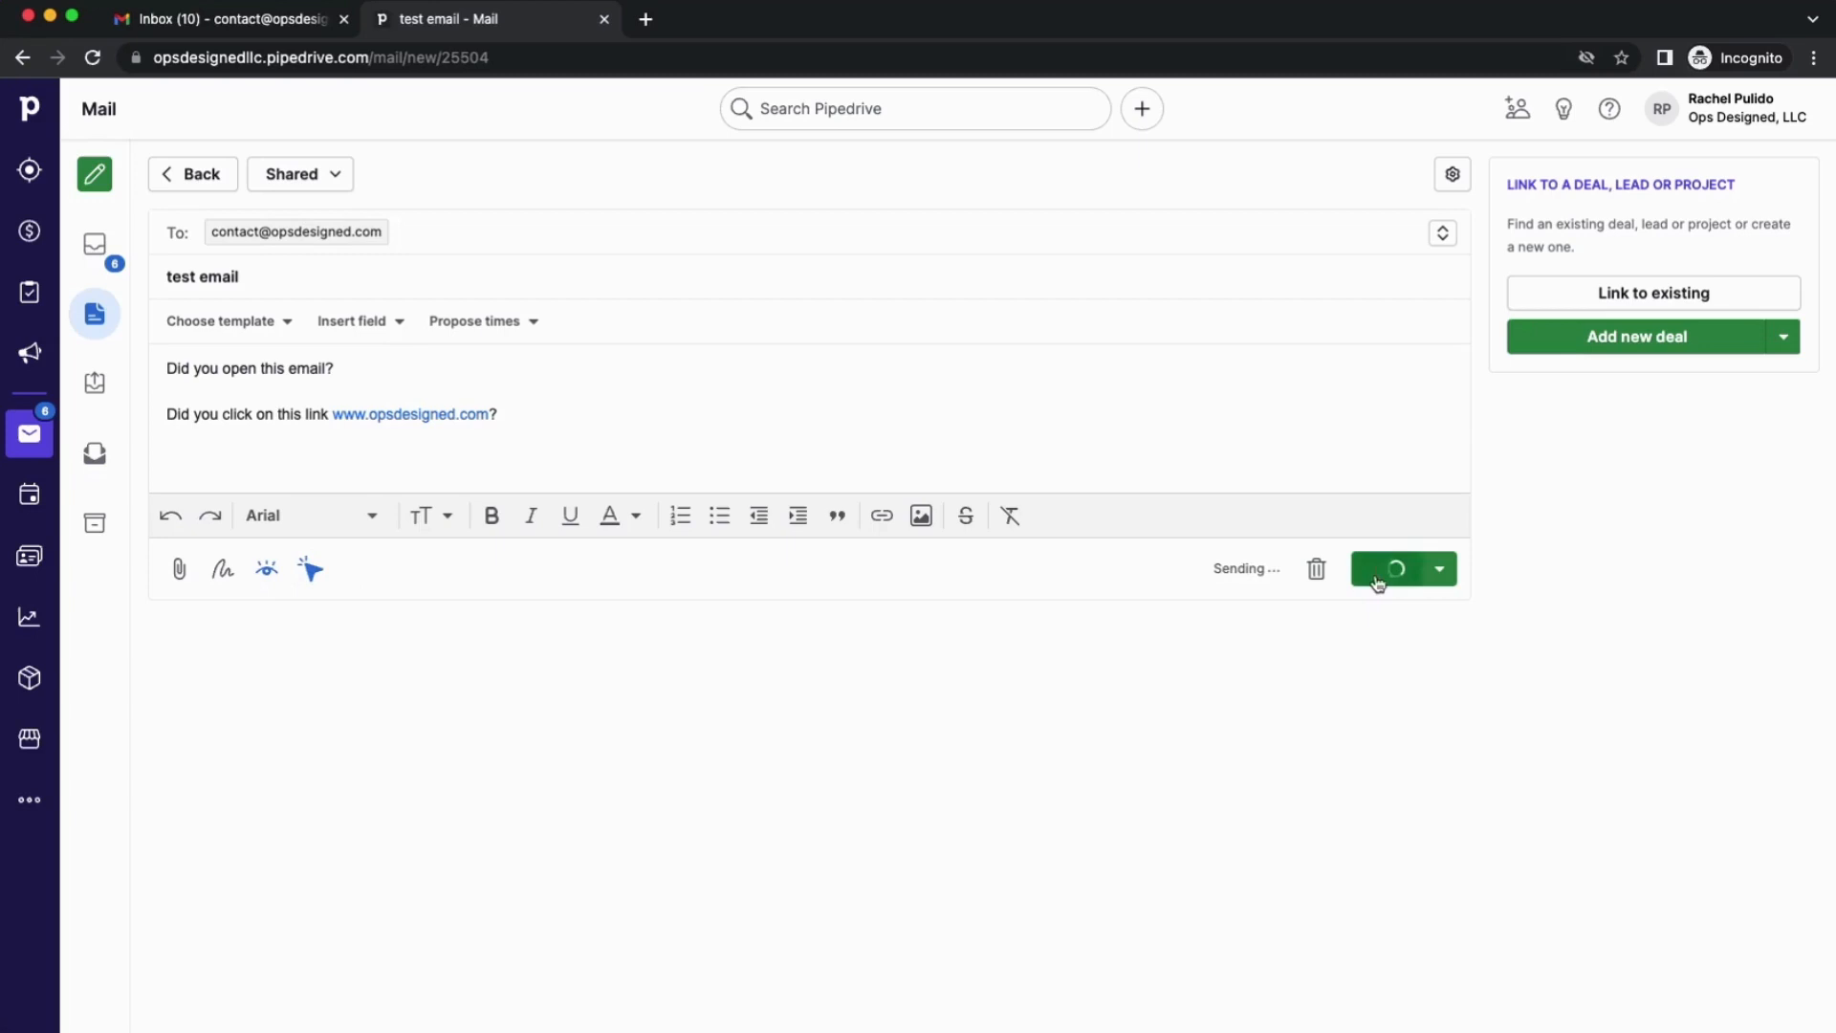
- View the test email in Sent mail, where it shows 'Opened 1 time'
click(1393, 570)
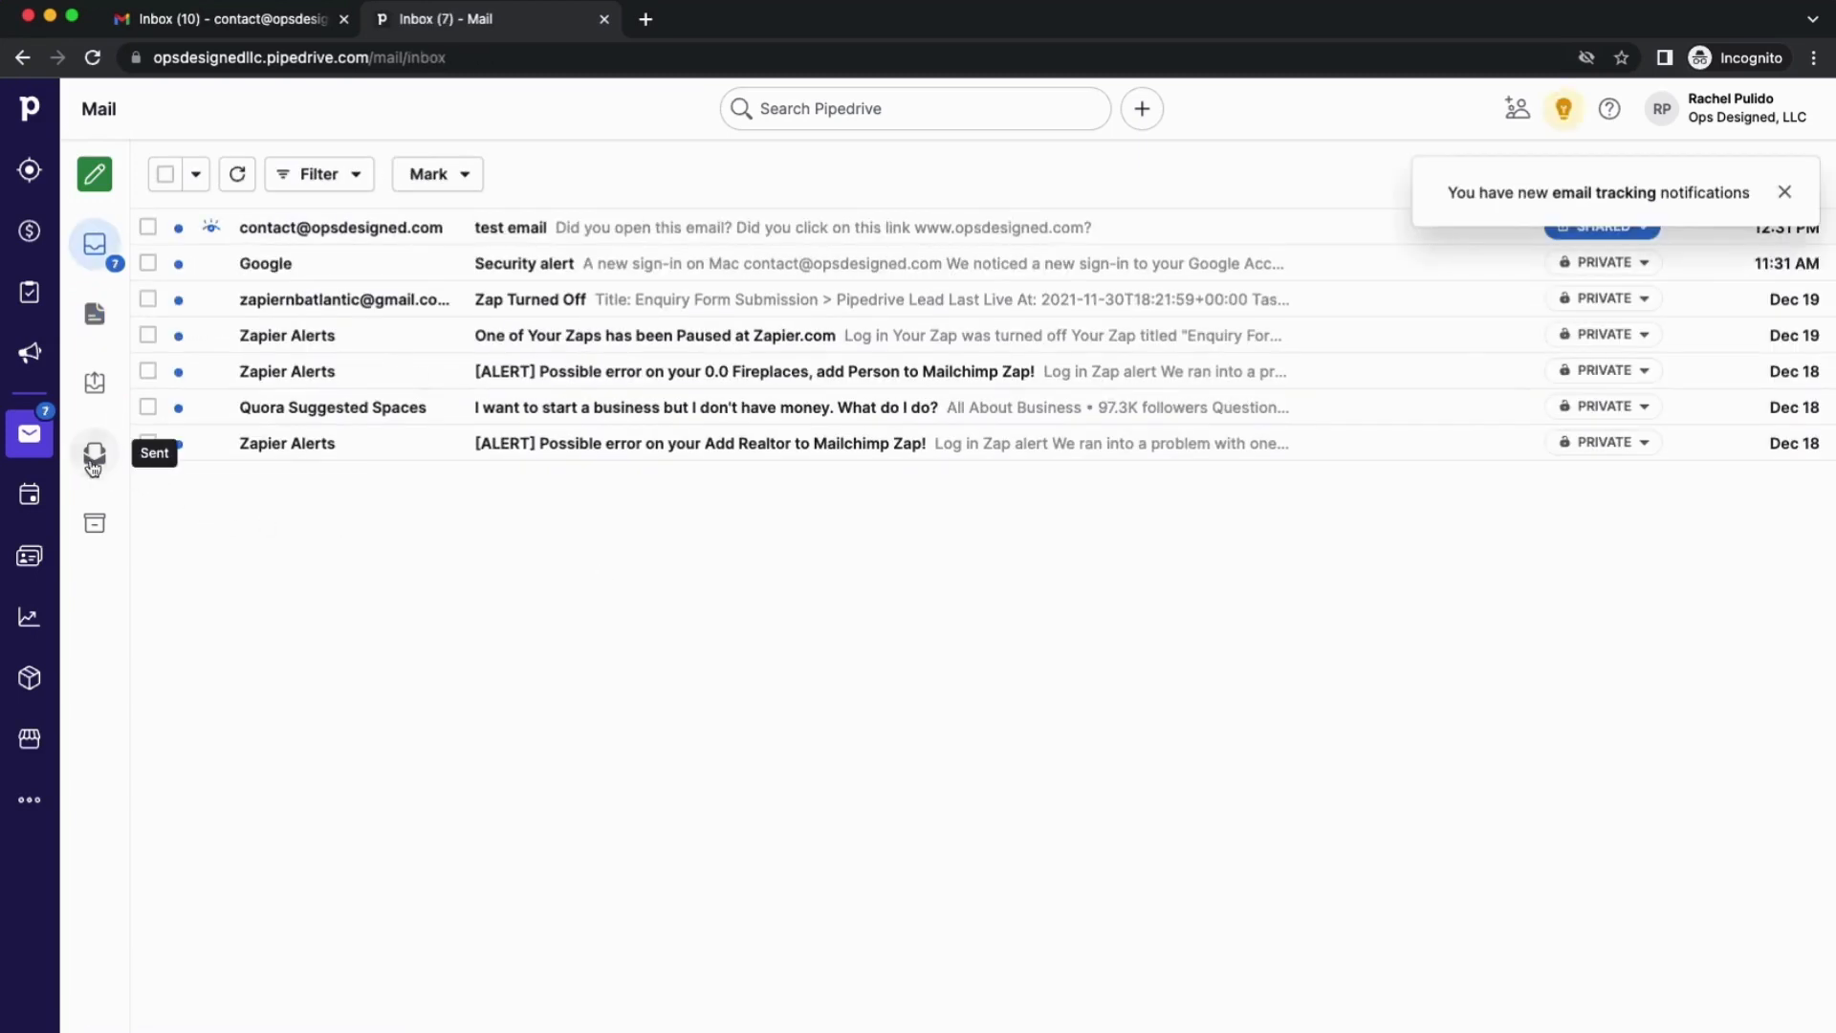
click(94, 455)
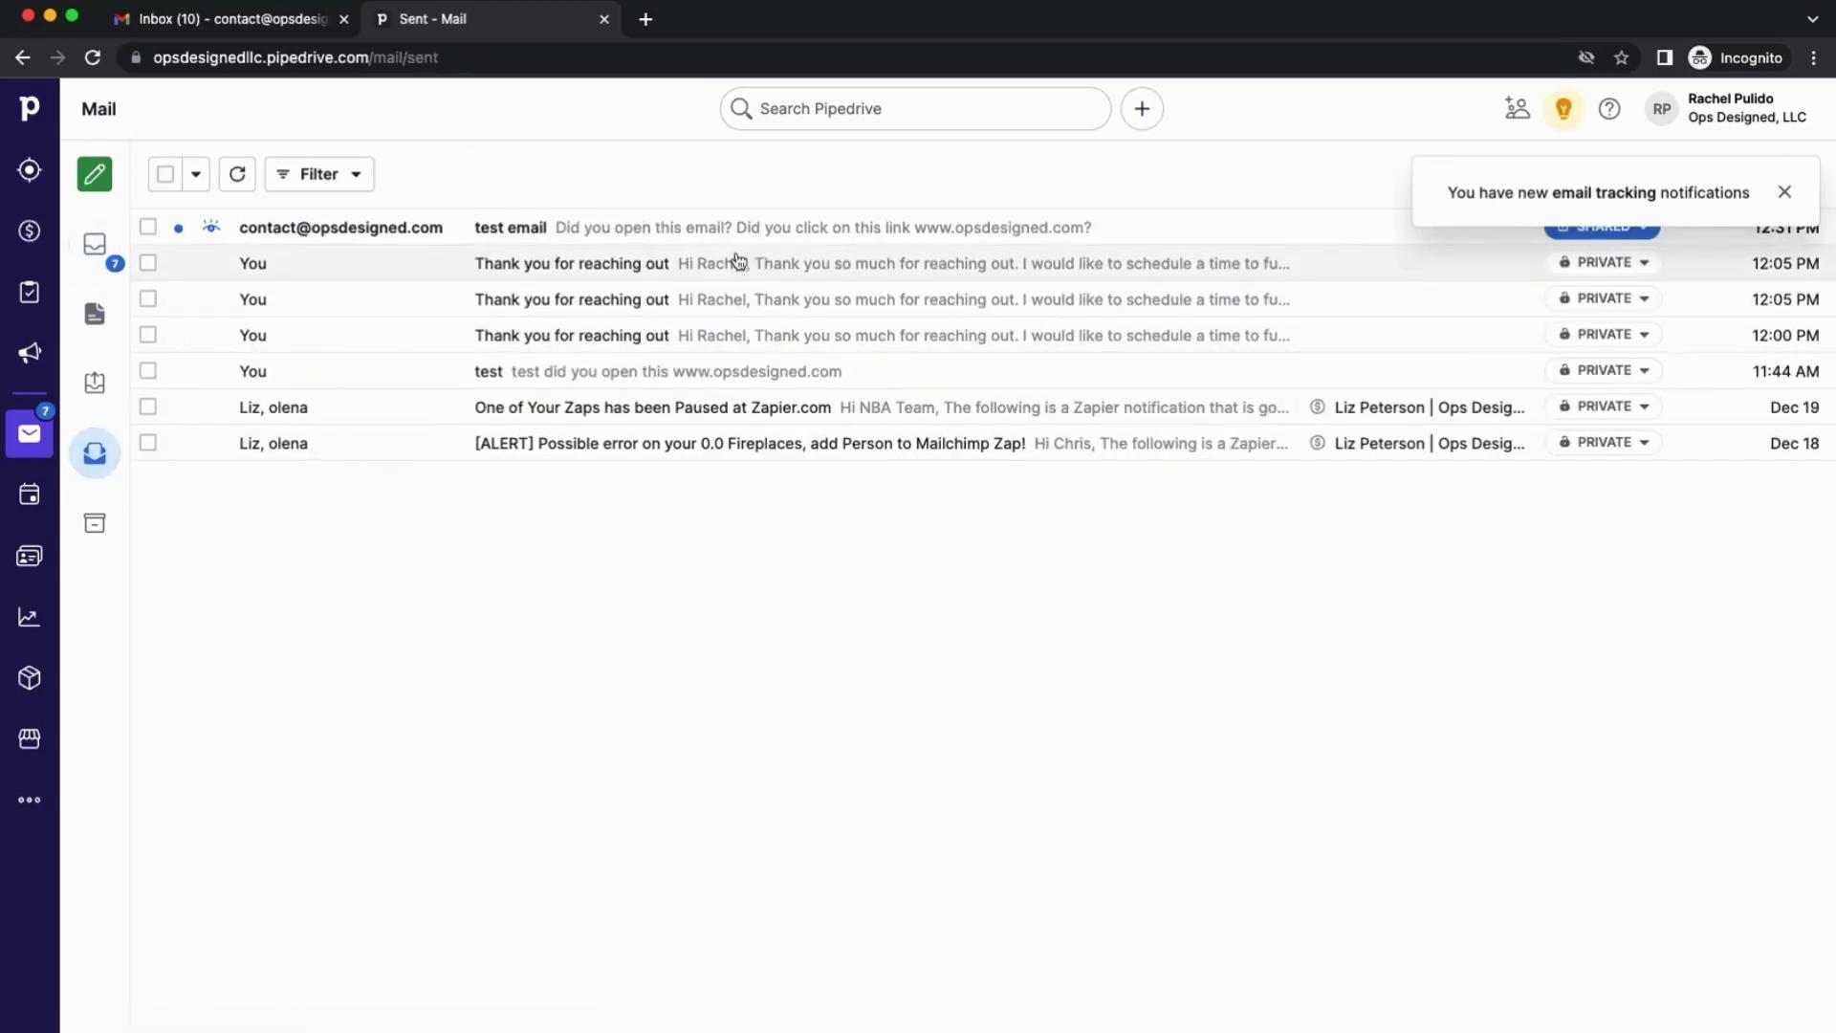
click(509, 228)
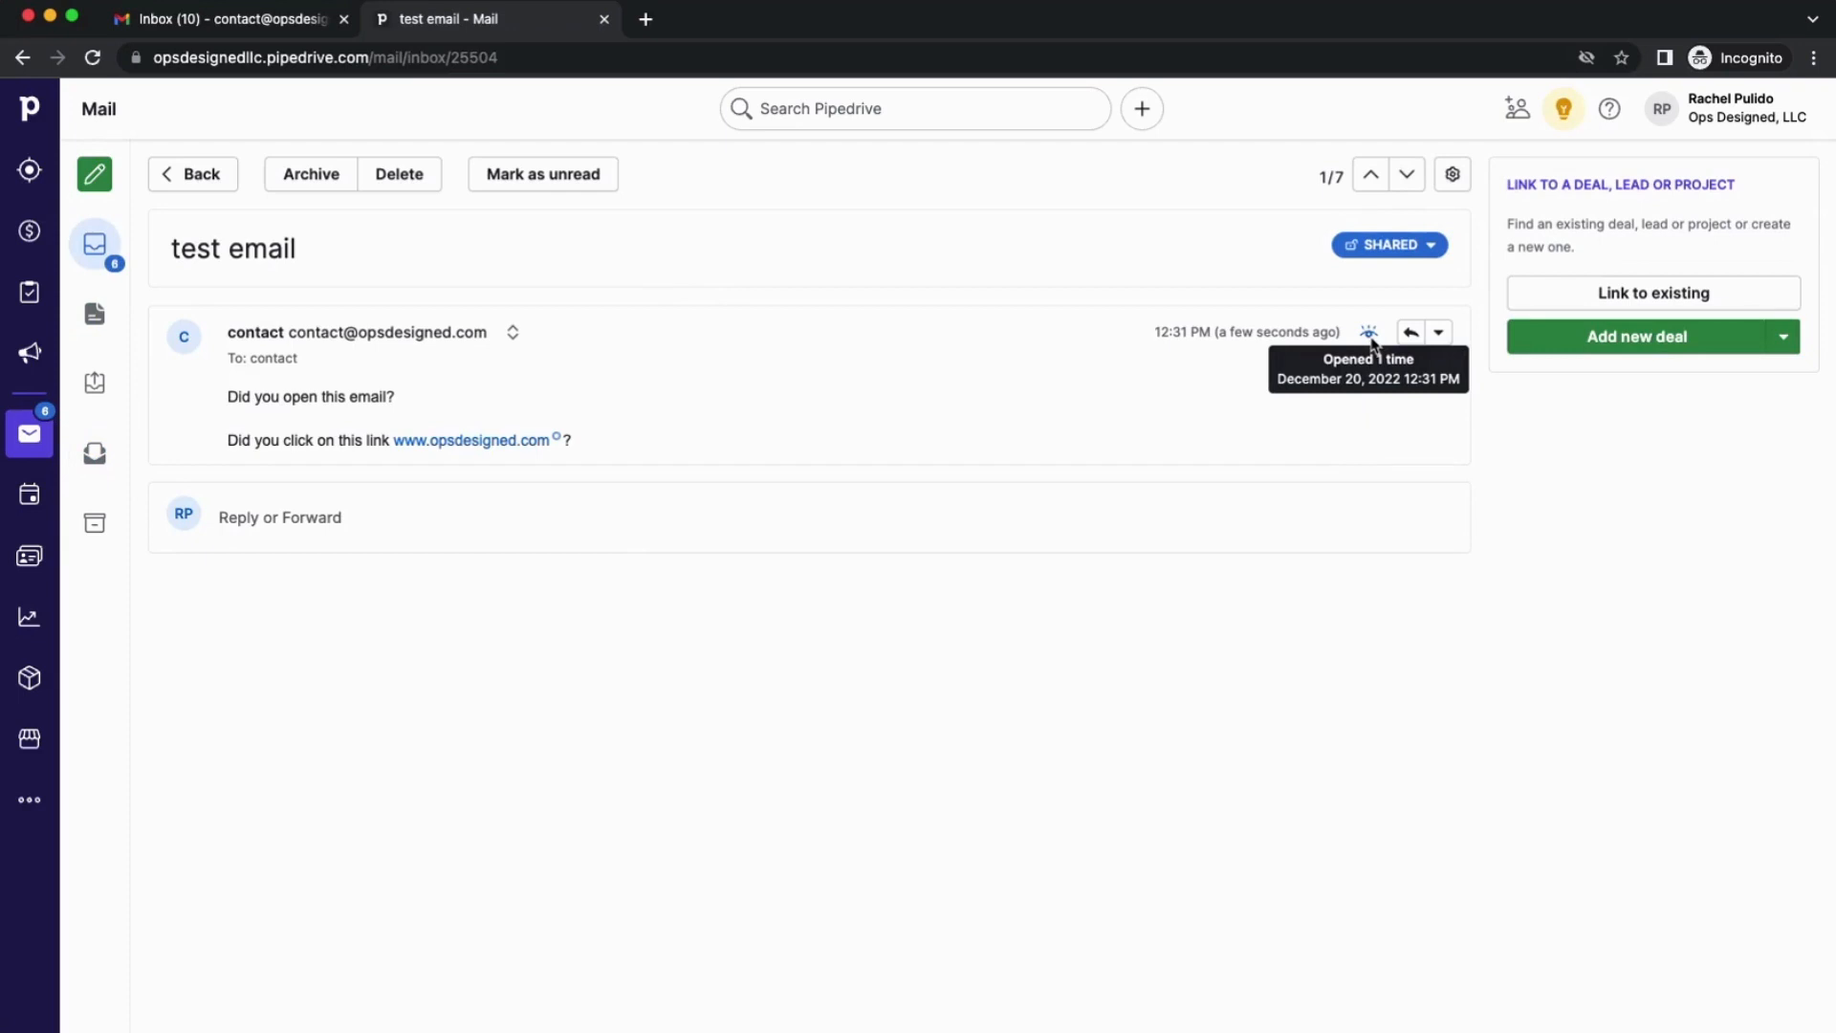
mouse_move(557, 440)
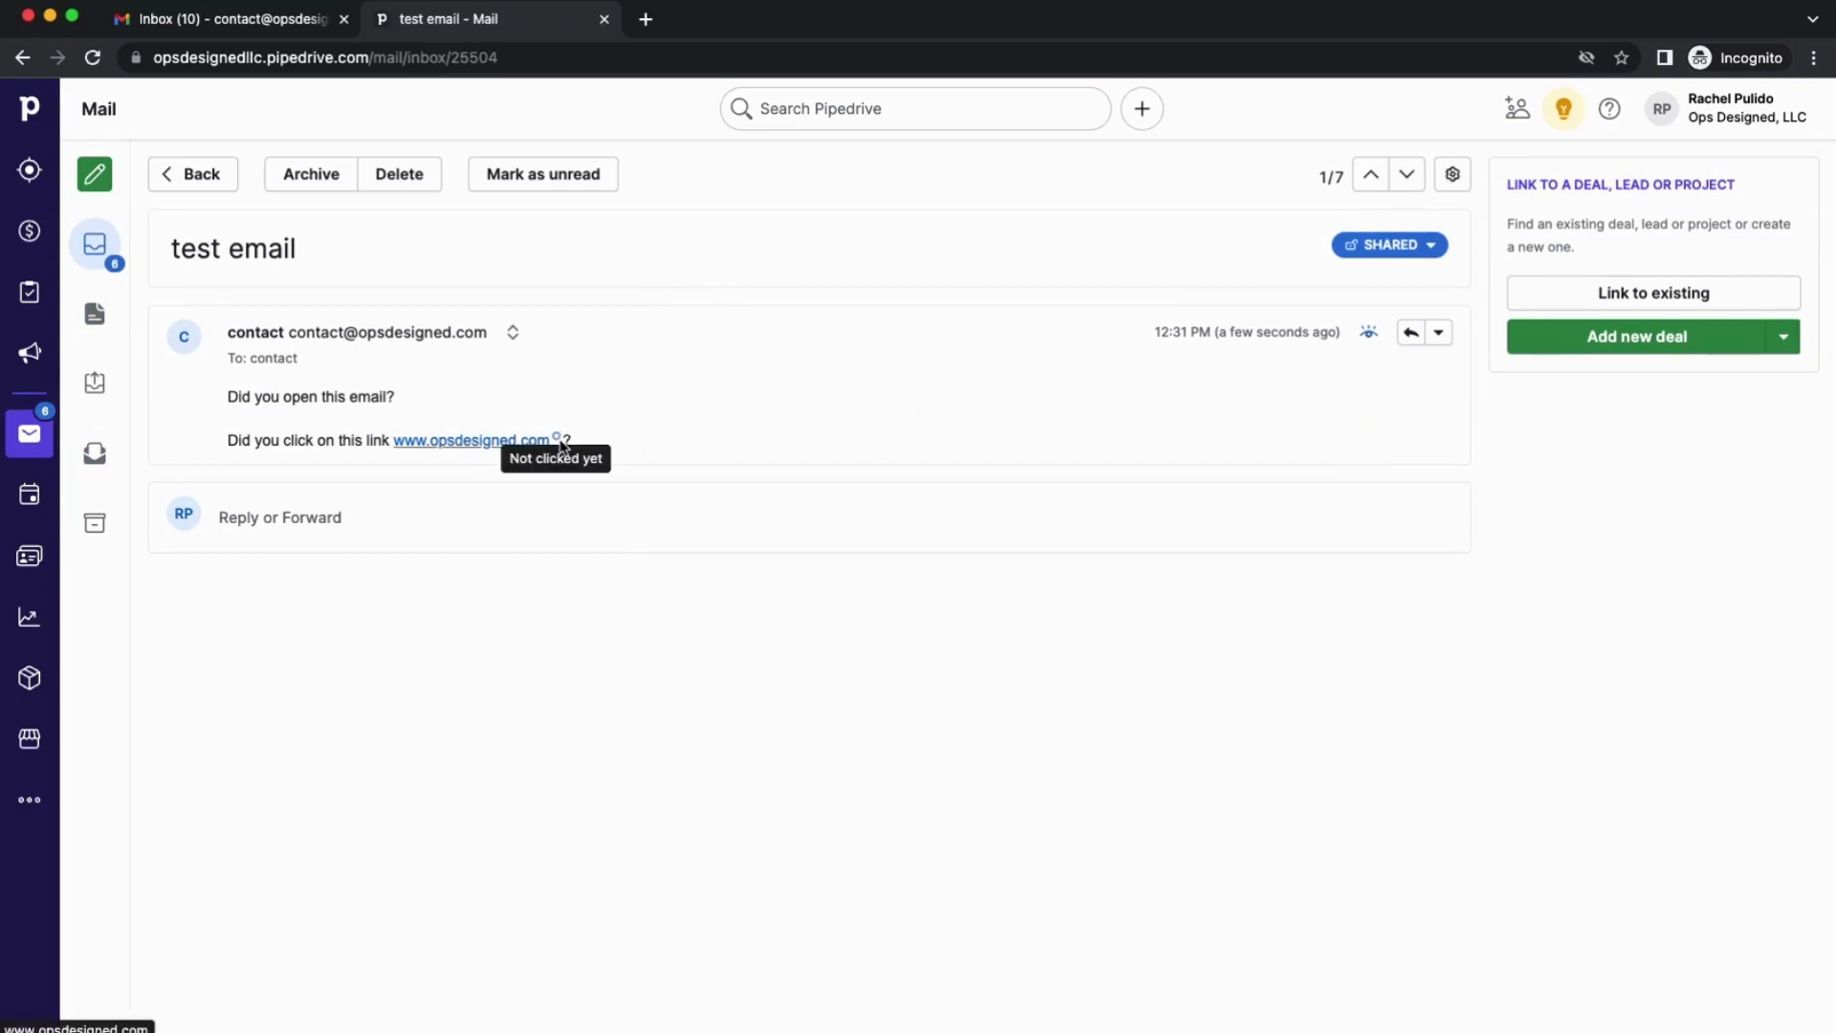
mouse_move(559, 442)
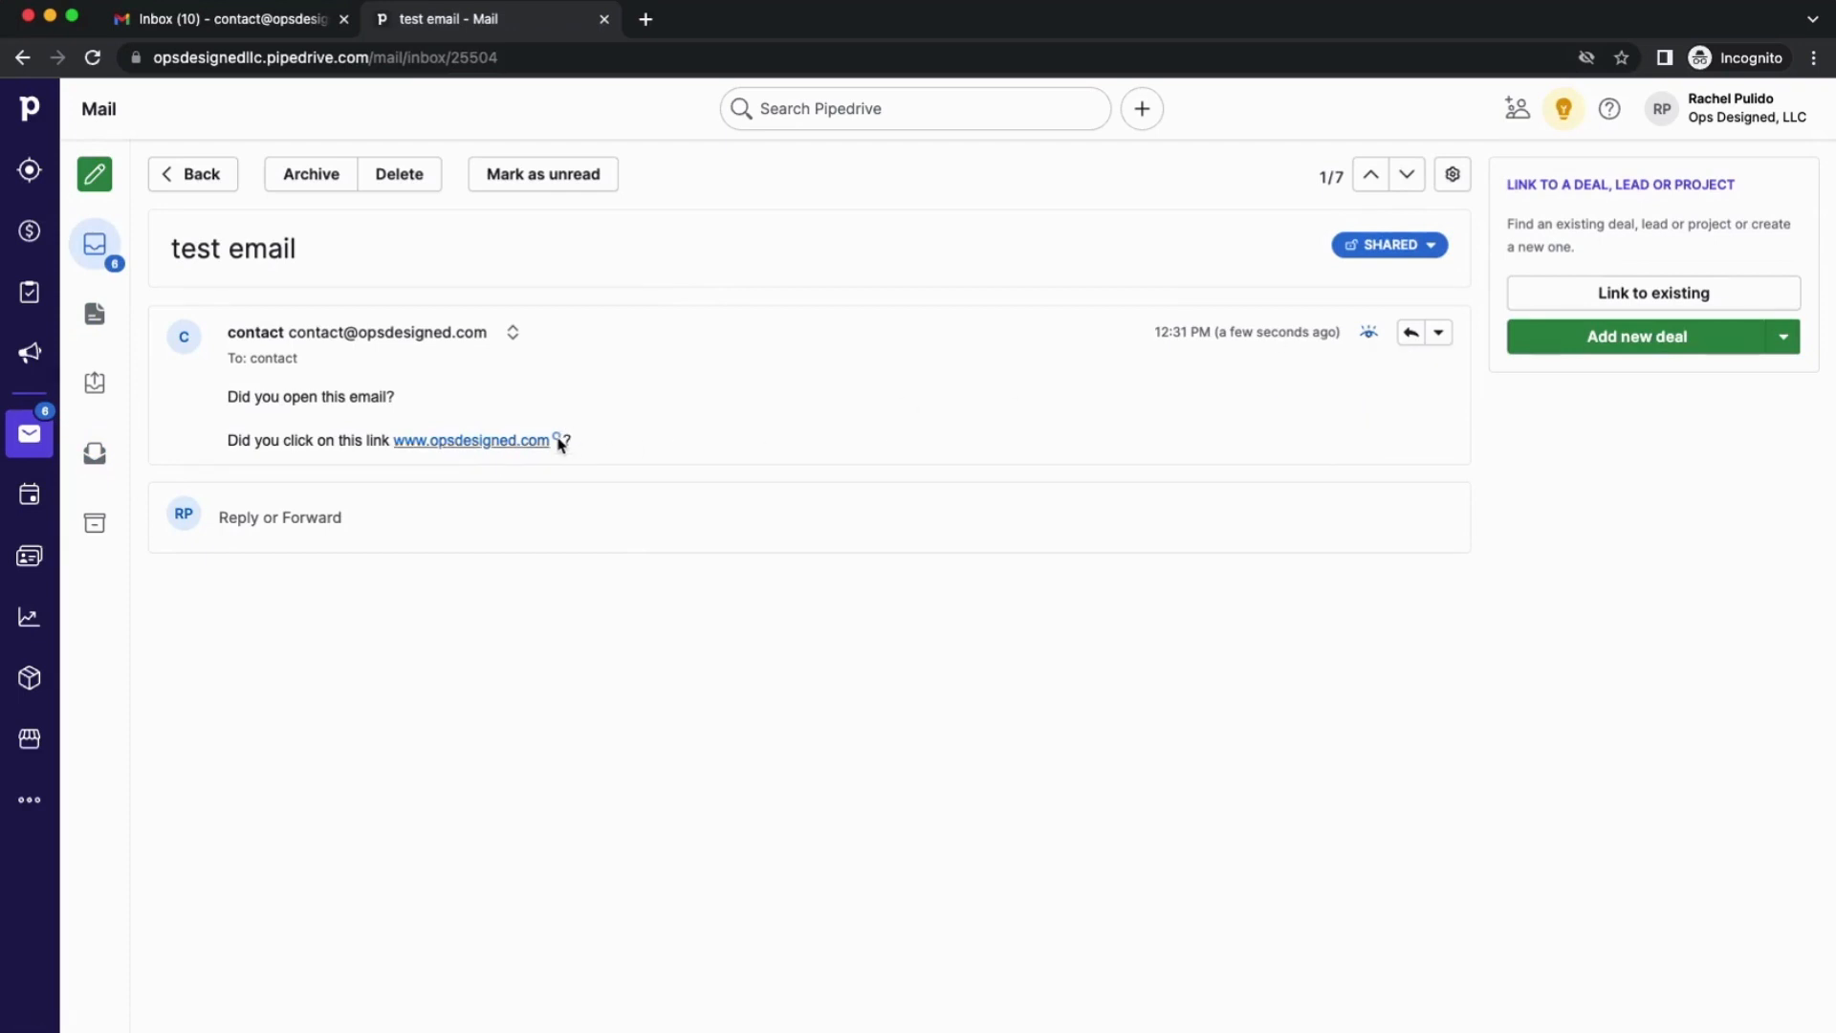
mouse_move(561, 439)
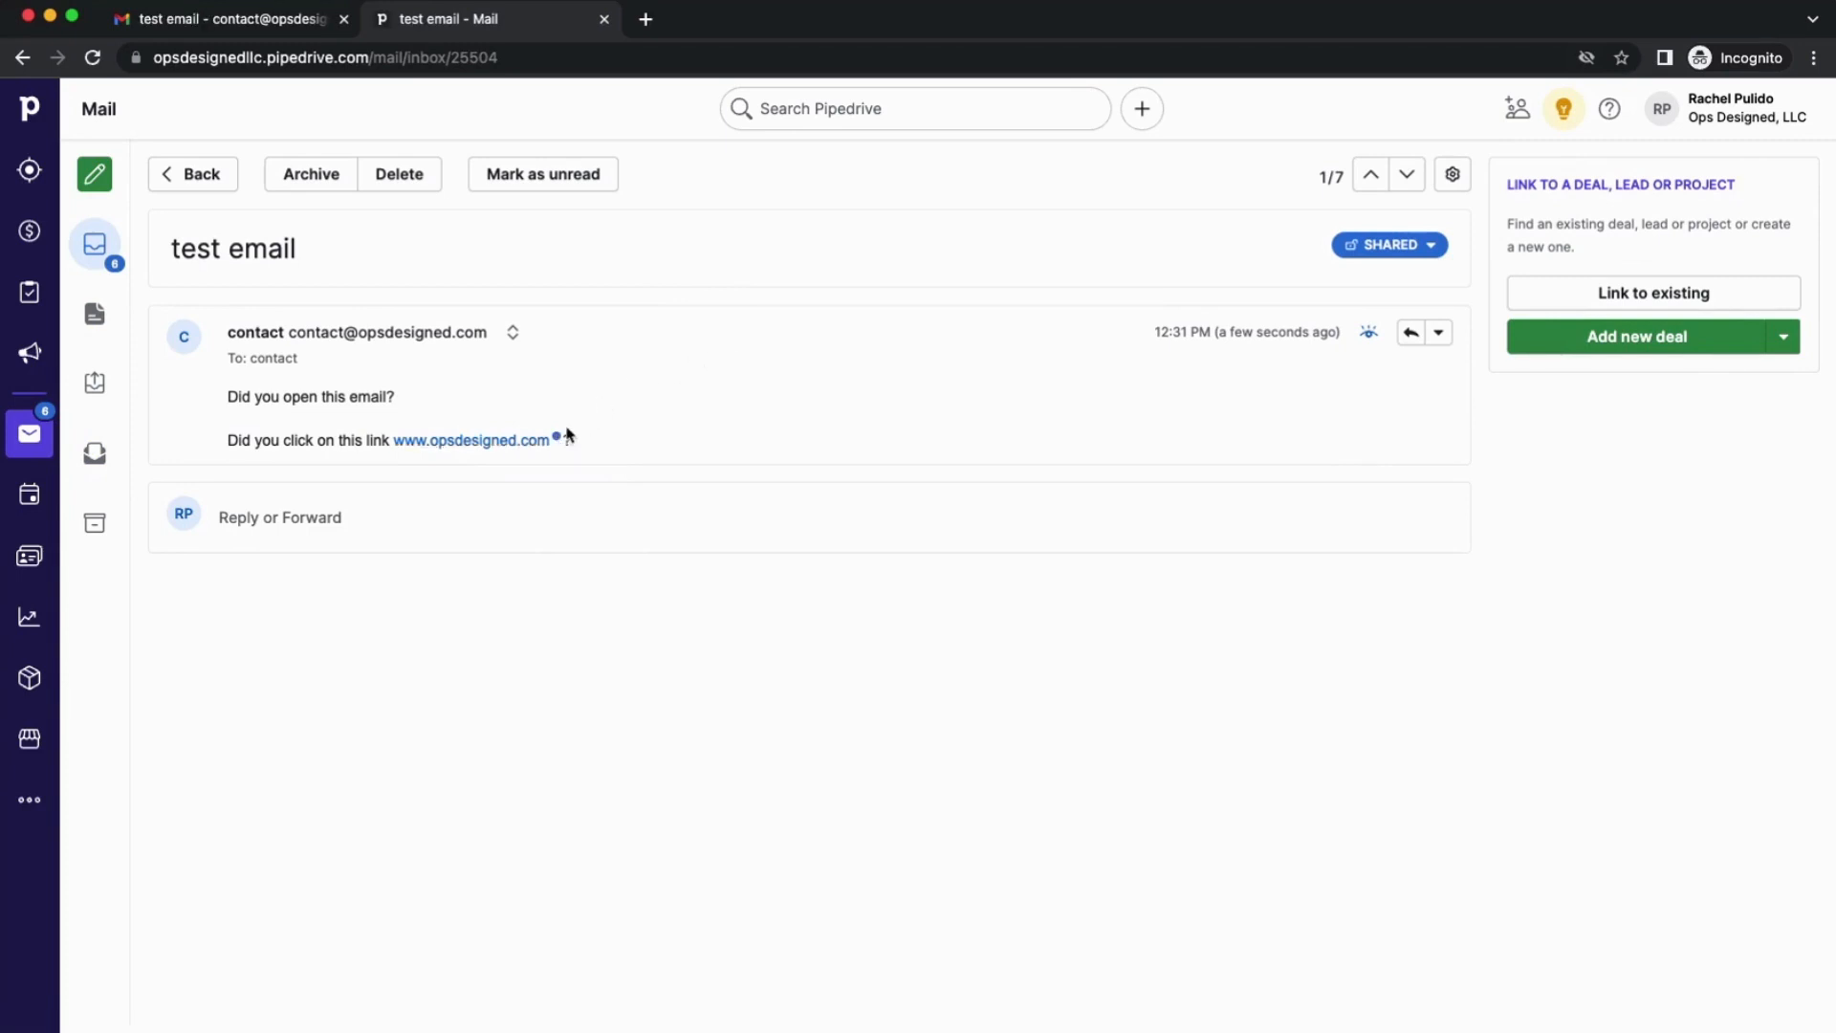
mouse_move(557, 440)
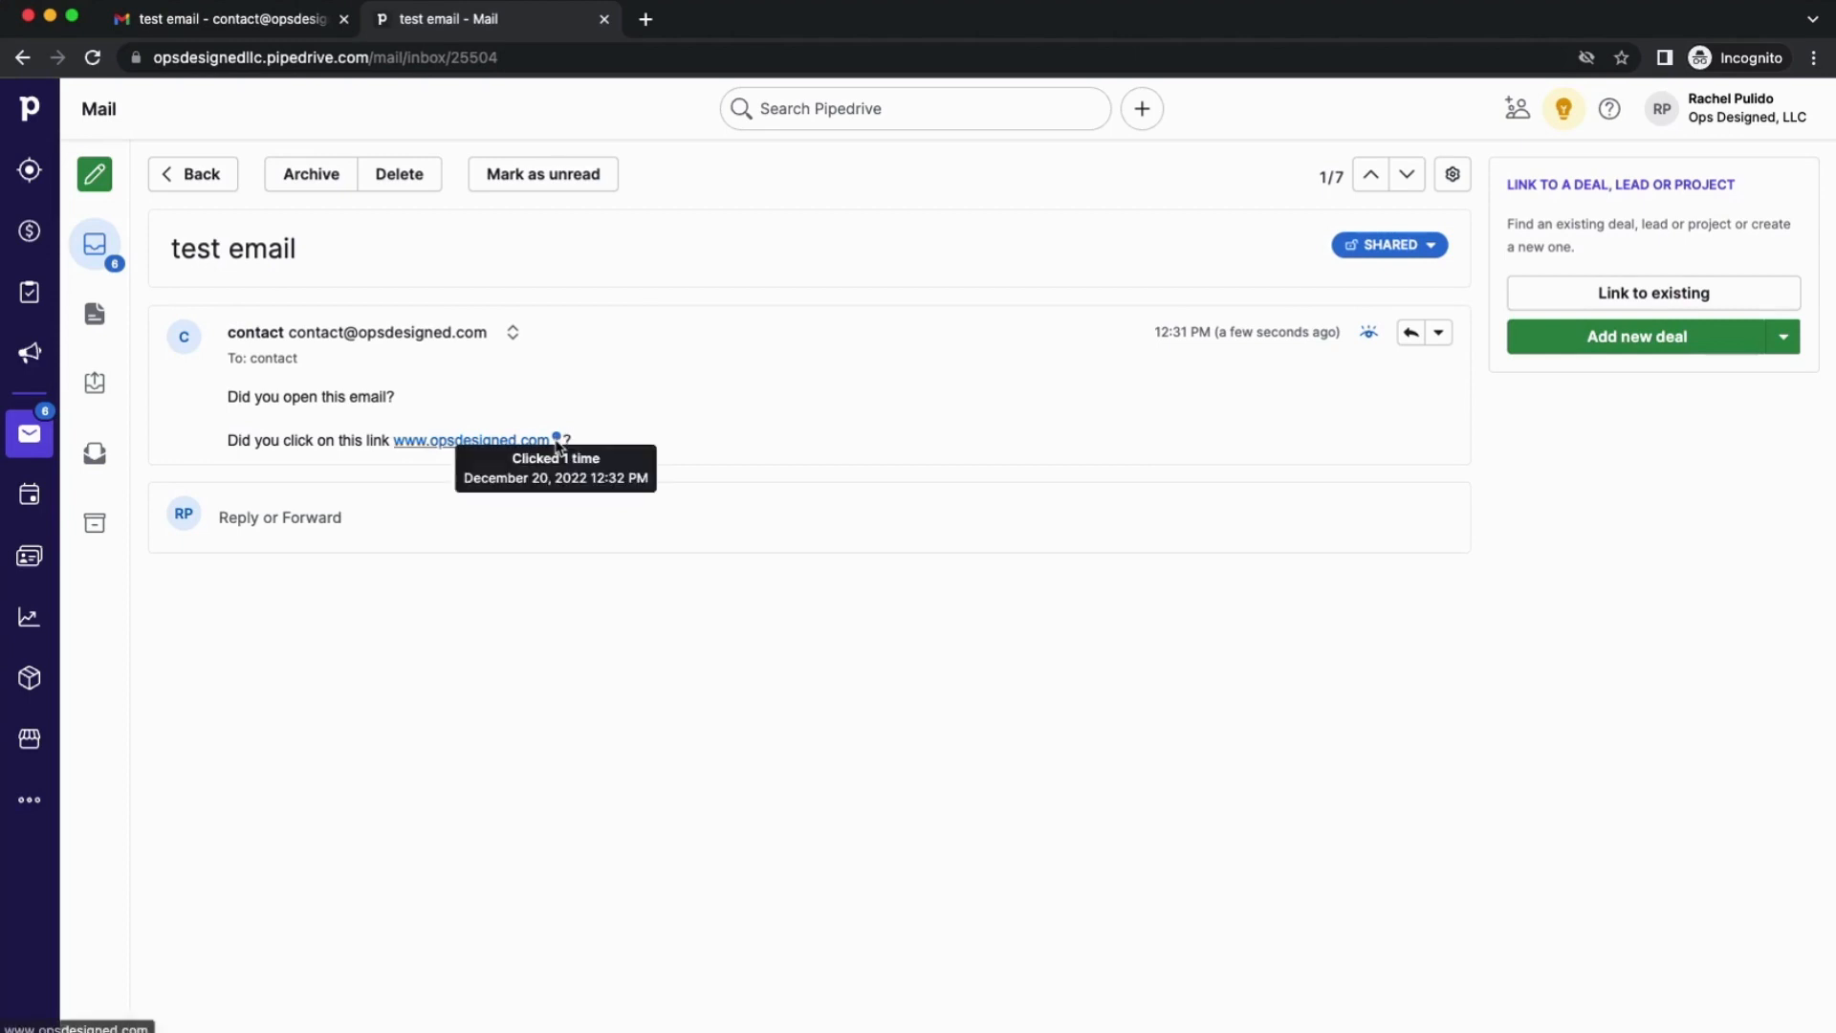
mouse_move(676, 427)
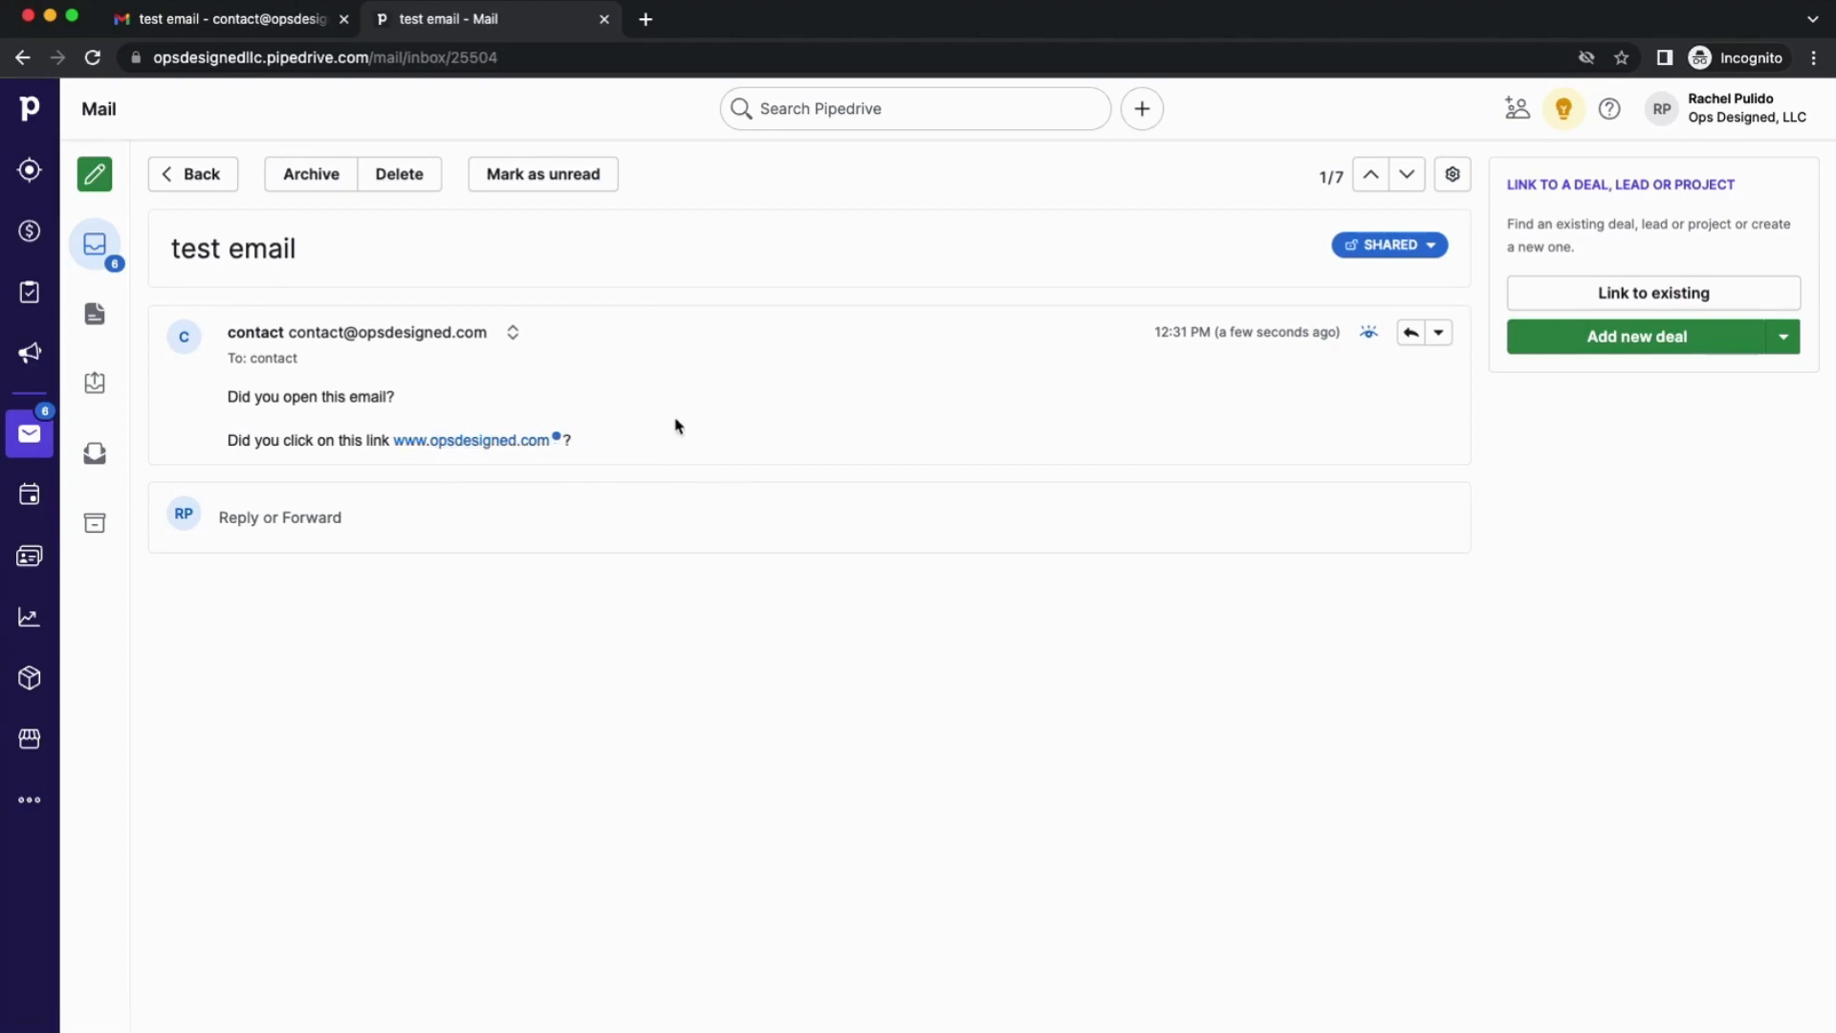
mouse_move(509, 385)
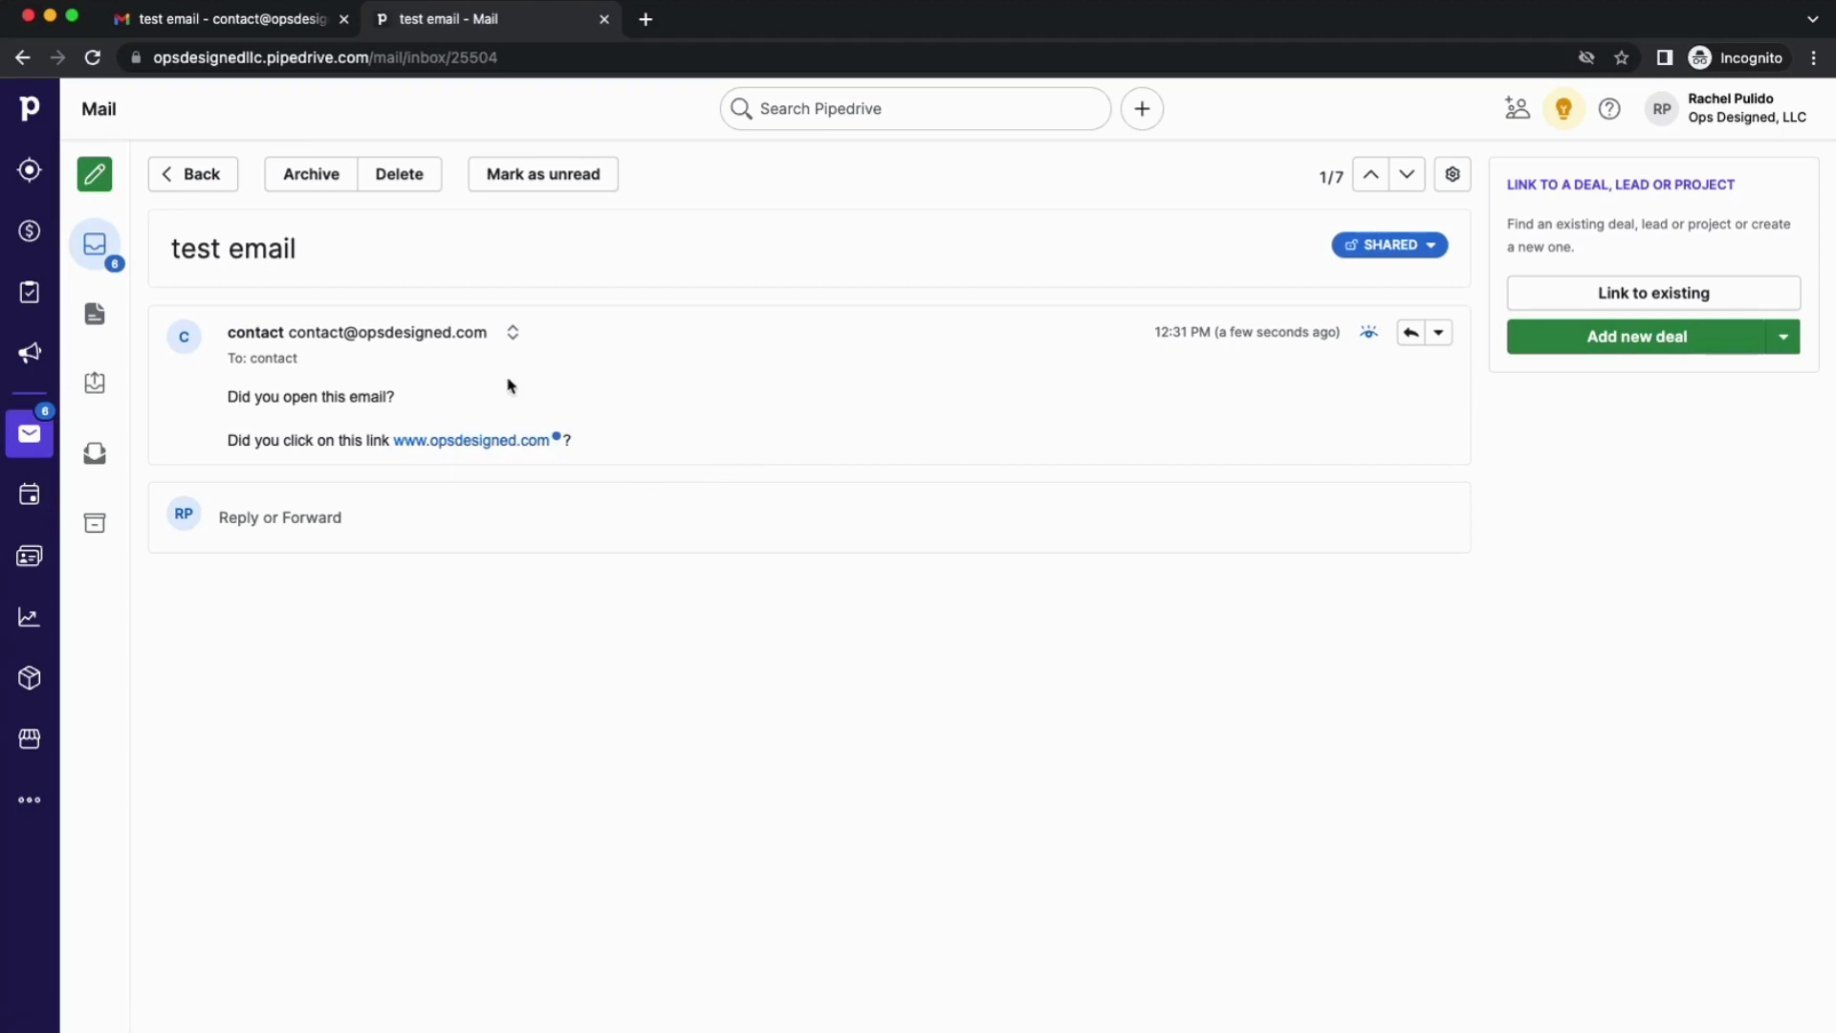
- Compose a fresh blank email with open and link tracking already enabled
click(95, 174)
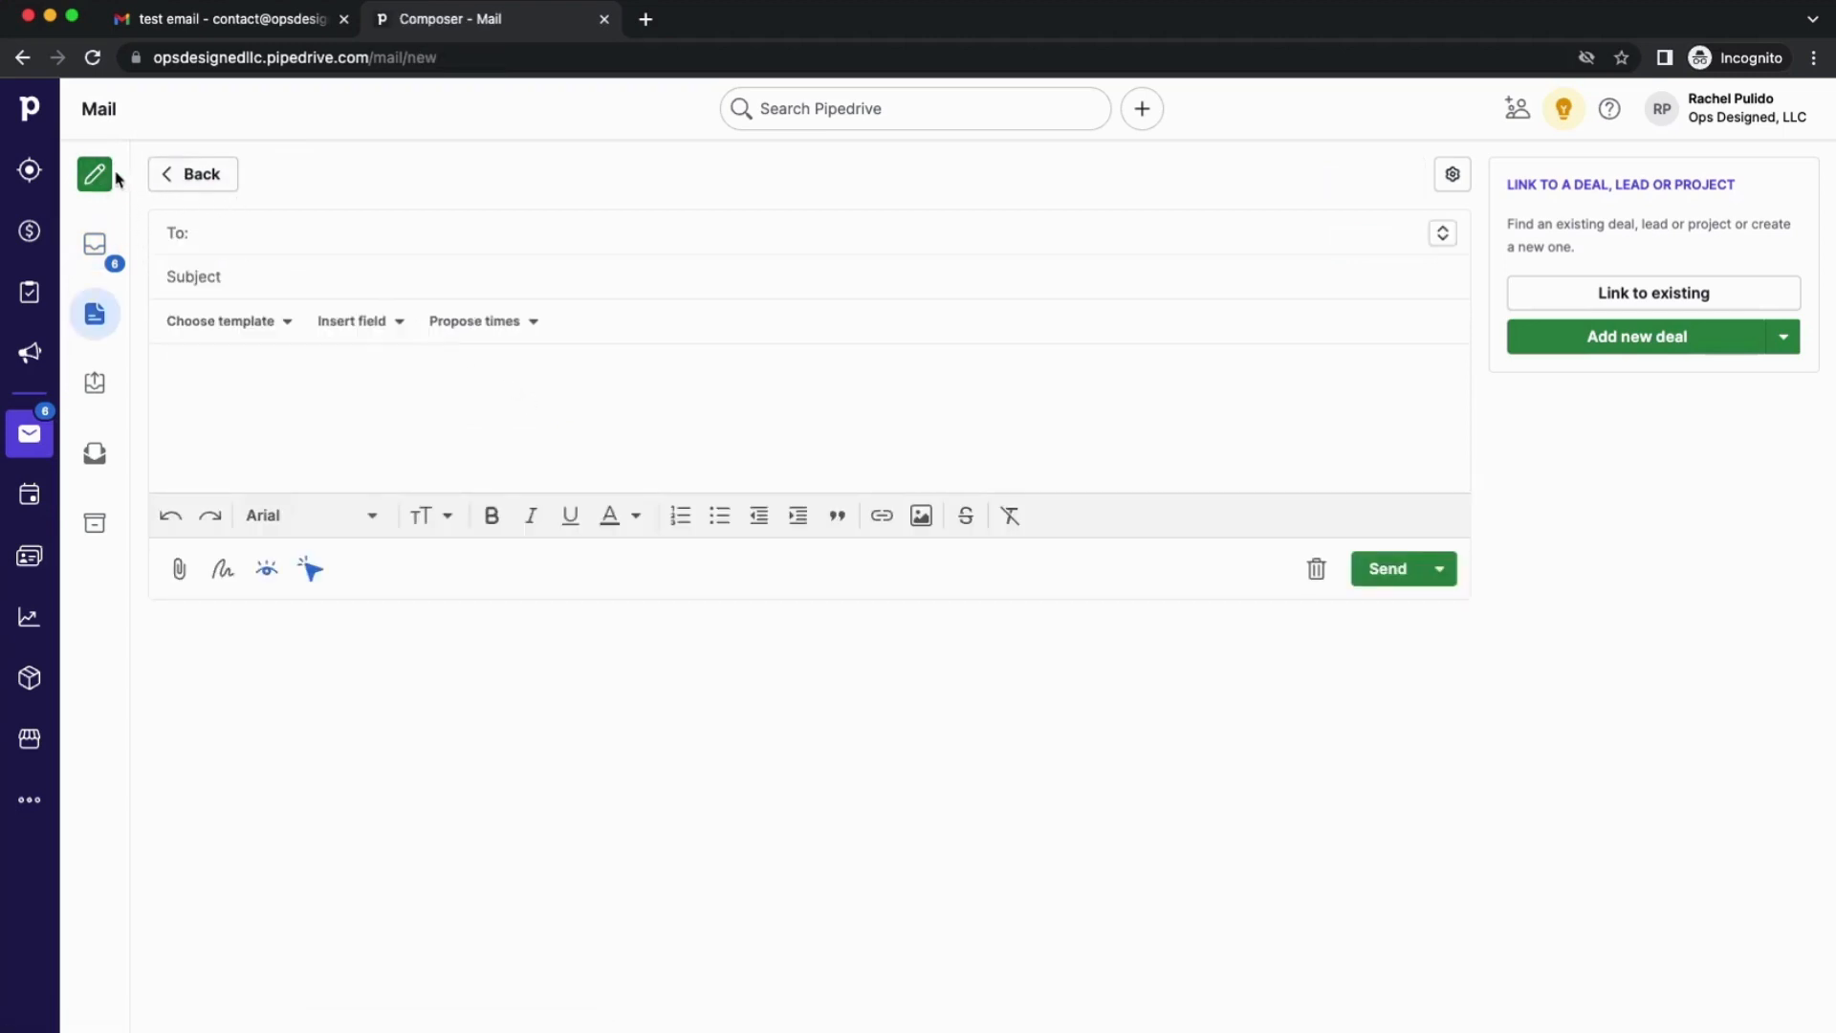
mouse_move(291, 588)
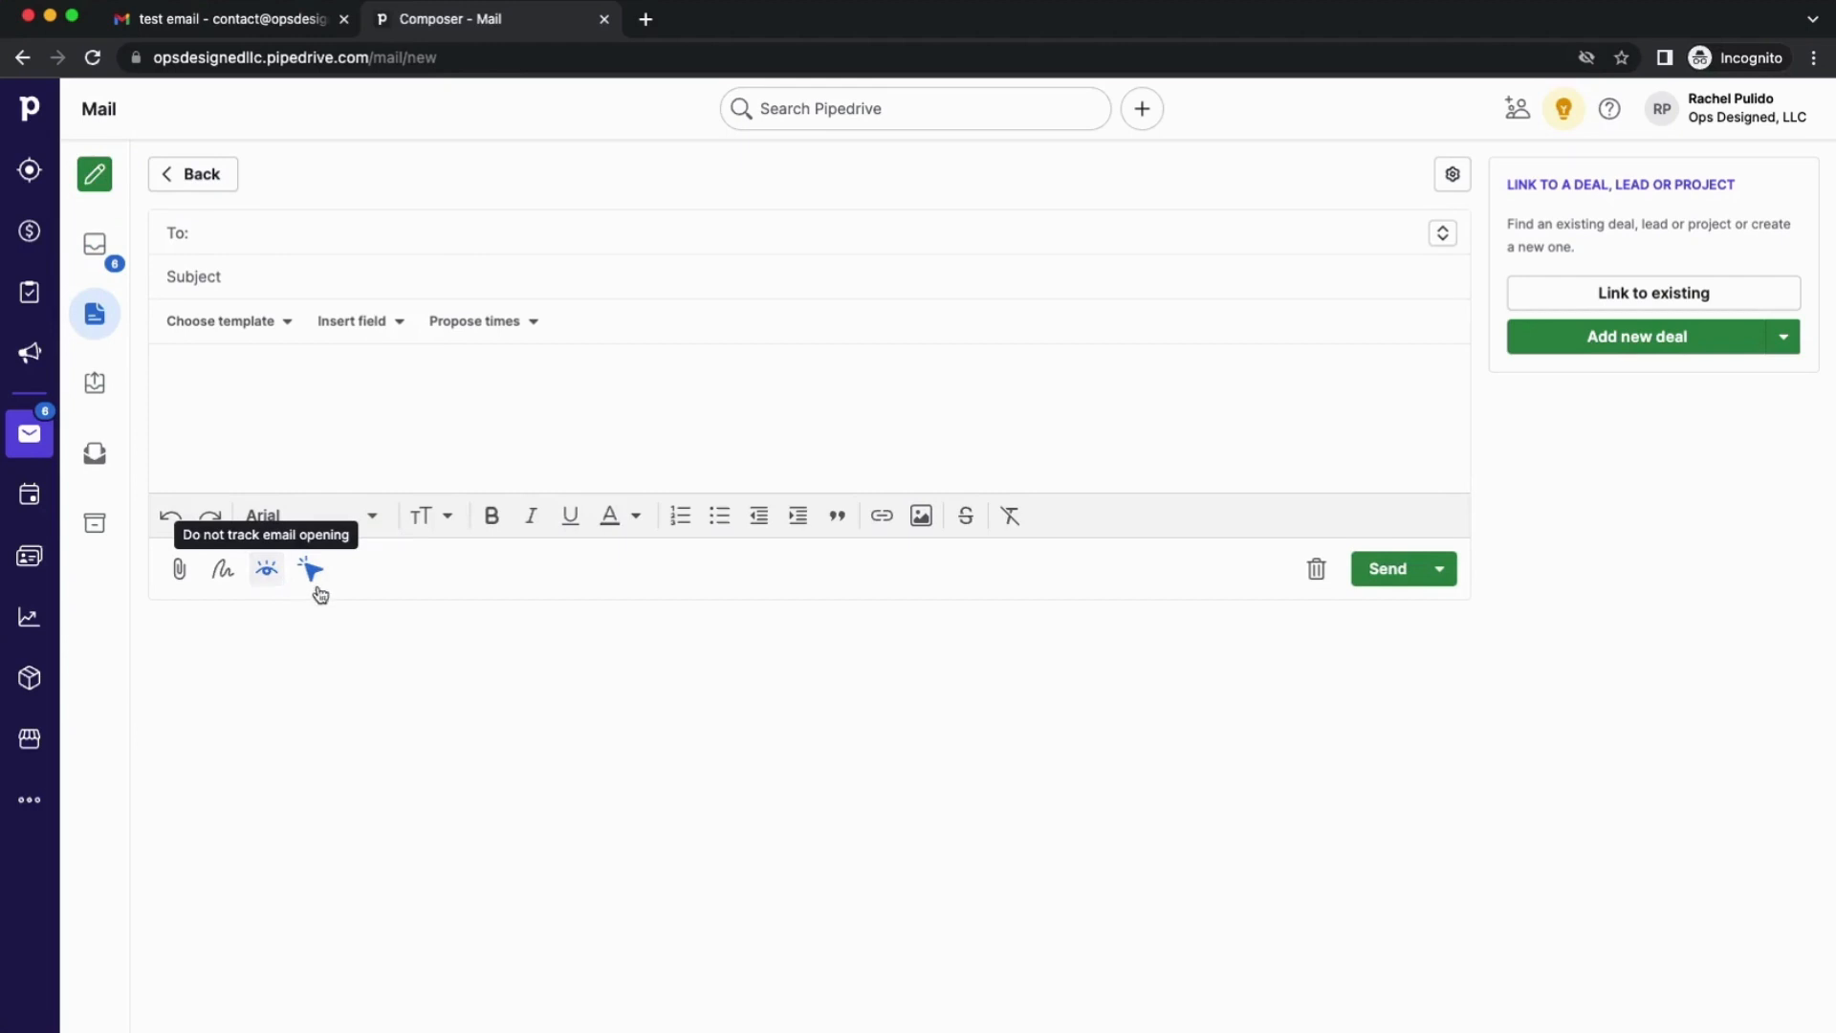
mouse_move(424, 620)
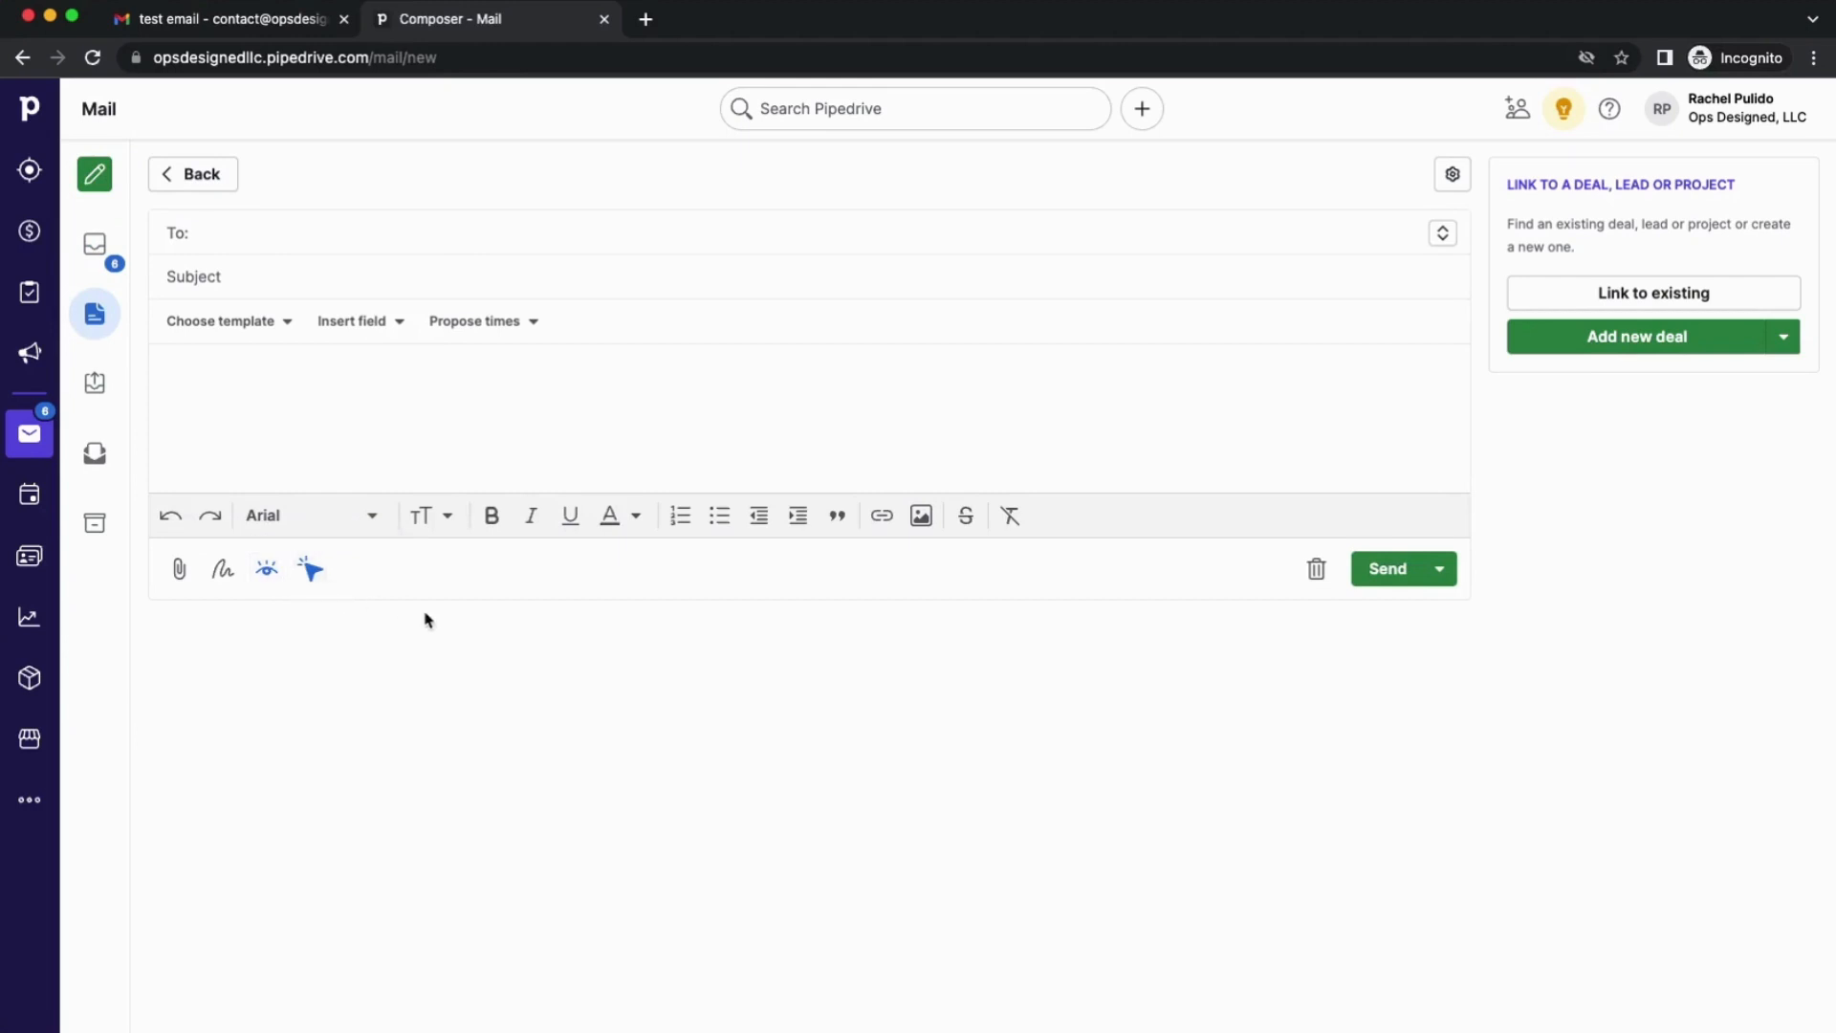